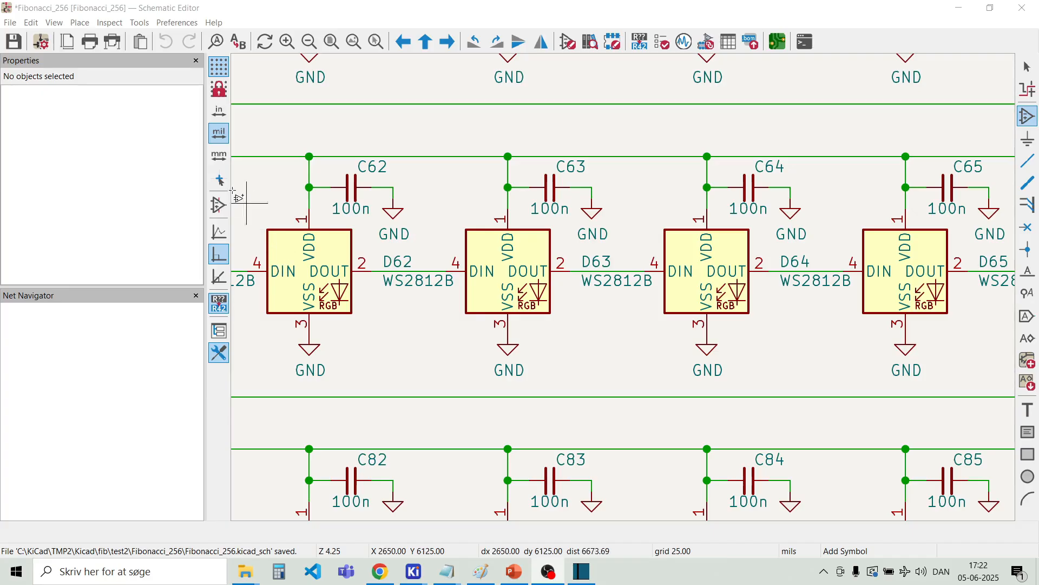
Step: Open Choose Symbol and preview the Conn_01x01, Conn_01x03 and WS2812B placed symbols
{"action": "left_click", "coordinate": [79, 22]}
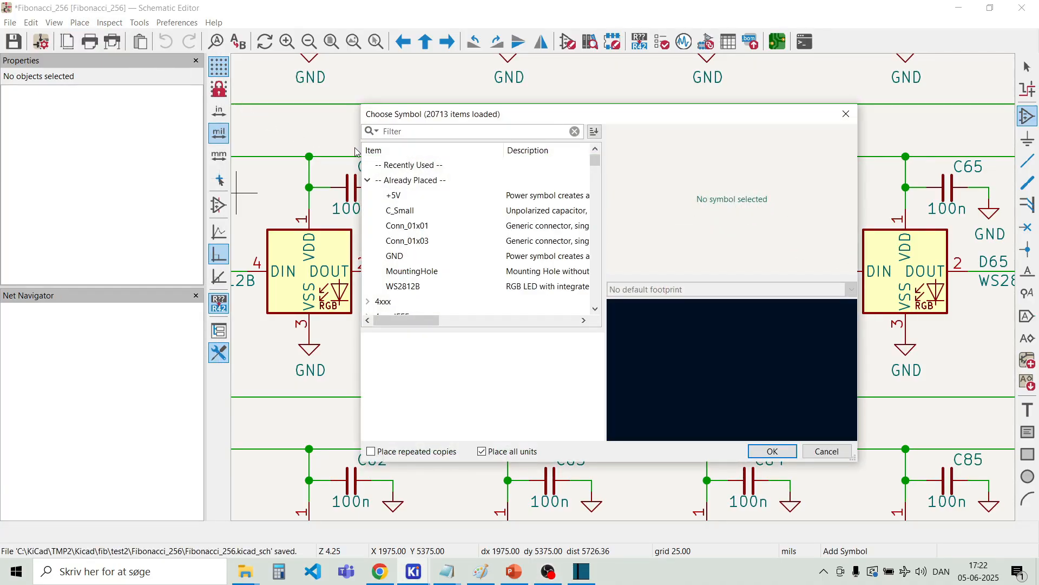
{"action": "left_click", "coordinate": [406, 225]}
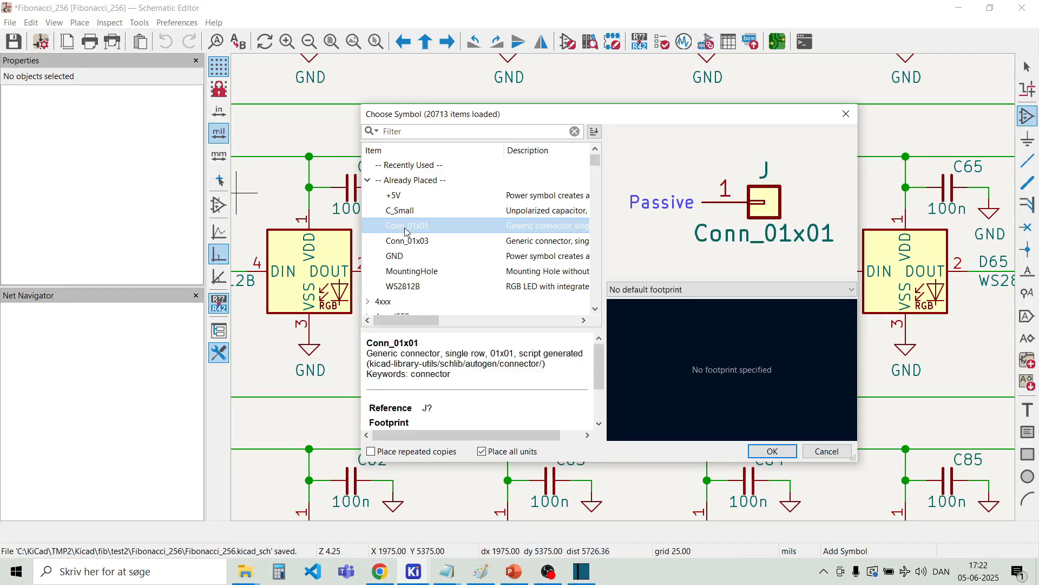
{"action": "left_click", "coordinate": [407, 239]}
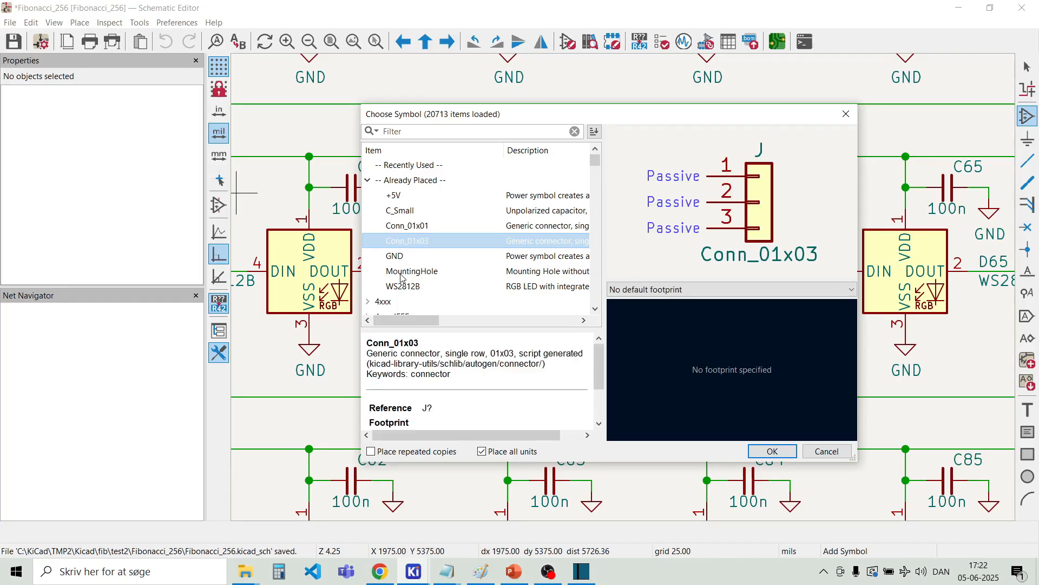
{"action": "left_click", "coordinate": [402, 286]}
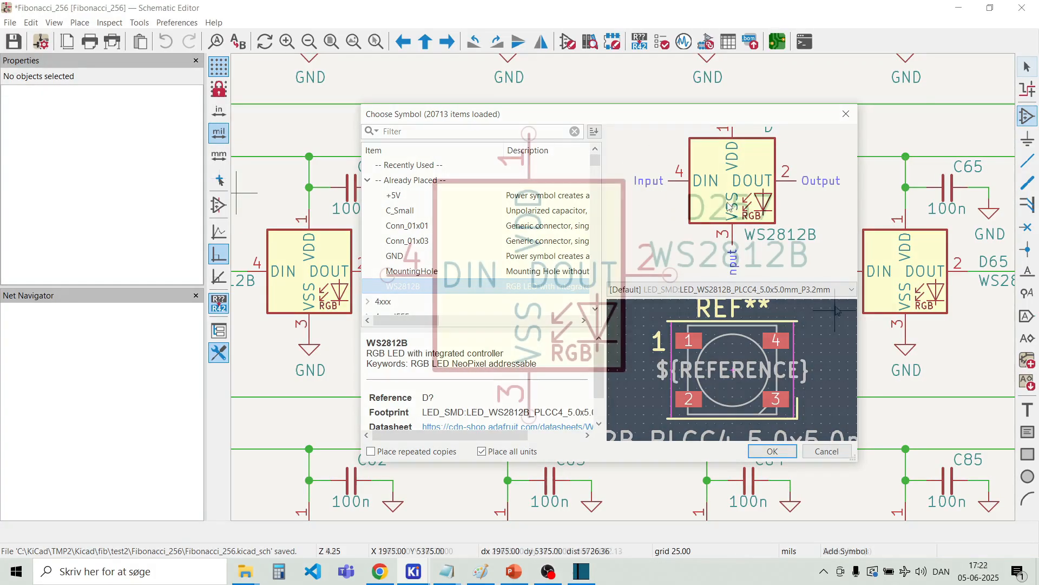
{"action": "left_click", "coordinate": [771, 451]}
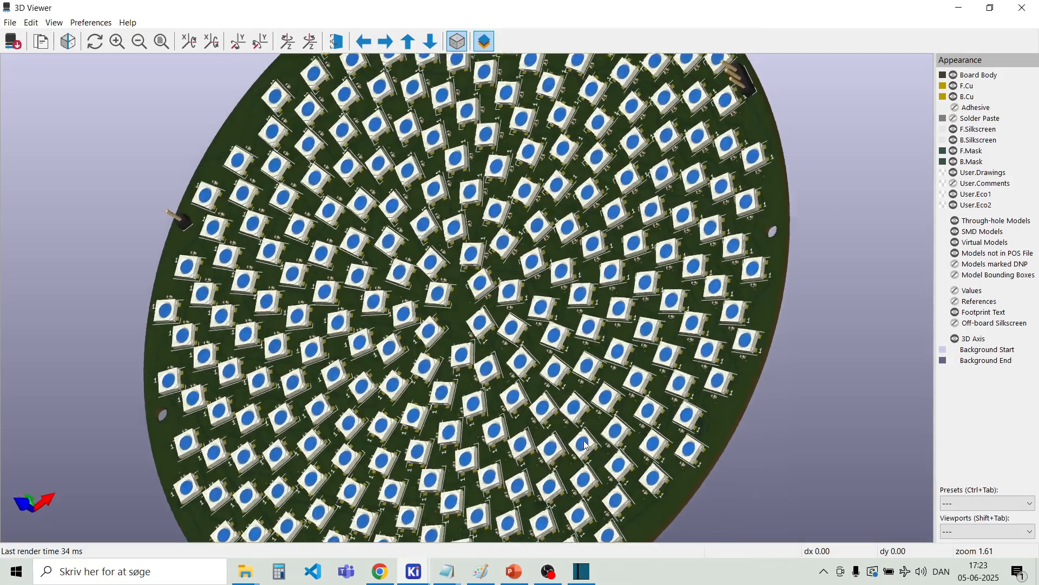
Step: Rotate the round spiral LED board in the 3D Viewer to a top-down view
{"action": "left_click_drag", "start_coordinate": [584, 444], "coordinate": [497, 343]}
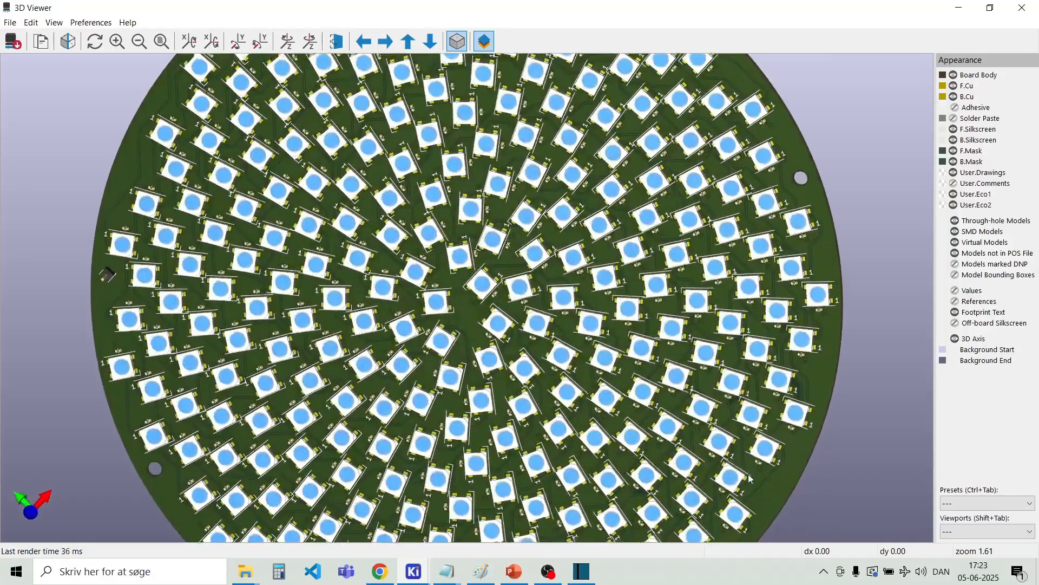
{"action": "left_click", "coordinate": [524, 355]}
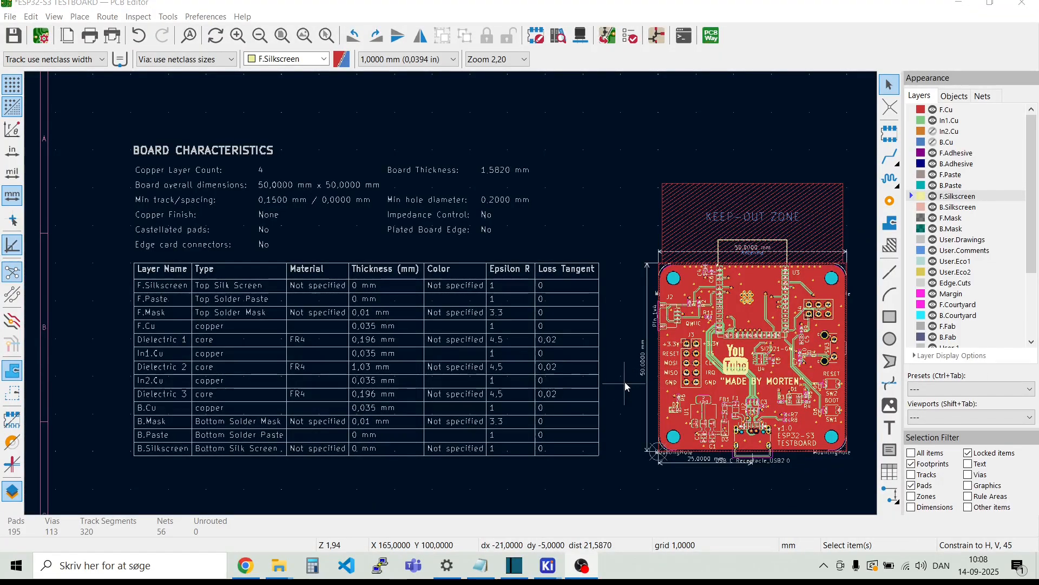
{"action": "mouse_move", "coordinate": [627, 378]}
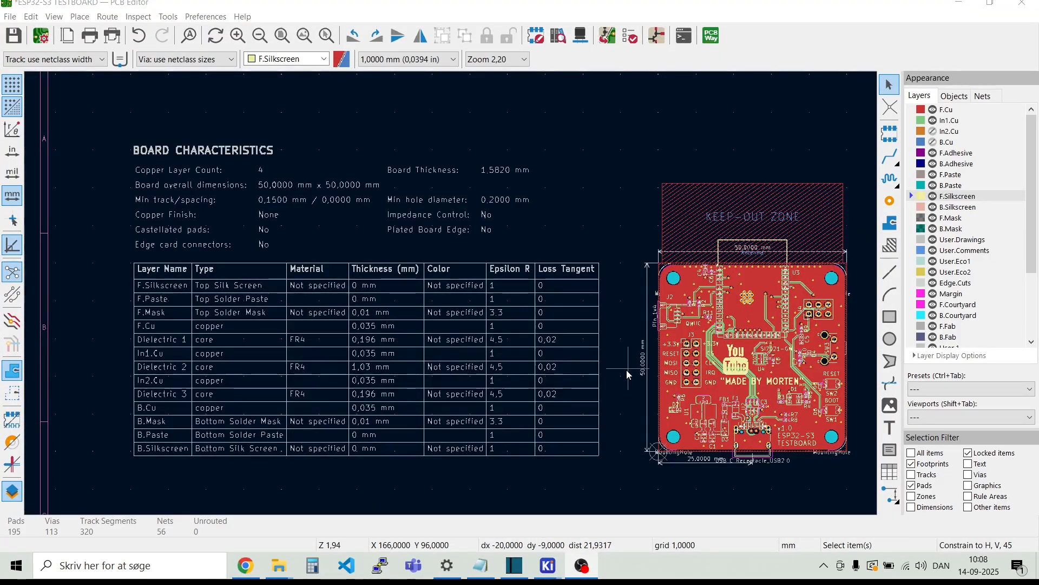
{"action": "mouse_move", "coordinate": [640, 370]}
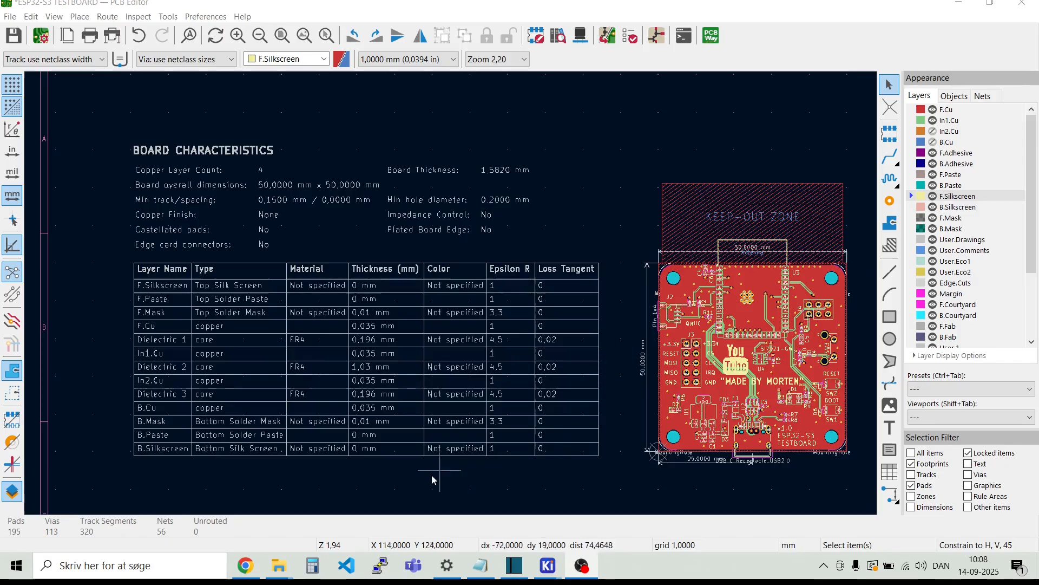
{"action": "mouse_move", "coordinate": [395, 494]}
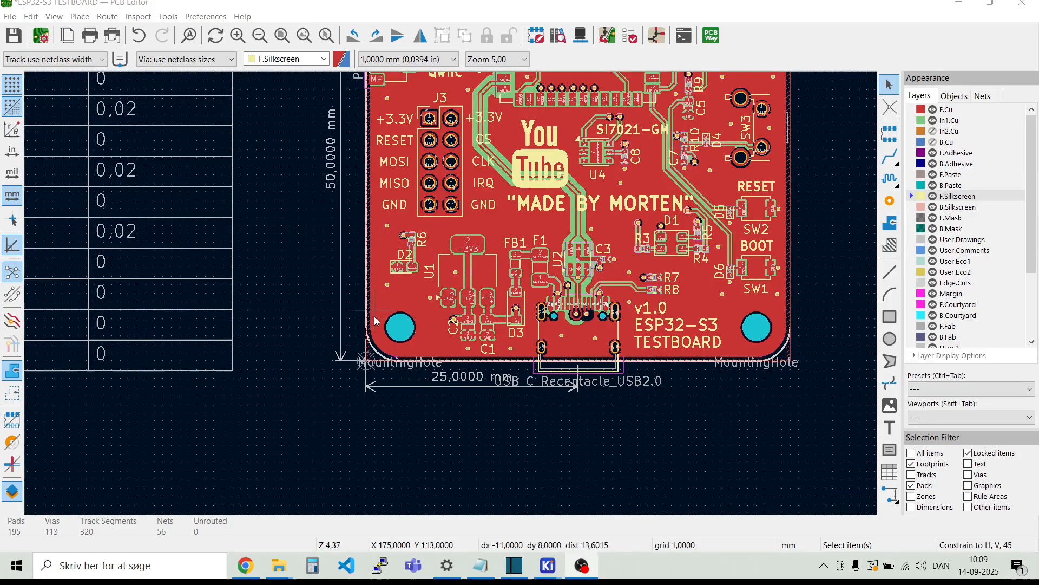
{"action": "mouse_move", "coordinate": [363, 363]}
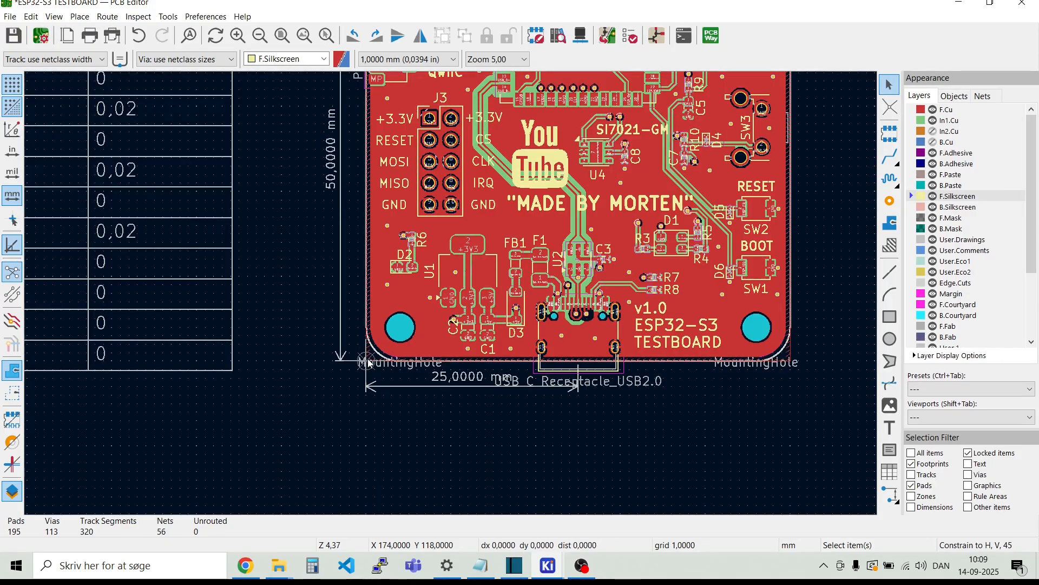
{"action": "mouse_move", "coordinate": [375, 385]}
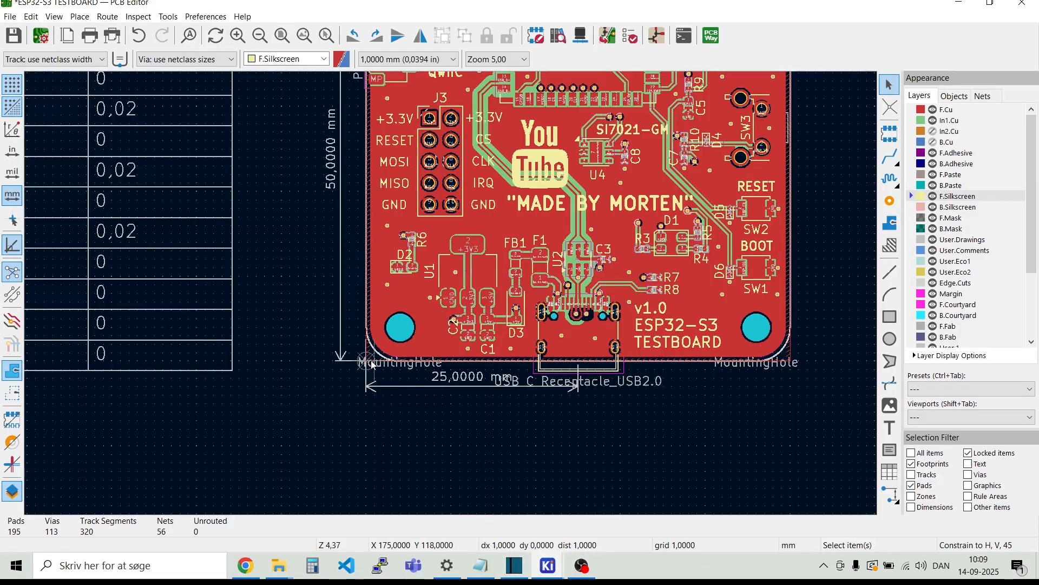
{"action": "mouse_move", "coordinate": [398, 333]}
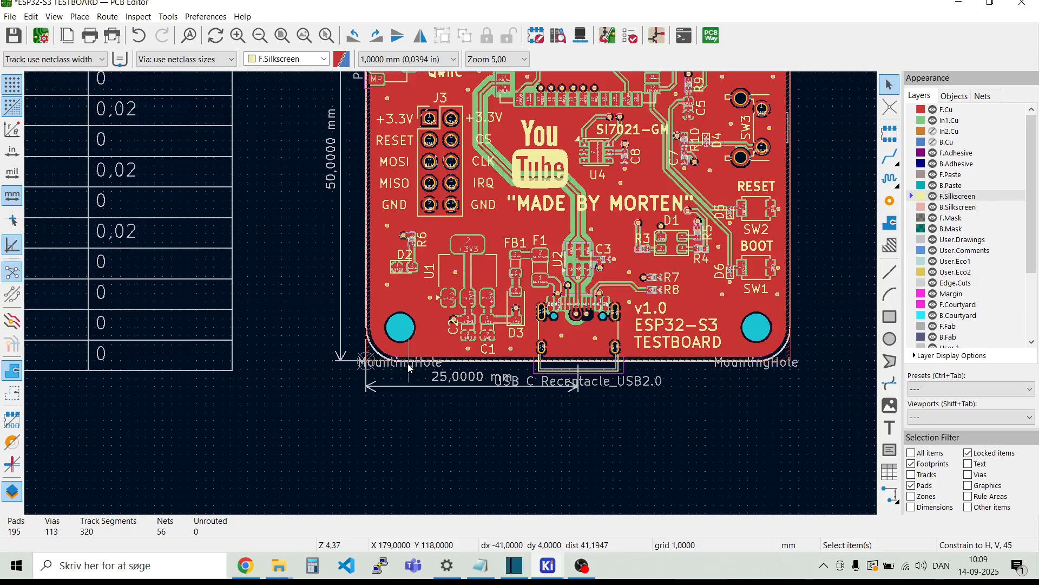
{"action": "mouse_move", "coordinate": [366, 363]}
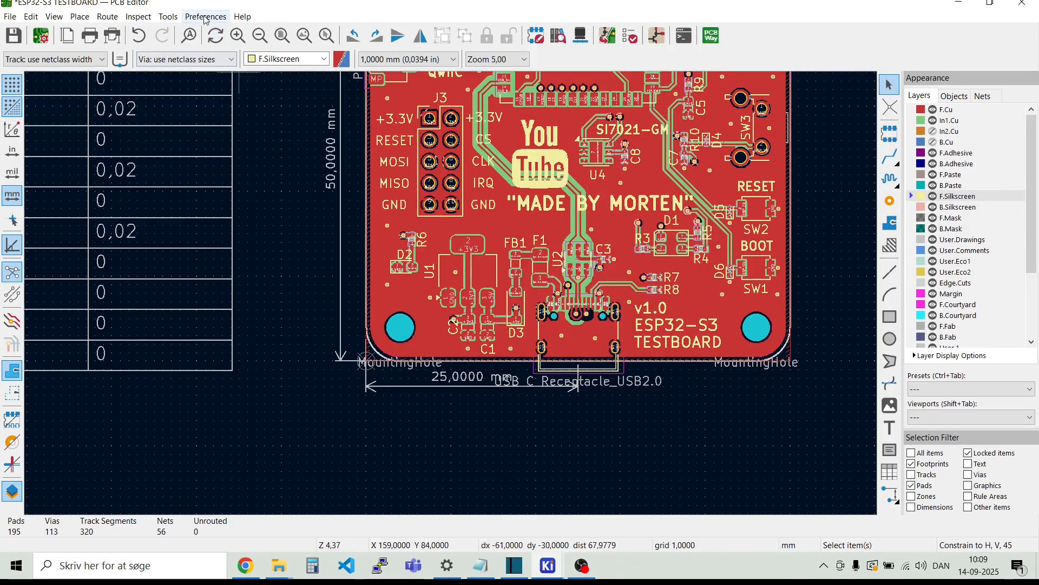
Step: In Origins & Axes preferences, use the grid origin with Y increasing upward
{"action": "left_click", "coordinate": [206, 16]}
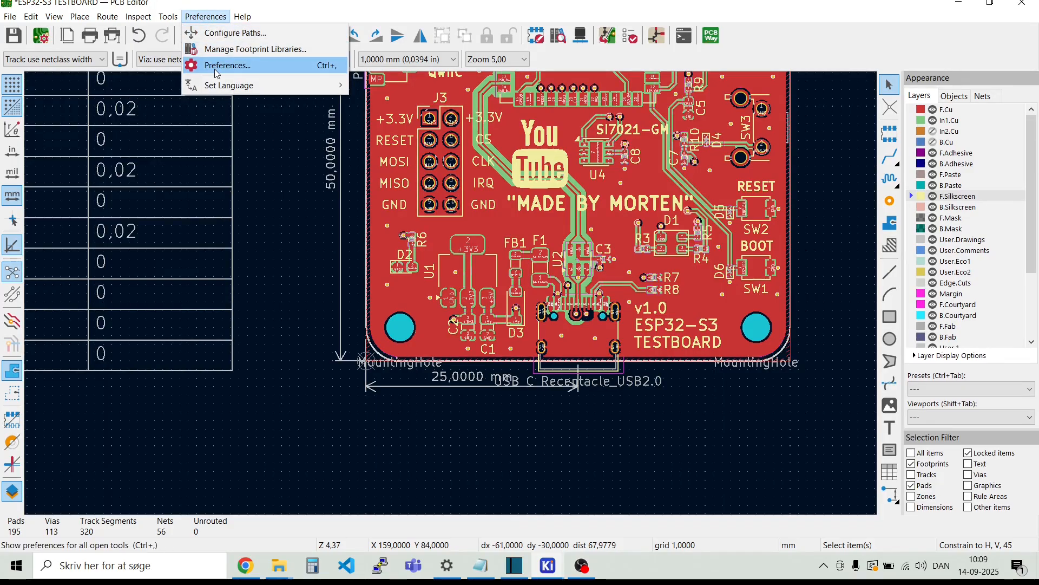
{"action": "left_click", "coordinate": [228, 65]}
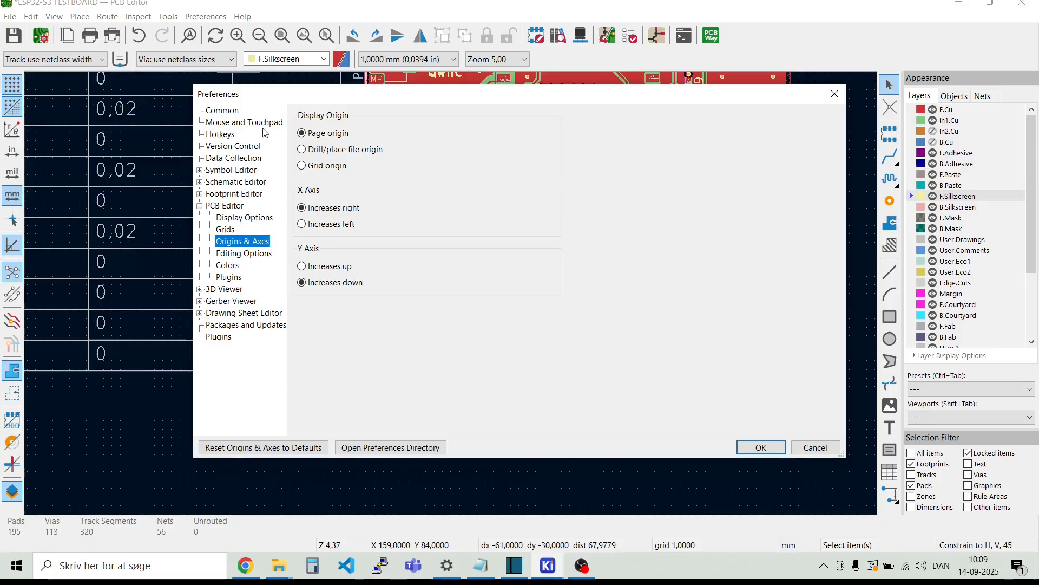
{"action": "left_click", "coordinate": [302, 133]}
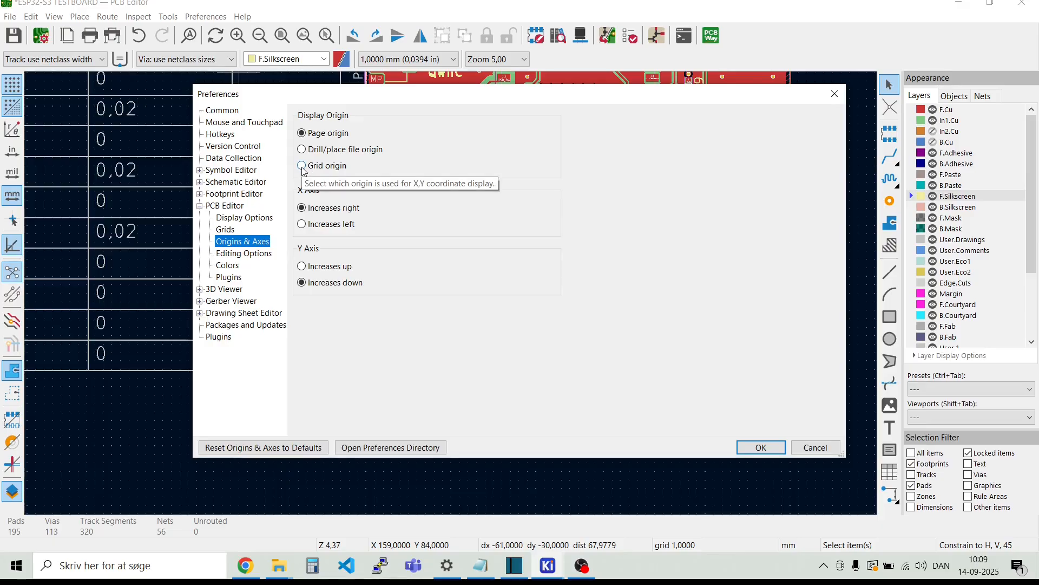
{"action": "left_click", "coordinate": [302, 165]}
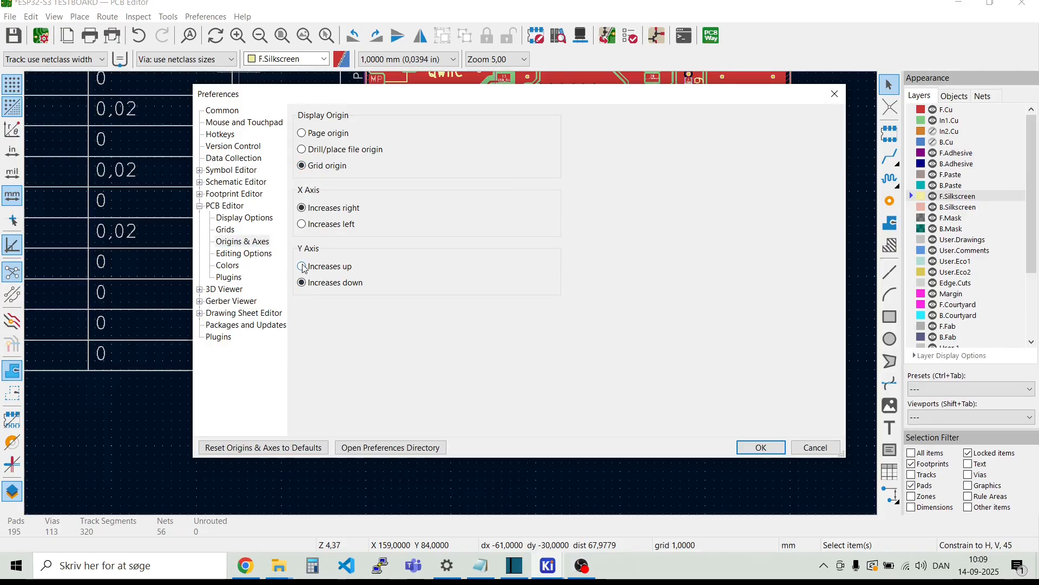
{"action": "left_click", "coordinate": [302, 266]}
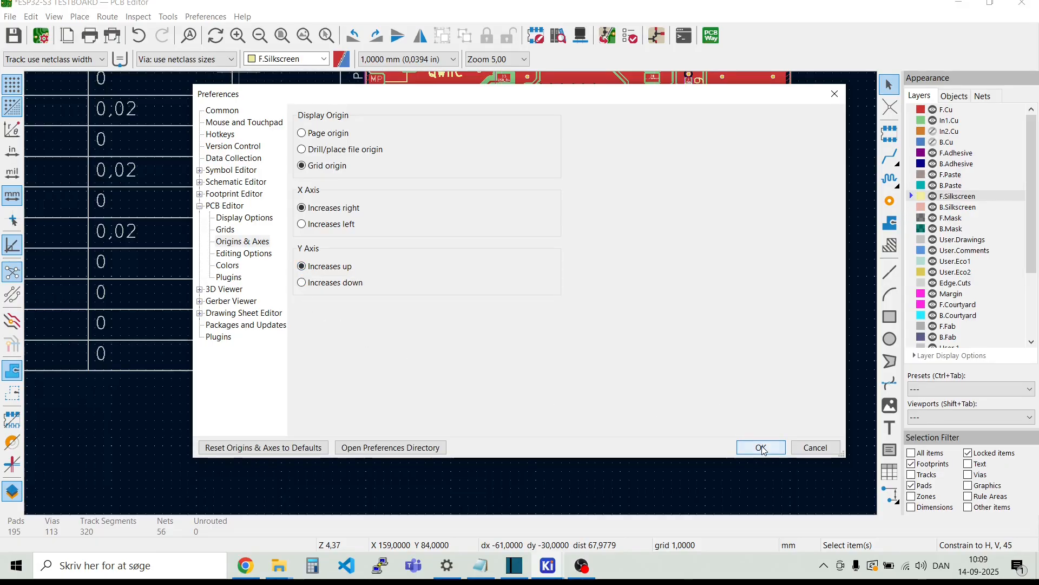
{"action": "left_click", "coordinate": [760, 448]}
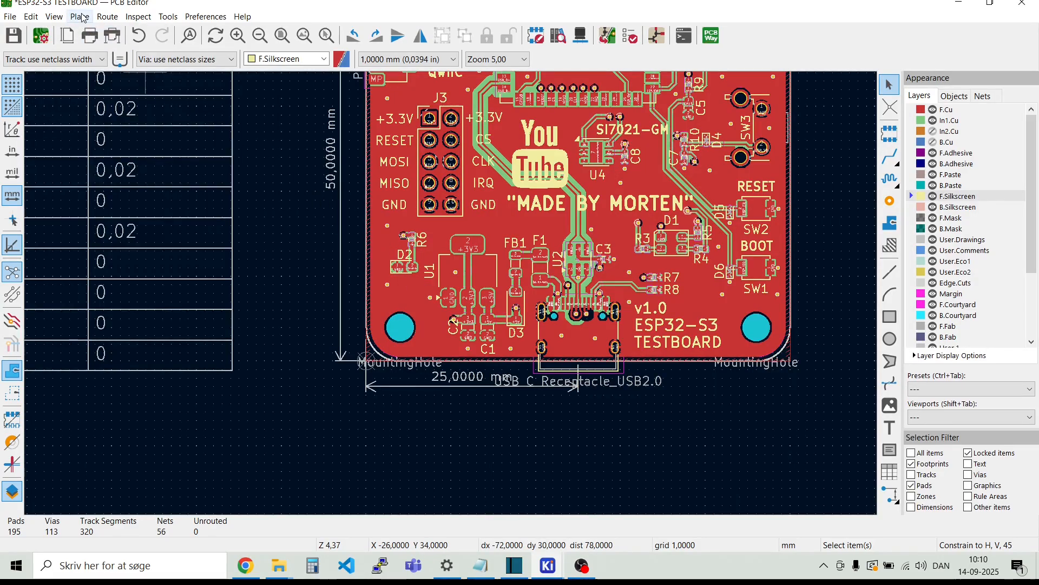
Step: Start placing the grid origin at the board's lower-left corner via Place > Grid Origin
{"action": "left_click", "coordinate": [79, 16]}
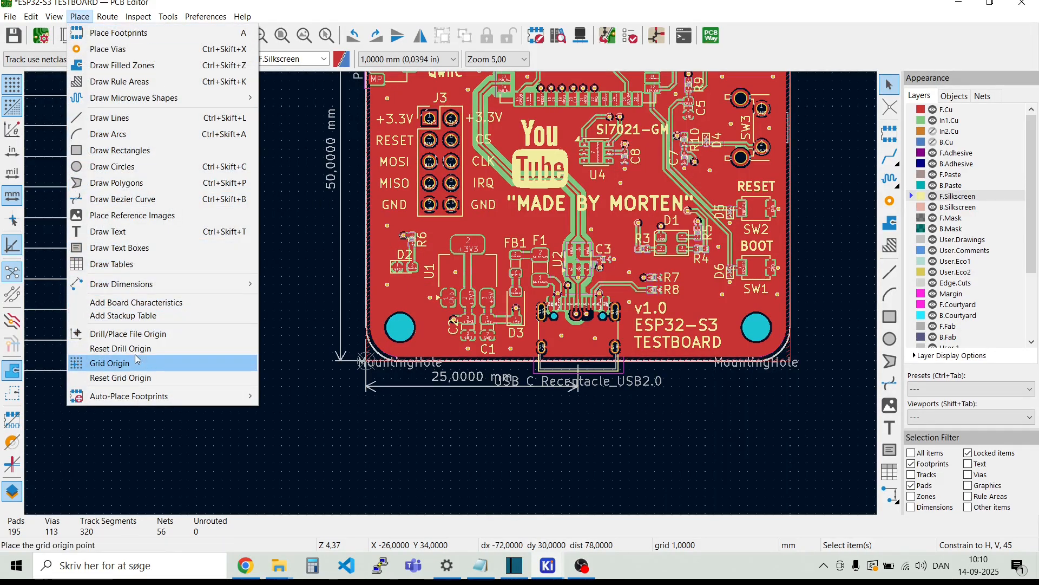
{"action": "left_click", "coordinate": [109, 363]}
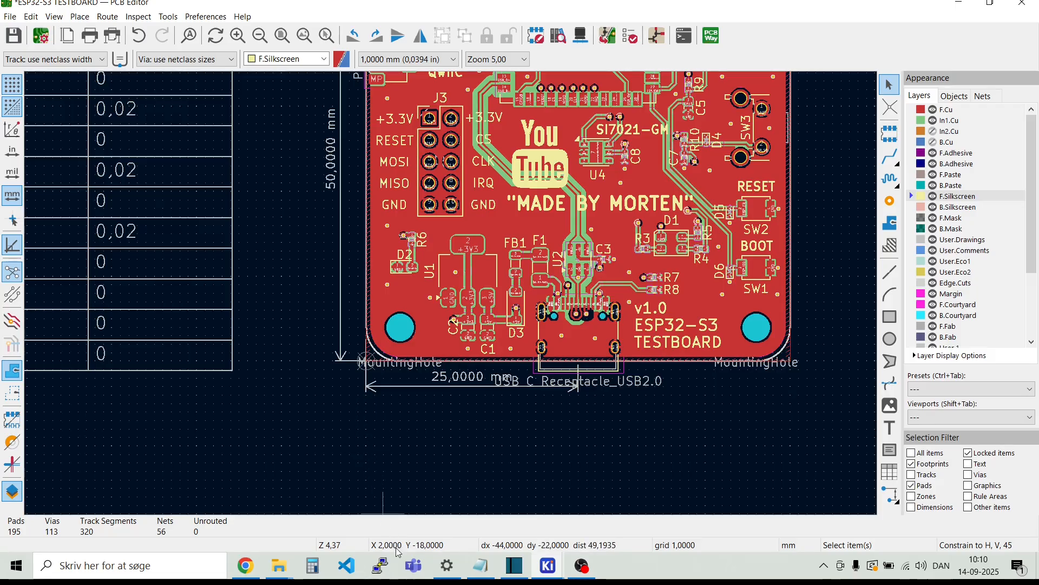
{"action": "mouse_move", "coordinate": [377, 374]}
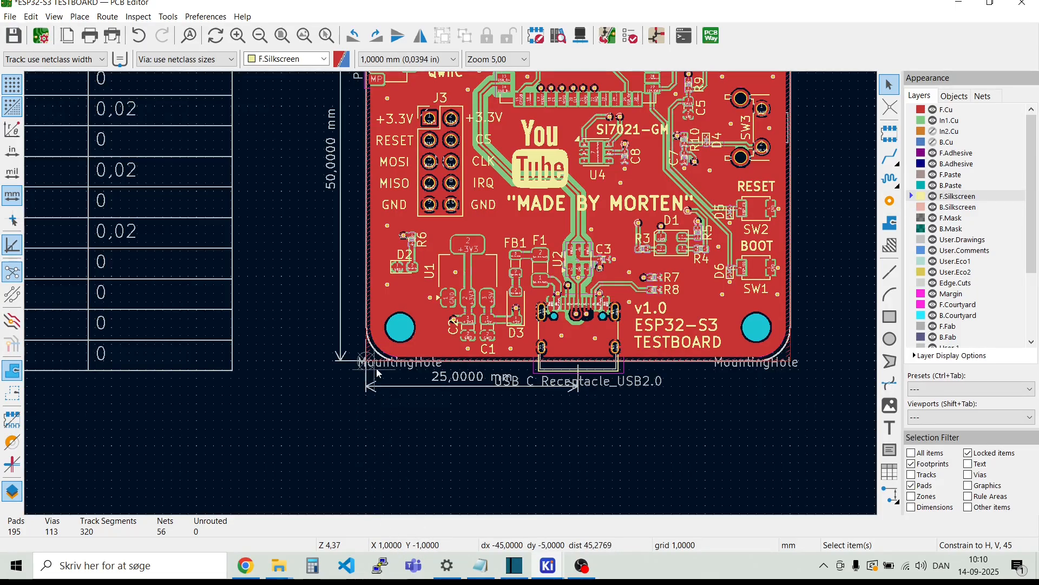
{"action": "mouse_move", "coordinate": [378, 371]}
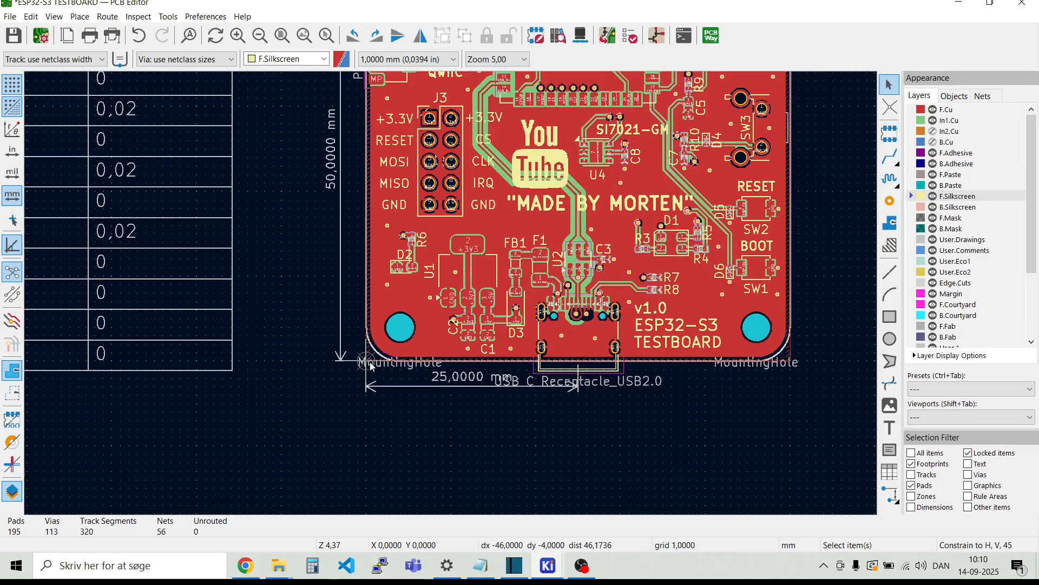
{"action": "mouse_move", "coordinate": [370, 369]}
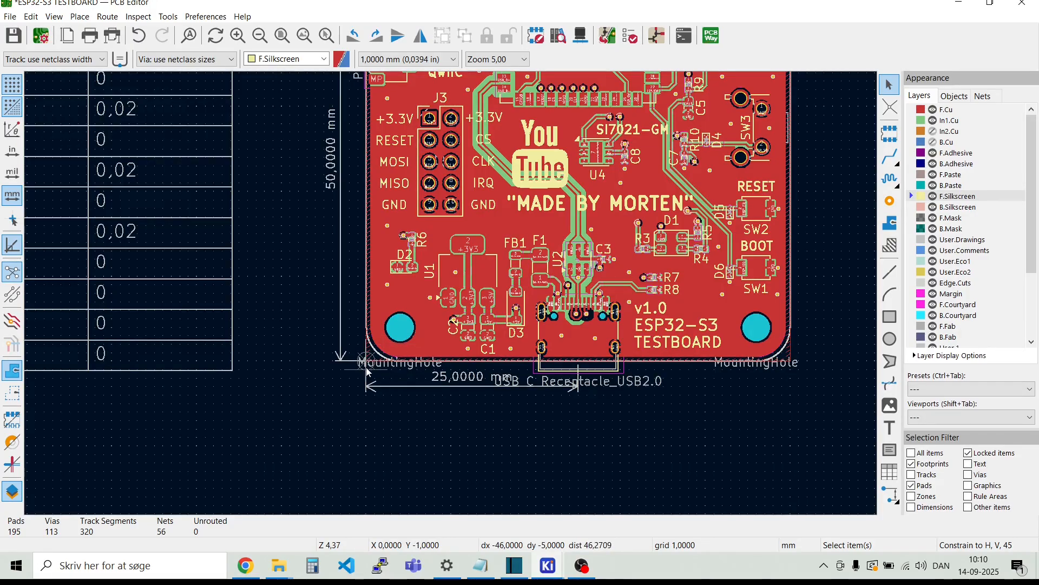
{"action": "mouse_move", "coordinate": [530, 370]}
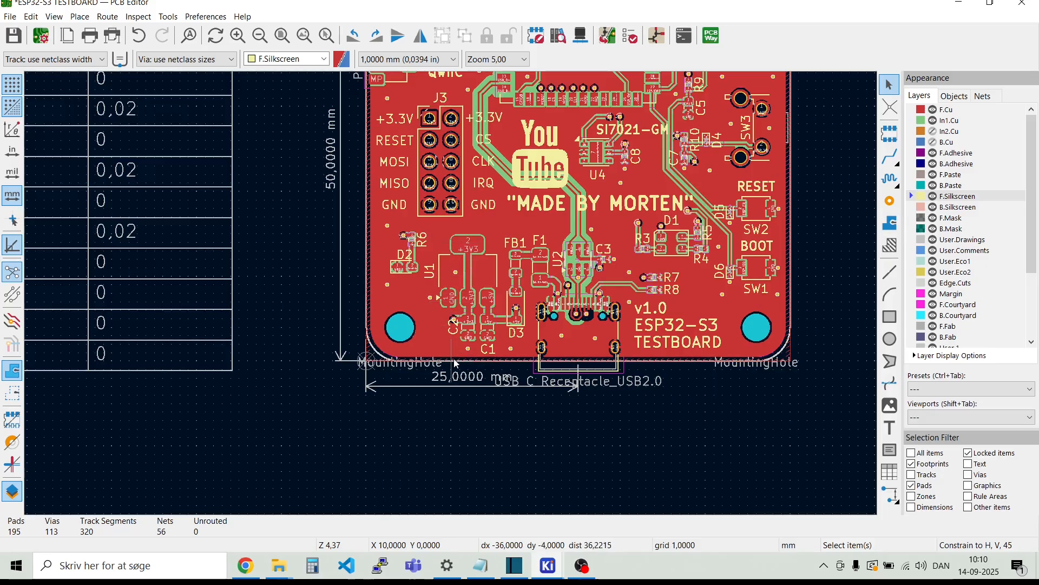
{"action": "mouse_move", "coordinate": [454, 457]}
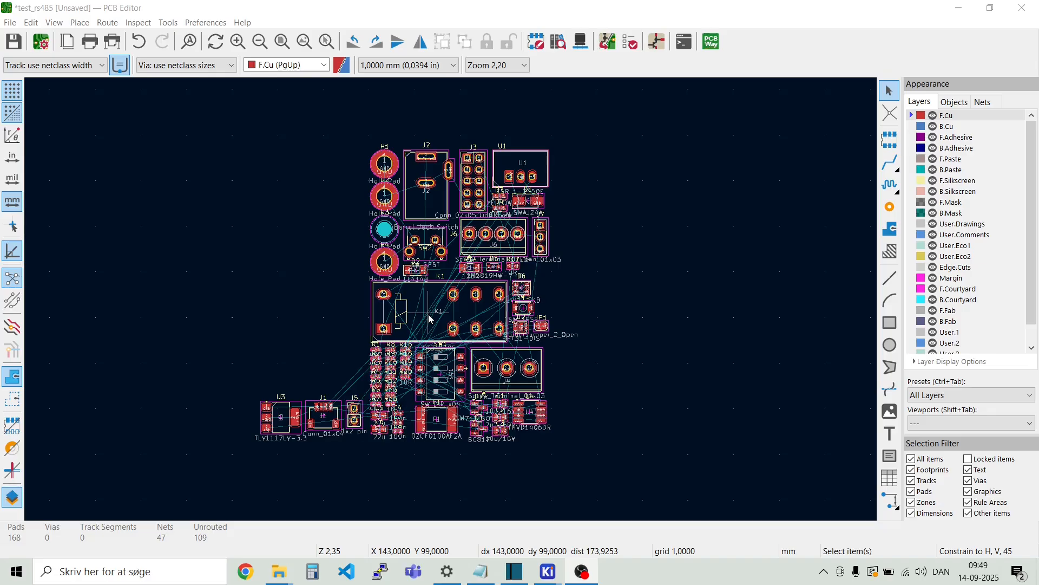
{"action": "mouse_move", "coordinate": [425, 323]}
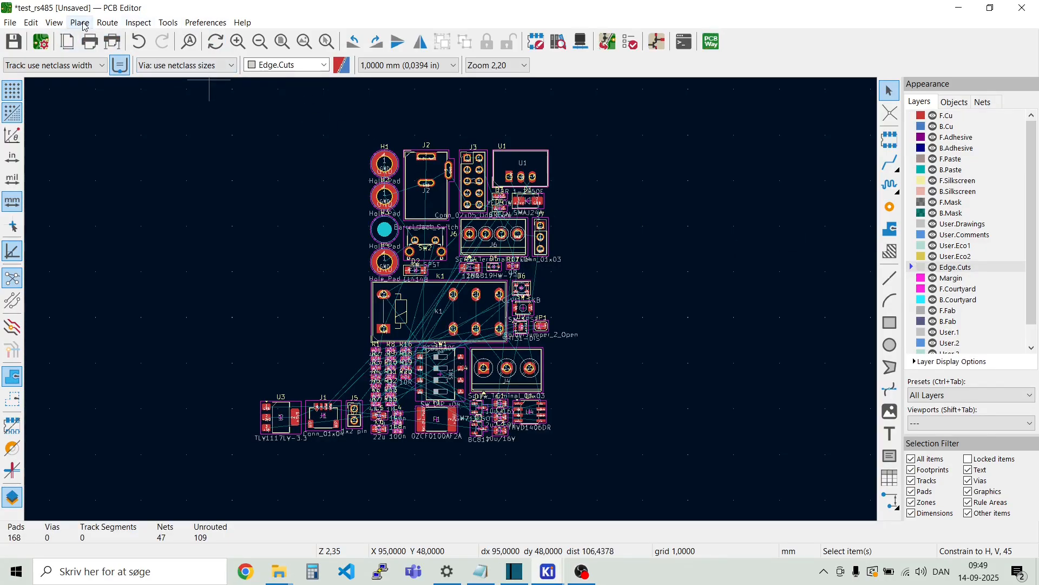
Step: Draw an Edge.Cuts rectangle around all footprints and pull its lower edge to fit
{"action": "left_click", "coordinate": [79, 22]}
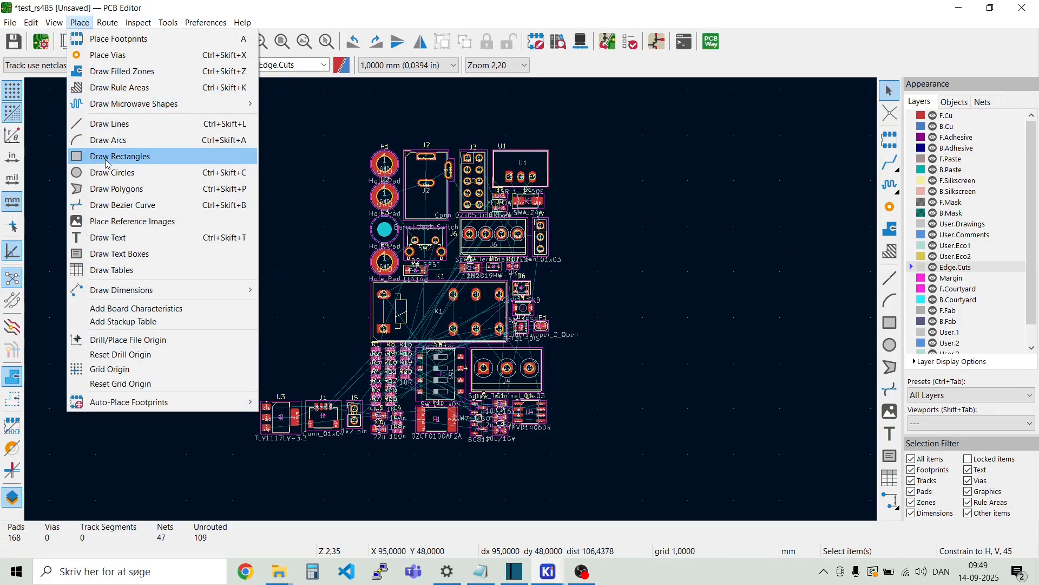
{"action": "left_click", "coordinate": [118, 156]}
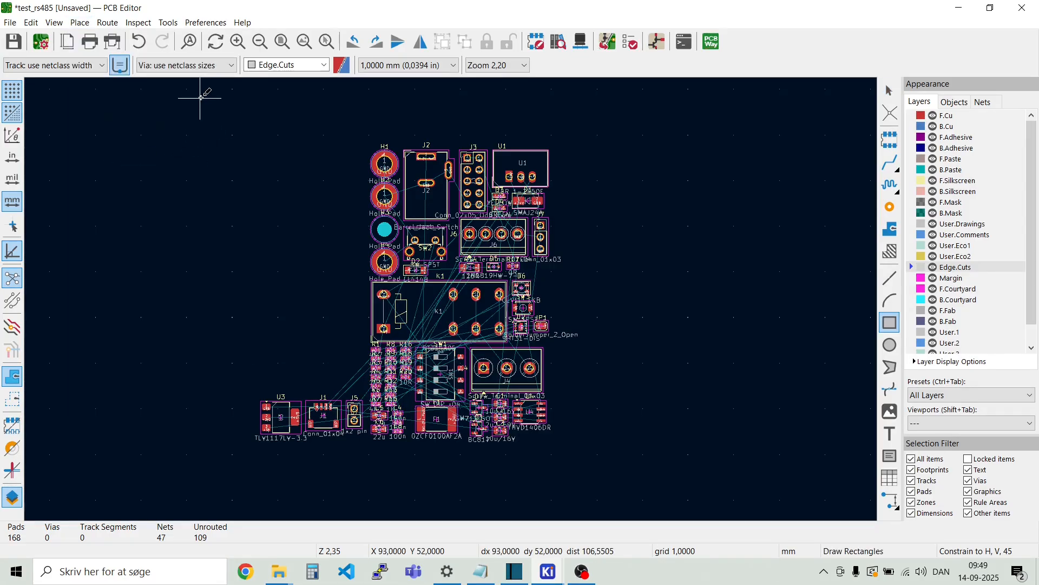
{"action": "left_click_drag", "start_coordinate": [199, 99], "coordinate": [594, 424]}
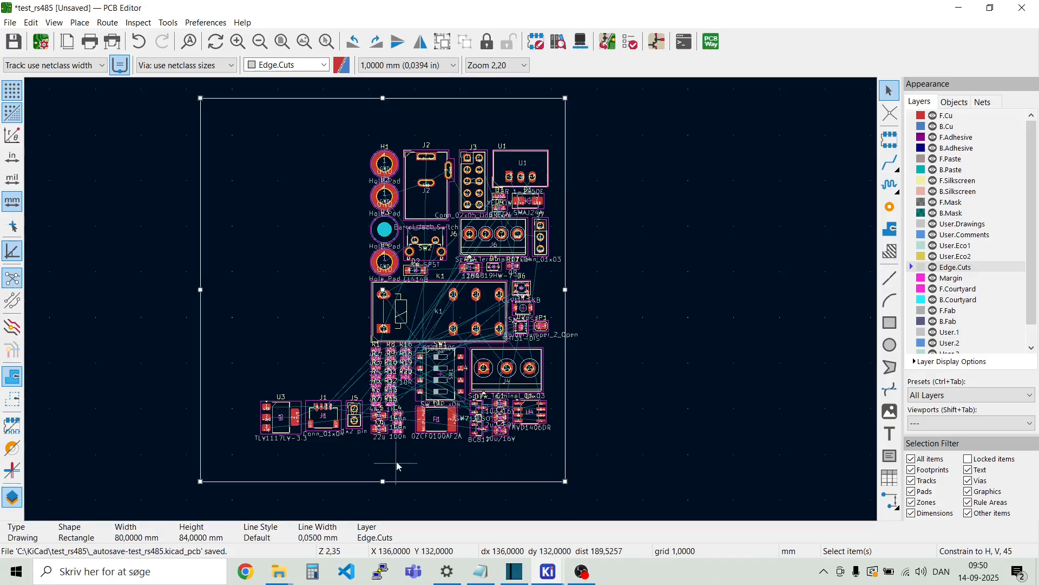
{"action": "left_click_drag", "start_coordinate": [395, 480], "coordinate": [396, 458]}
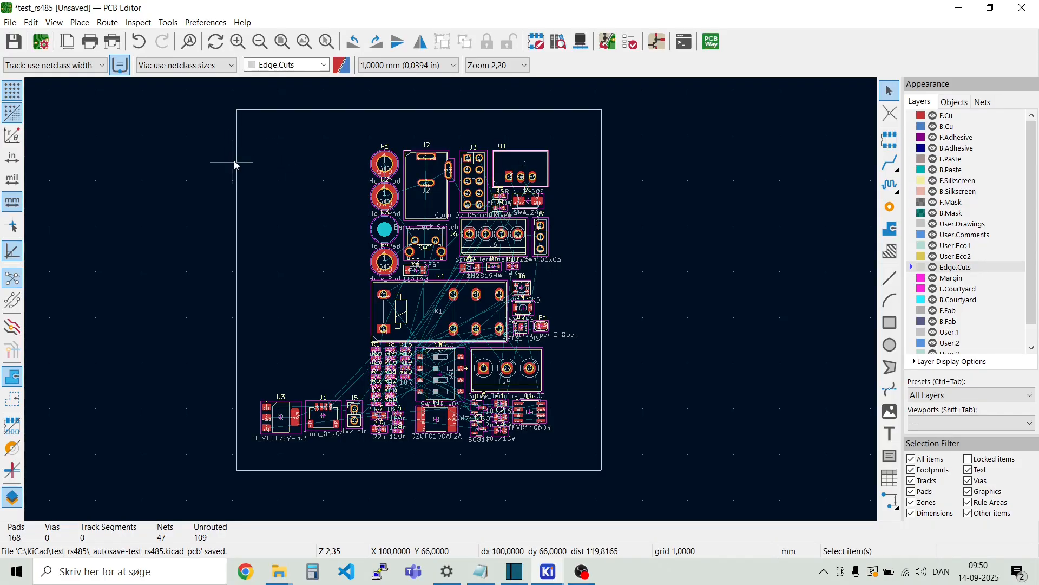
Step: Fillet the board outline's corners with a 10 mm radius, applying it twice
{"action": "right_click", "coordinate": [236, 166]}
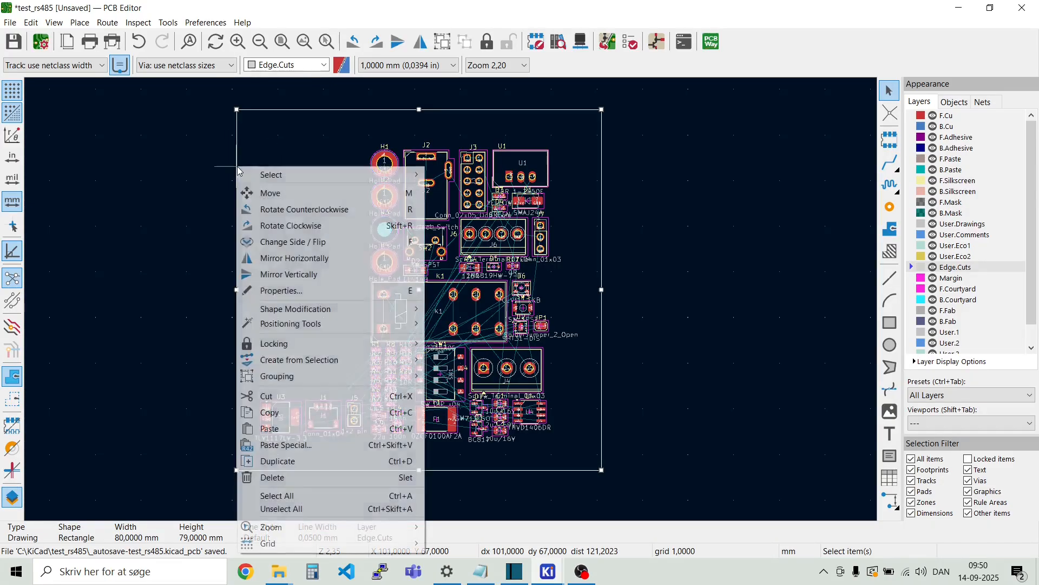
{"action": "mouse_move", "coordinate": [296, 308]}
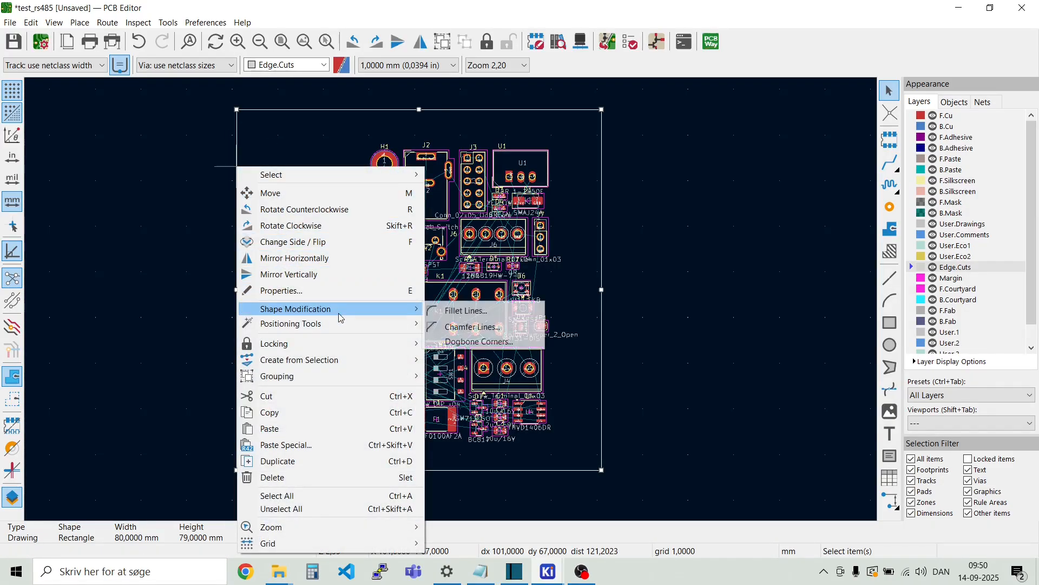
{"action": "mouse_move", "coordinate": [466, 311]}
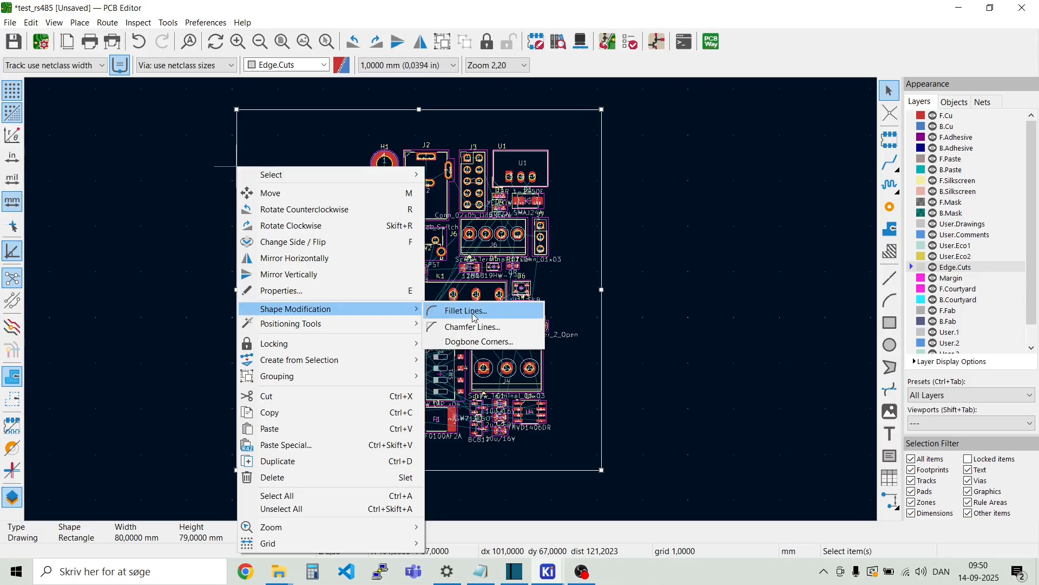
{"action": "left_click", "coordinate": [466, 311]}
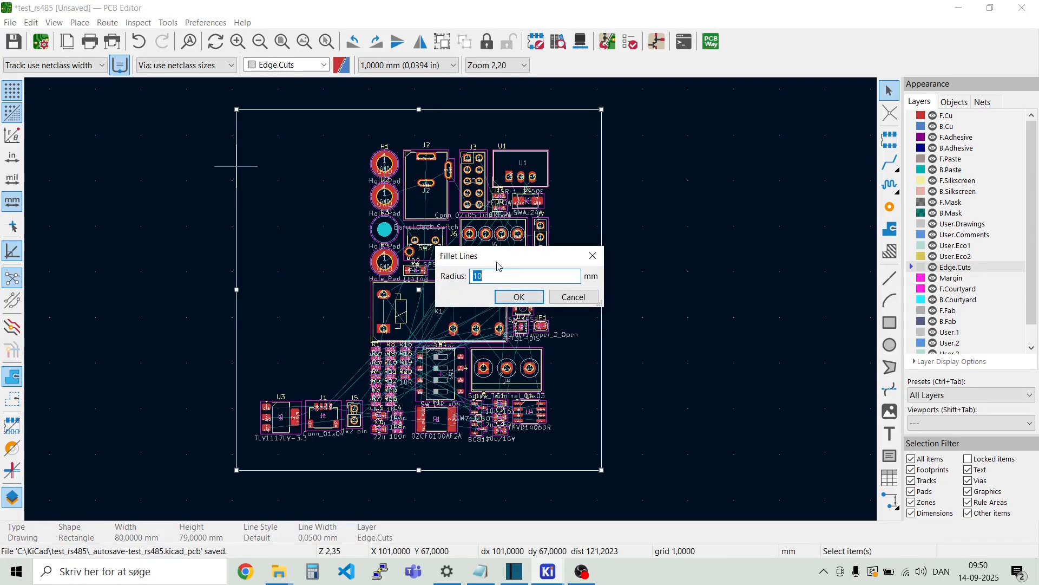
{"action": "mouse_move", "coordinate": [523, 272]}
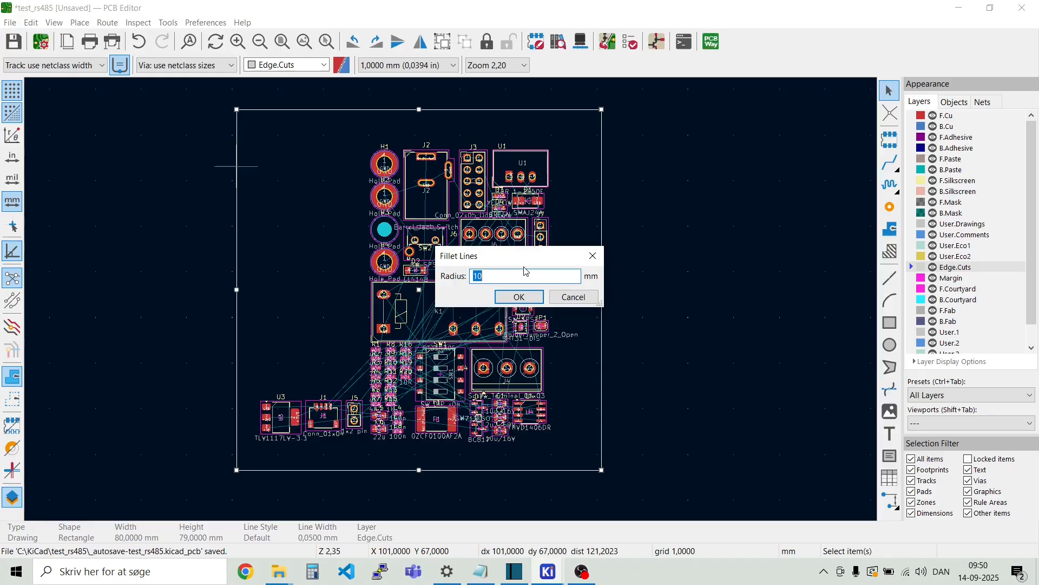
{"action": "left_click", "coordinate": [519, 296]}
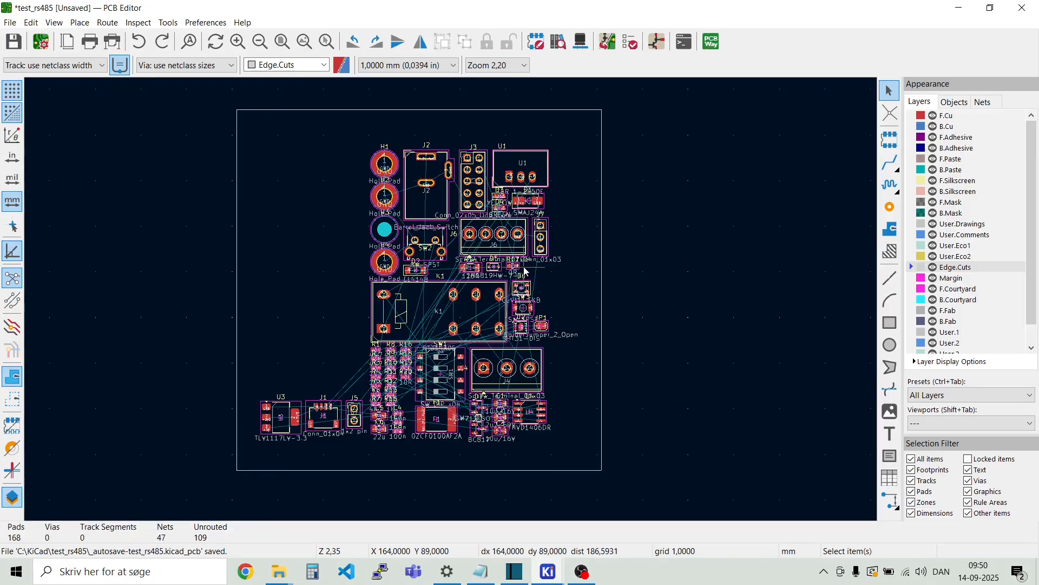
{"action": "mouse_move", "coordinate": [237, 259]}
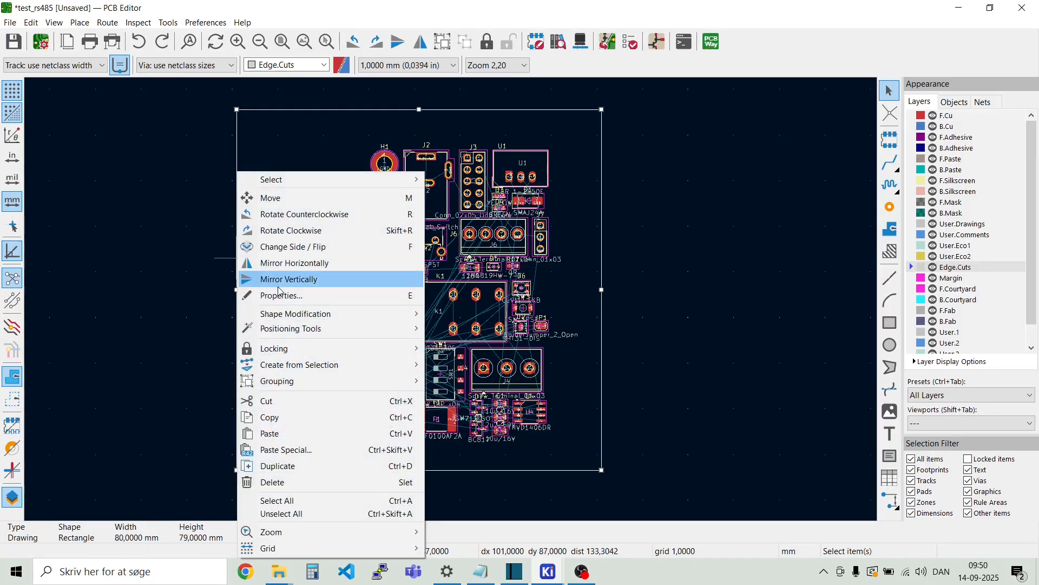
{"action": "left_click", "coordinate": [288, 278]}
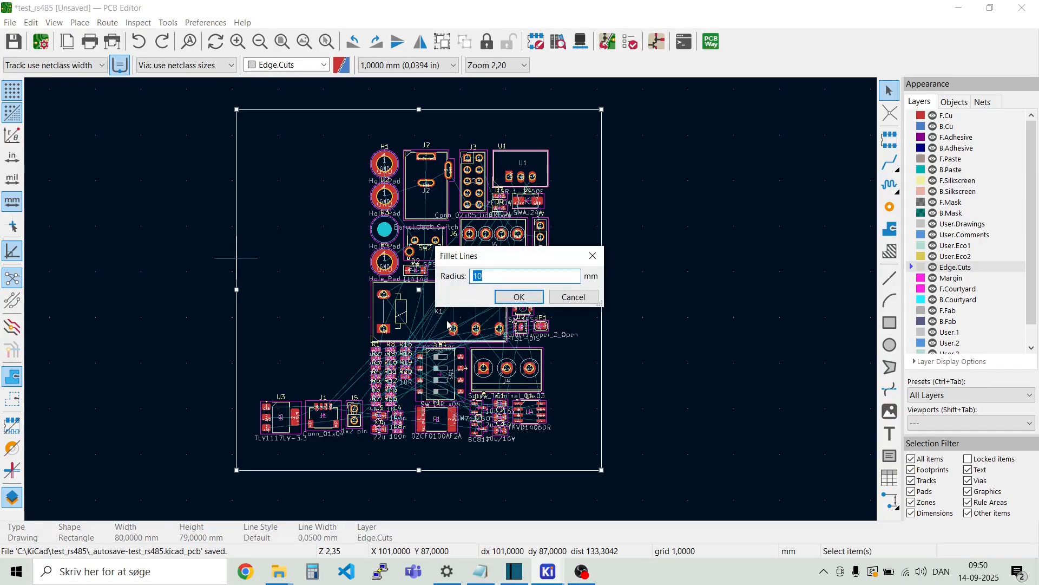
{"action": "left_click", "coordinate": [519, 296]}
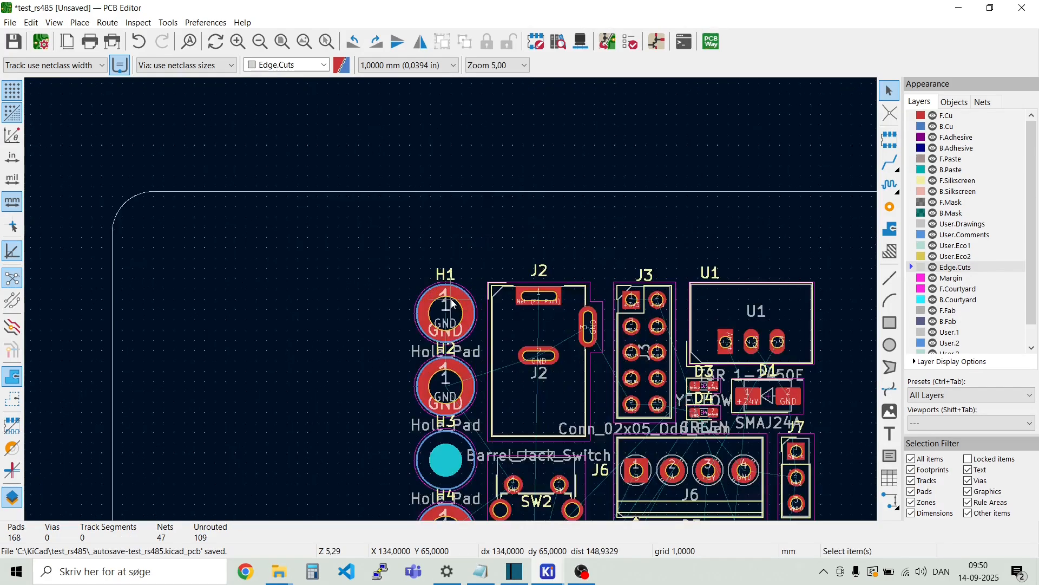
Step: Drag mounting hole H1 into the rounded top-left corner and open the 3D Viewer
{"action": "left_click", "coordinate": [446, 313]}
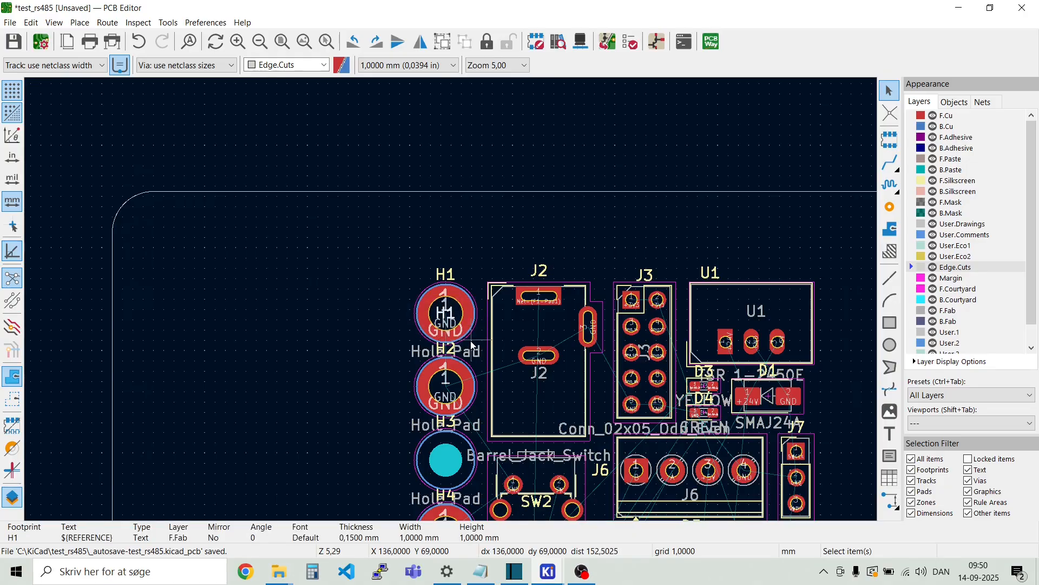
{"action": "left_click_drag", "start_coordinate": [446, 315], "coordinate": [174, 225]}
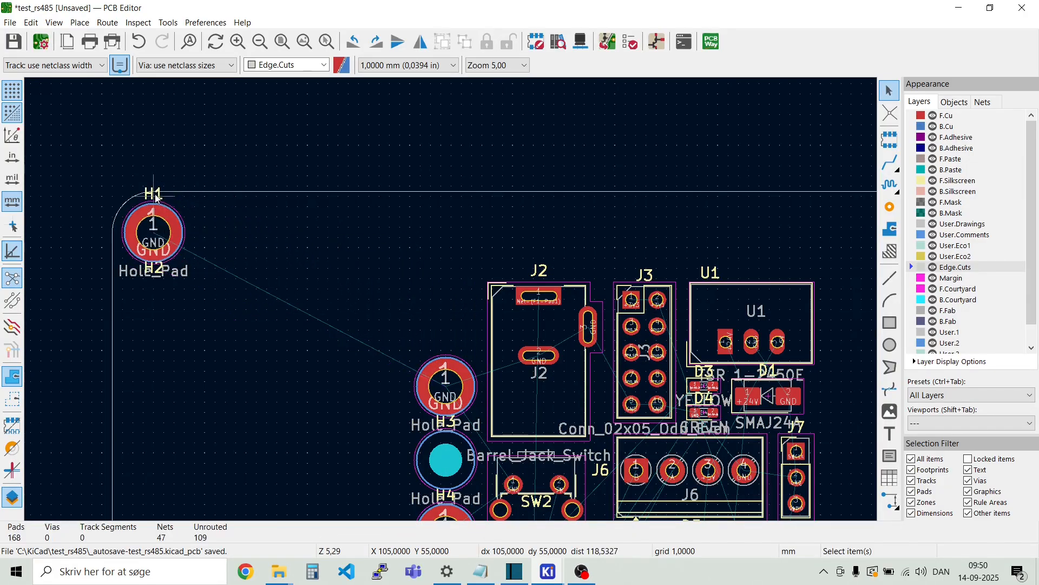
{"action": "left_click", "coordinate": [162, 189]}
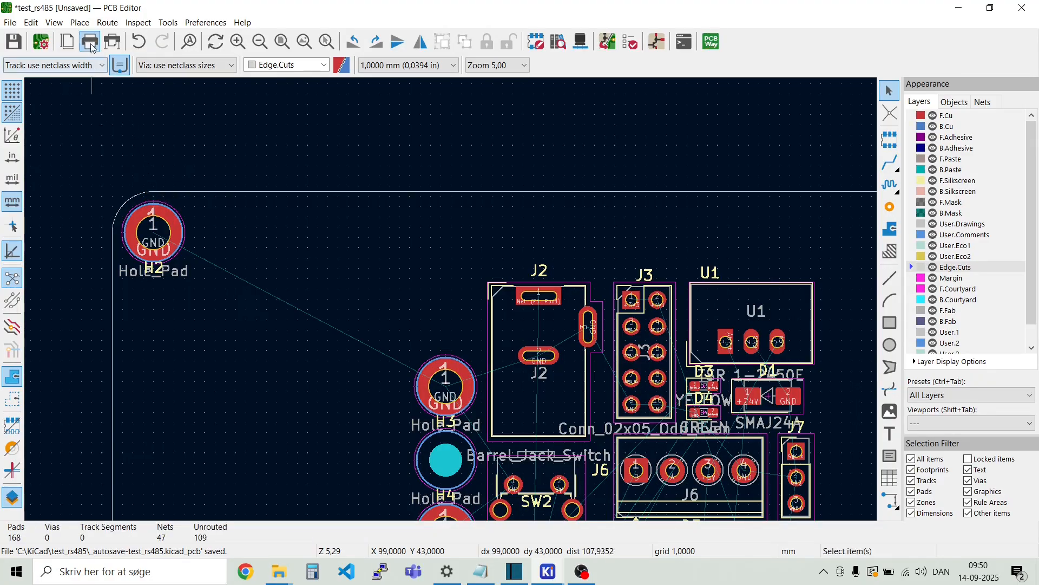
{"action": "left_click", "coordinate": [53, 22]}
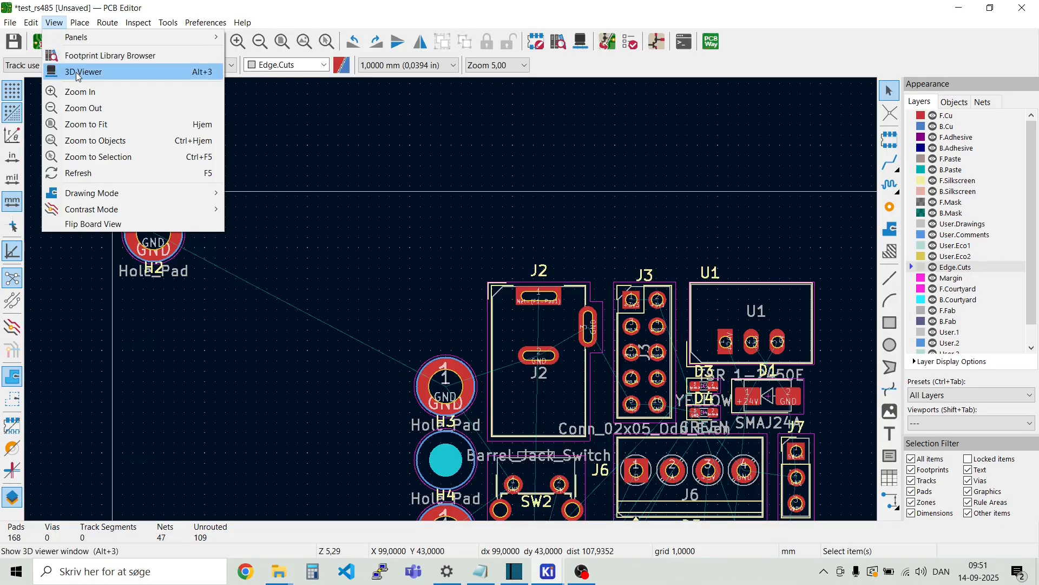
{"action": "left_click", "coordinate": [83, 71]}
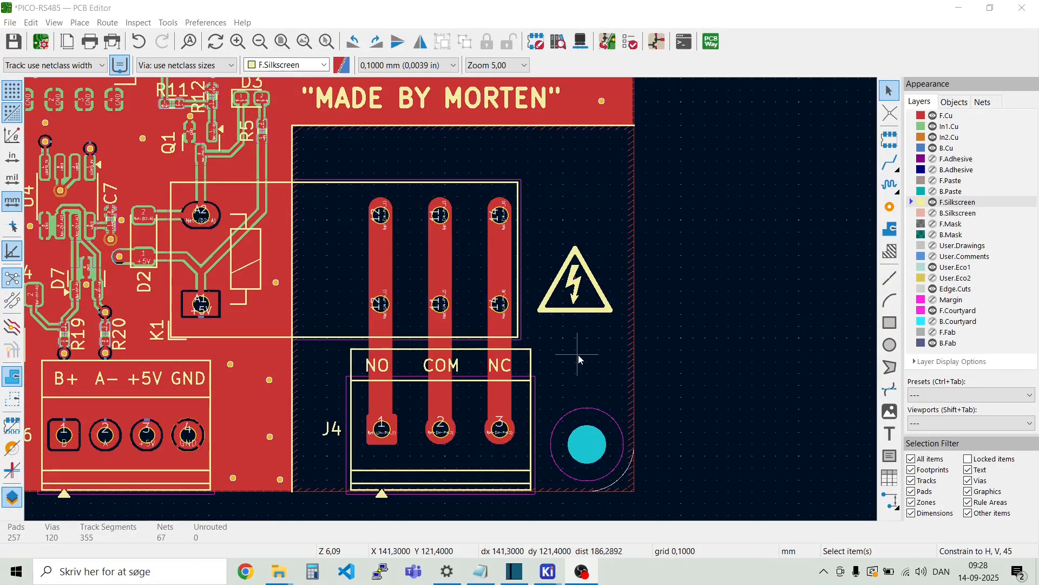
{"action": "mouse_move", "coordinate": [685, 401]}
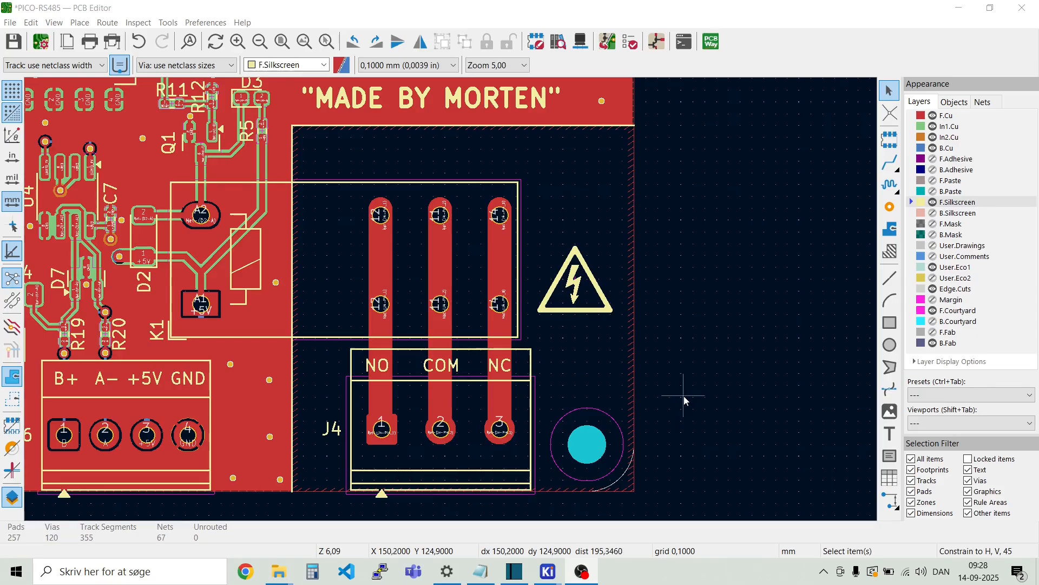
{"action": "mouse_move", "coordinate": [278, 303]}
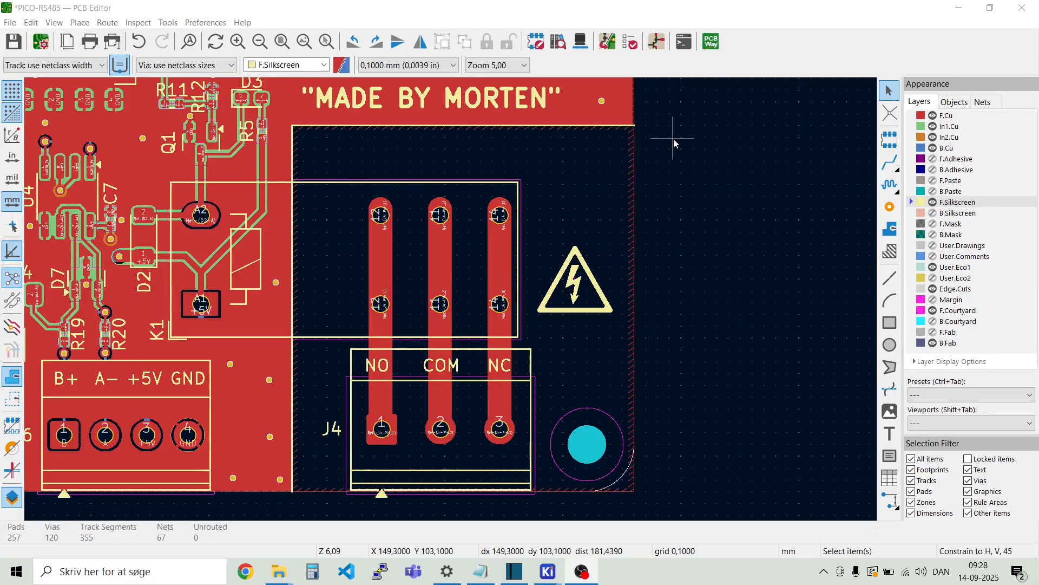
{"action": "mouse_move", "coordinate": [322, 192]}
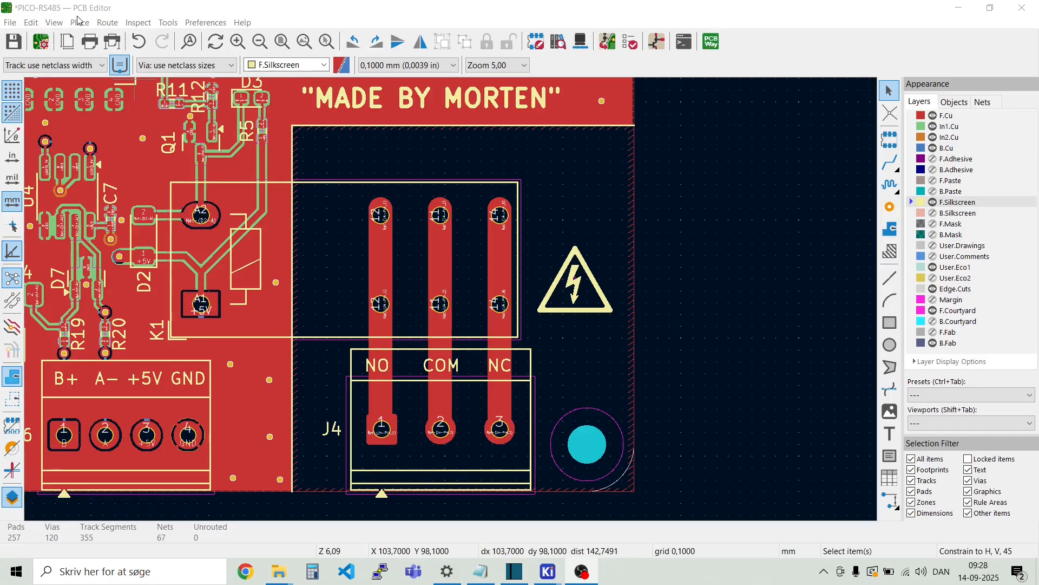
Step: Draw an F.Cu rule area that allows pads but keeps out zone fills
{"action": "left_click", "coordinate": [79, 22]}
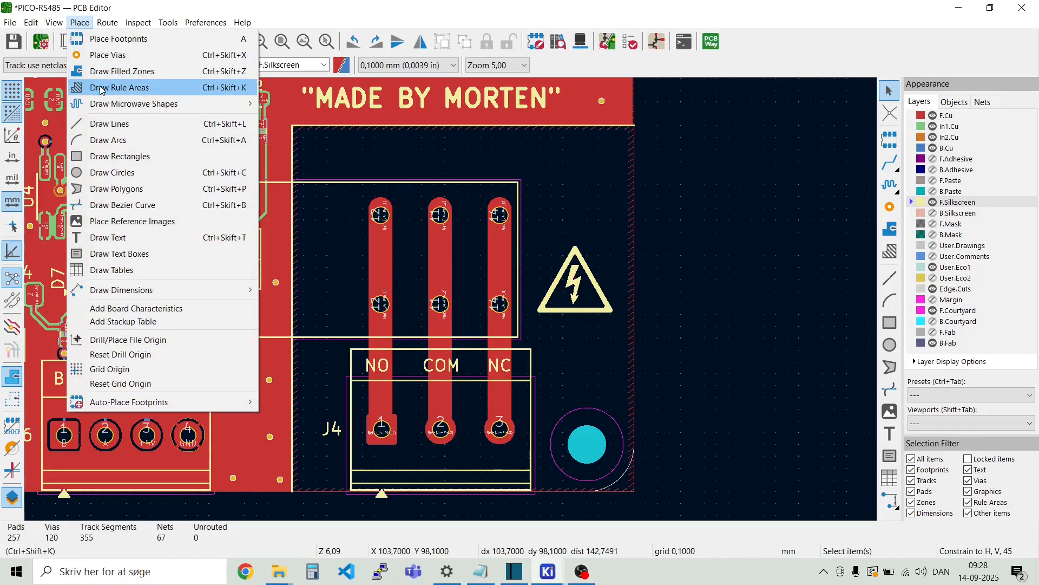
{"action": "left_click", "coordinate": [119, 87]}
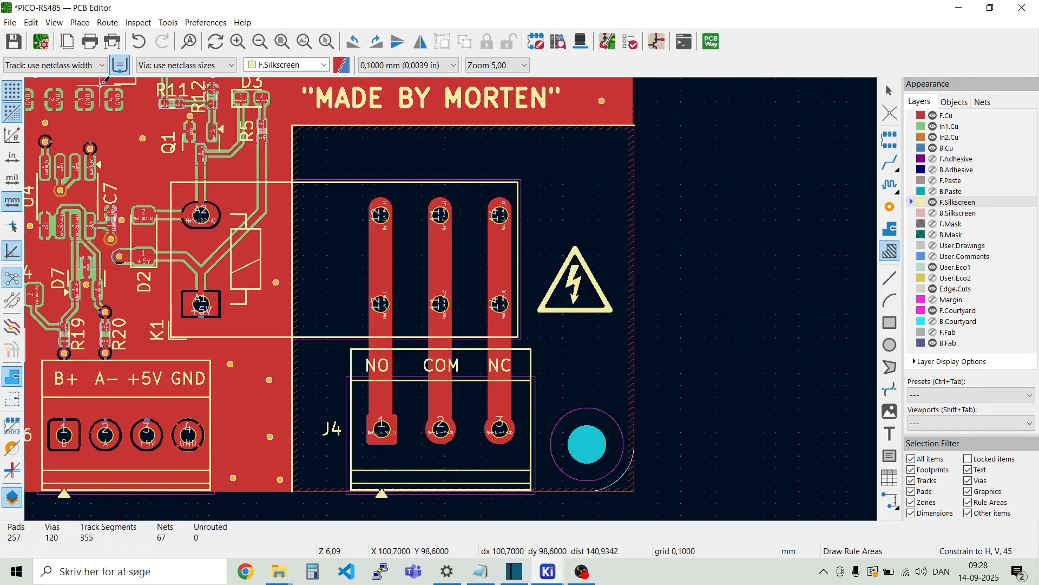
{"action": "scroll", "scroll_direction": "down", "scroll_amount": 3}
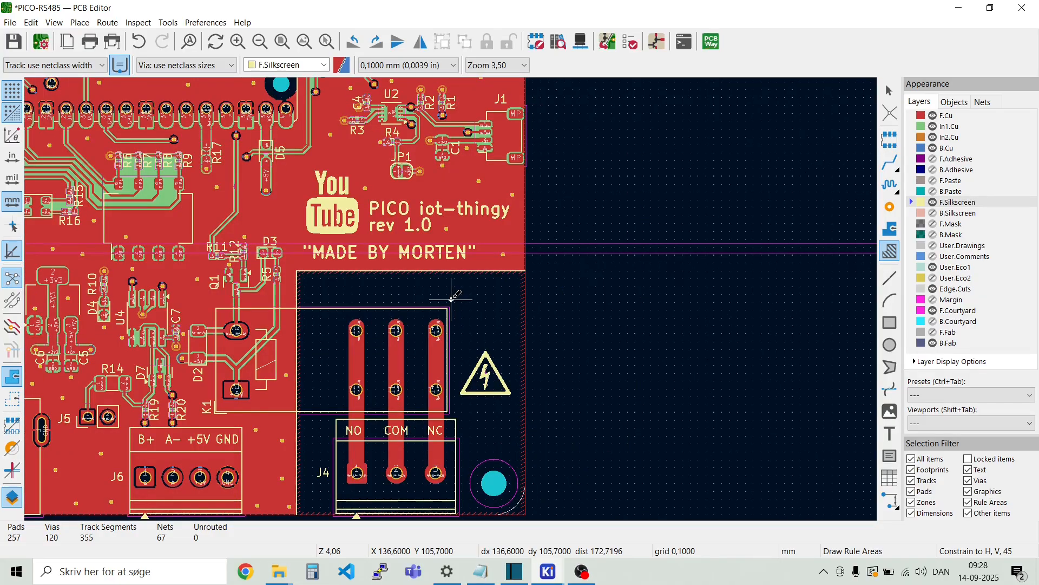
{"action": "mouse_move", "coordinate": [570, 178]}
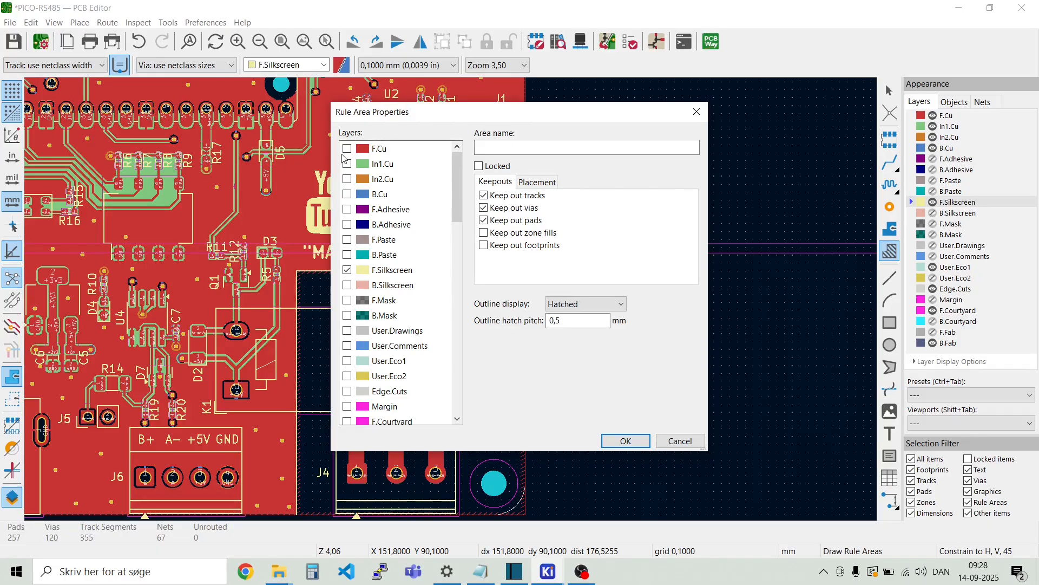
{"action": "left_click", "coordinate": [348, 148]}
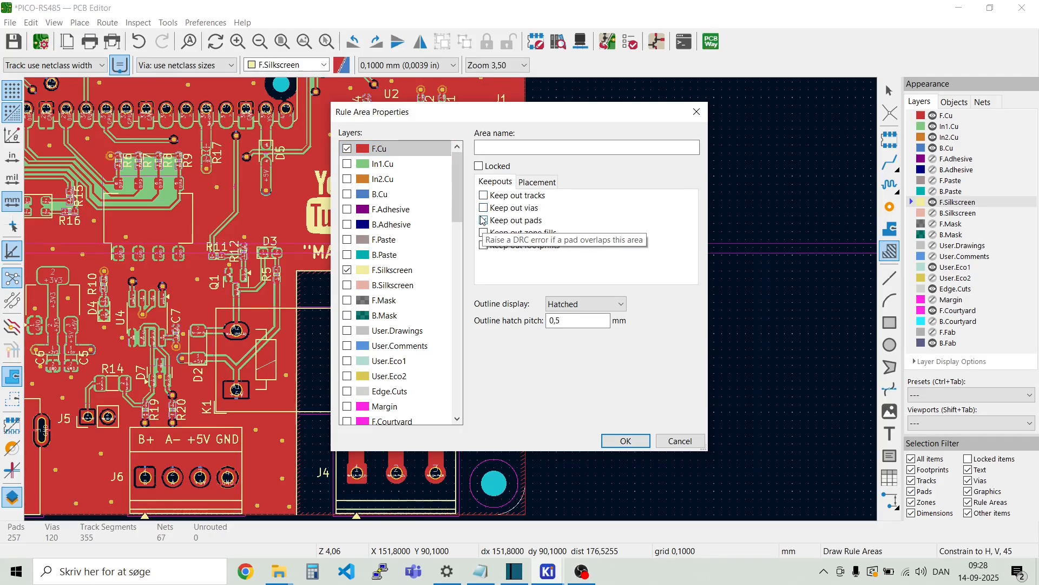
{"action": "left_click", "coordinate": [484, 221]}
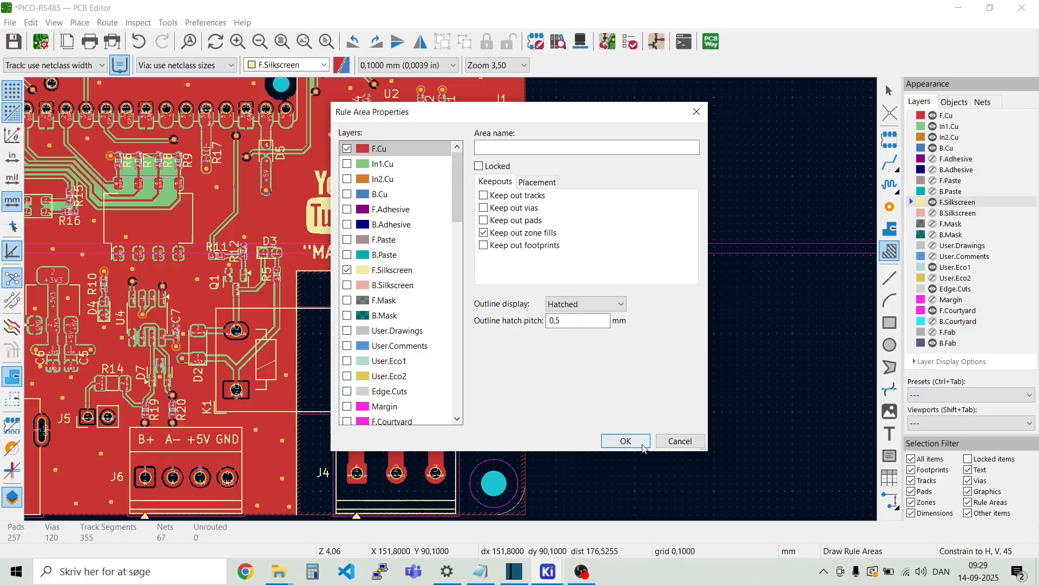
{"action": "left_click", "coordinate": [623, 441]}
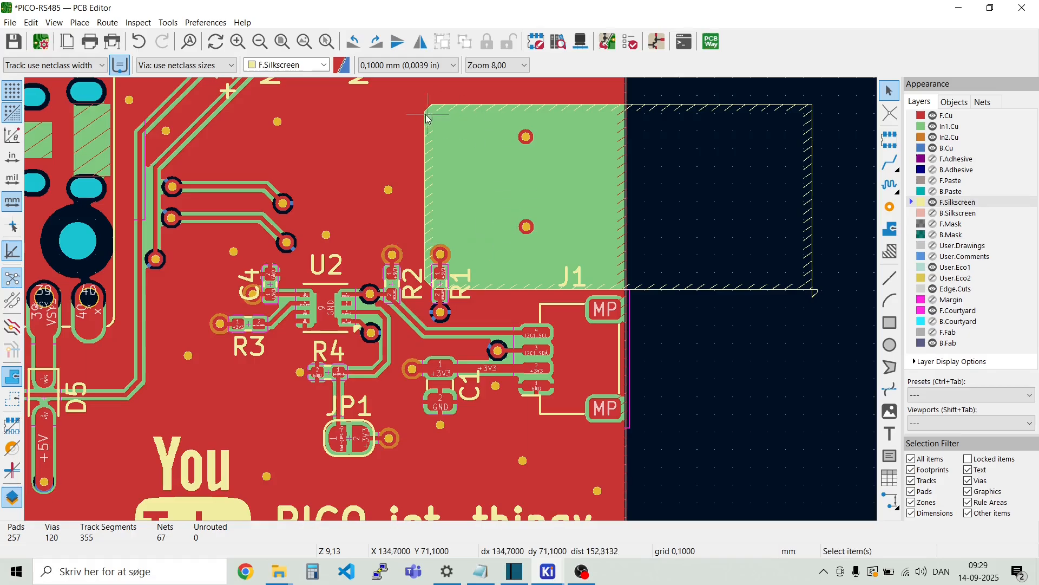
{"action": "mouse_move", "coordinate": [500, 210]}
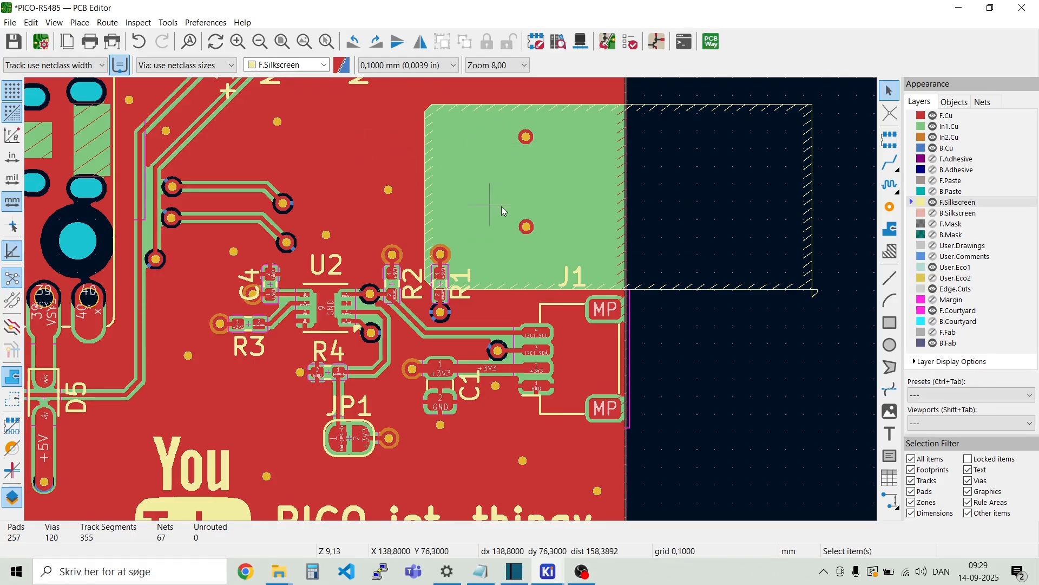
Step: Scroll to inspect the keepout areas under J1 and around the relay
{"action": "scroll", "scroll_direction": "down", "scroll_amount": 3}
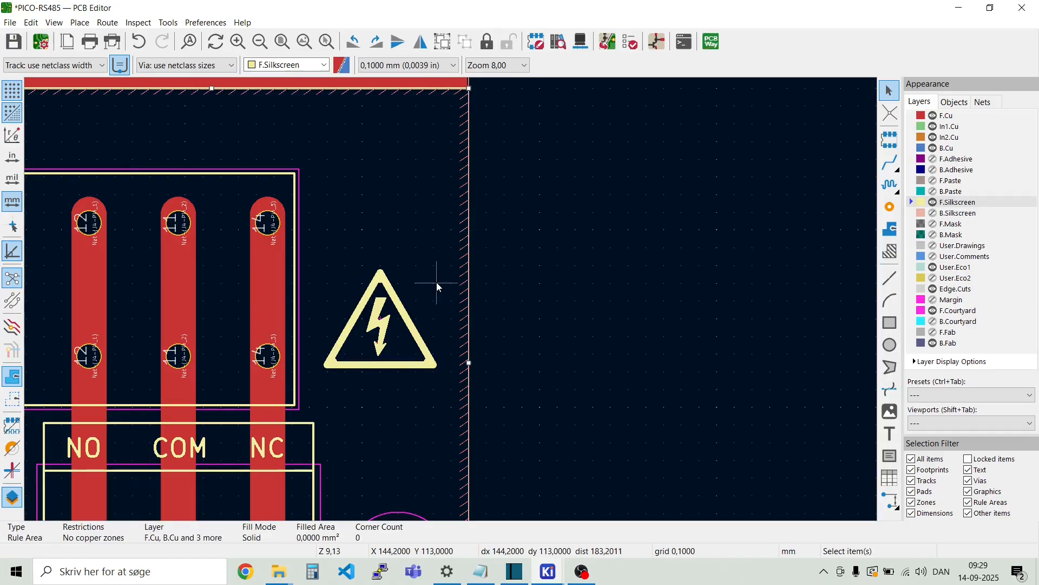
{"action": "scroll", "scroll_direction": "down", "scroll_amount": 3}
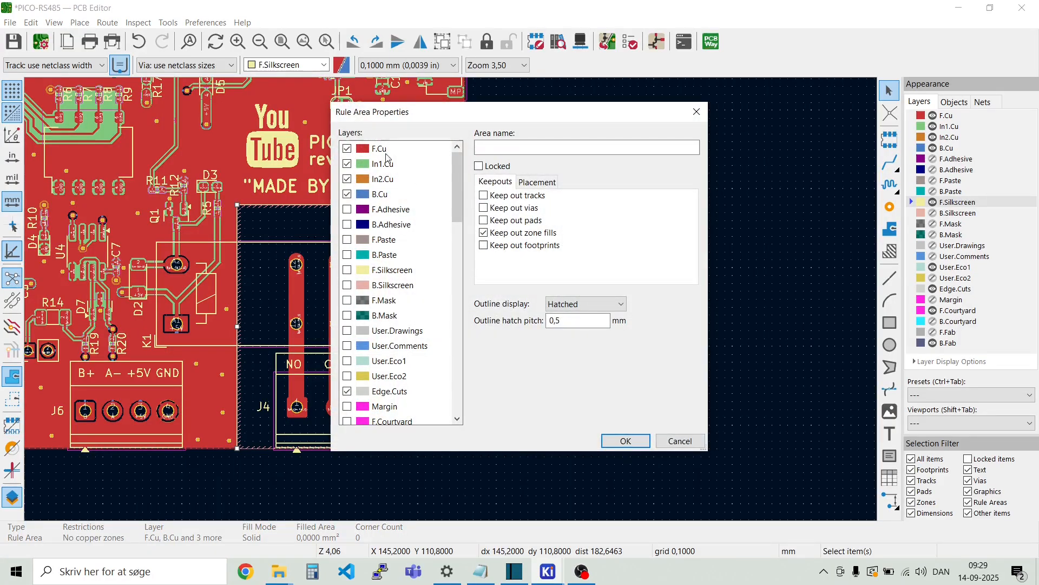
{"action": "mouse_move", "coordinate": [376, 154]}
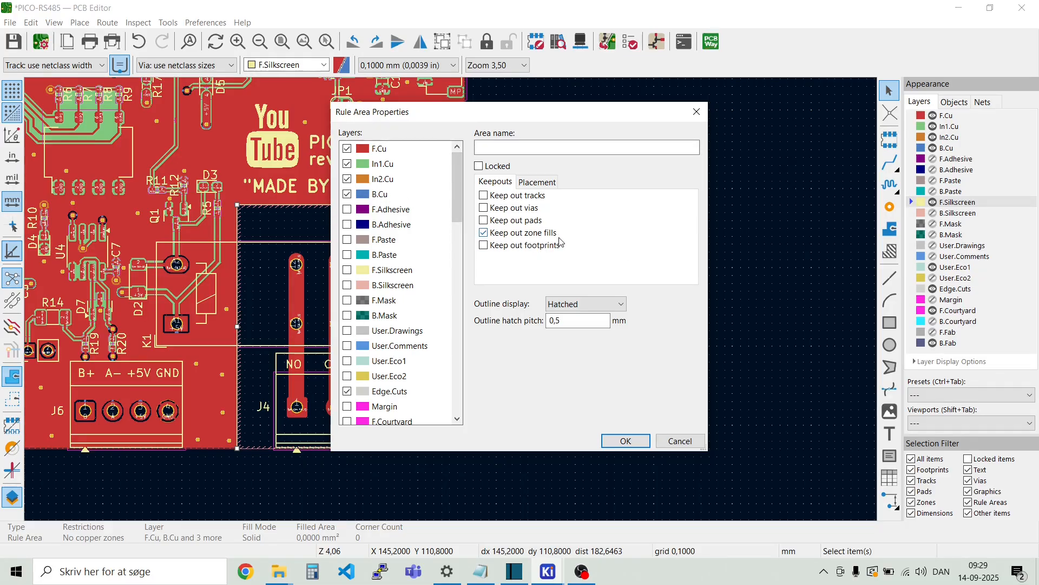
Step: Confirm the relay rule area keeping zone fills off F.Cu, In1.Cu, In2.Cu and B.Cu
{"action": "left_click", "coordinate": [623, 441]}
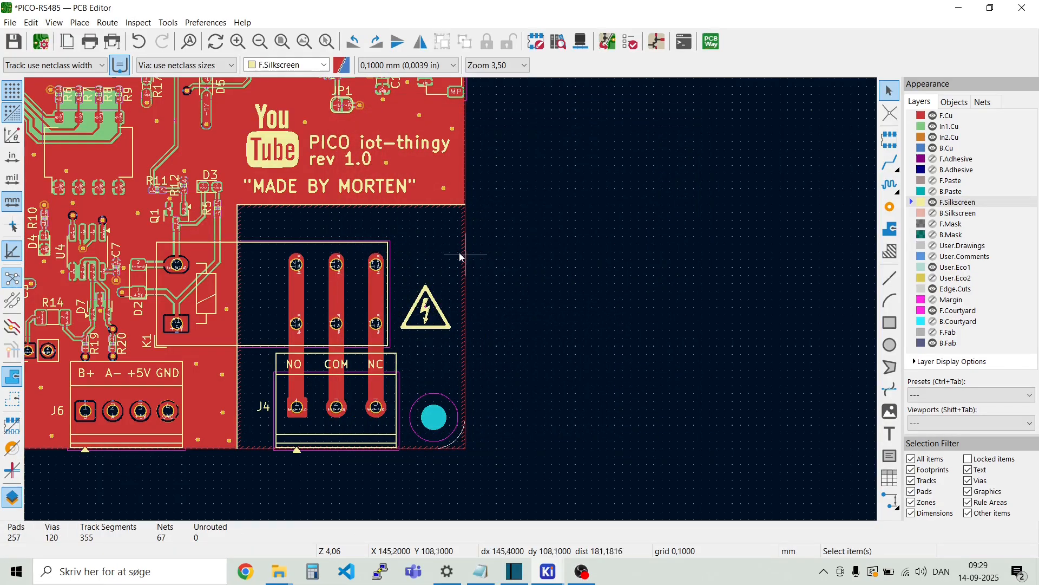
{"action": "scroll", "scroll_direction": "up", "scroll_amount": 3}
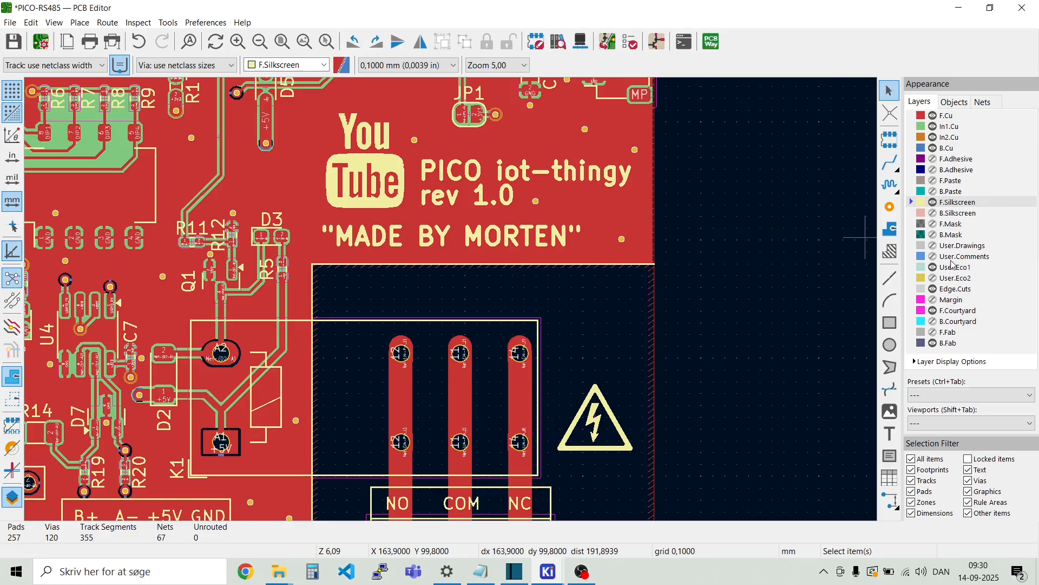
Step: Make Edge.Cuts the active layer and start the Place > Draw Rectangles tool
{"action": "left_click", "coordinate": [955, 288]}
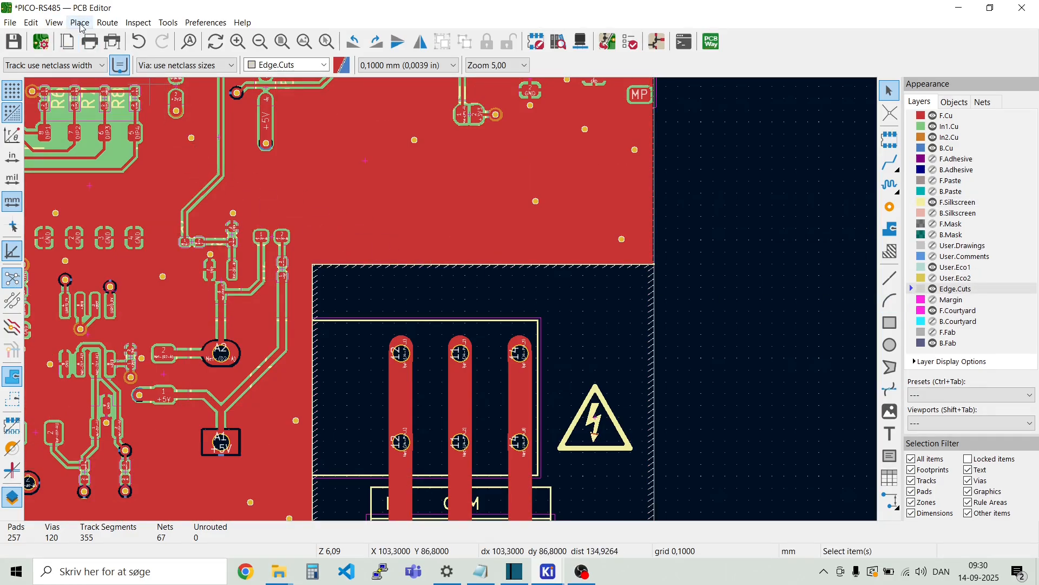
{"action": "left_click", "coordinate": [79, 21]}
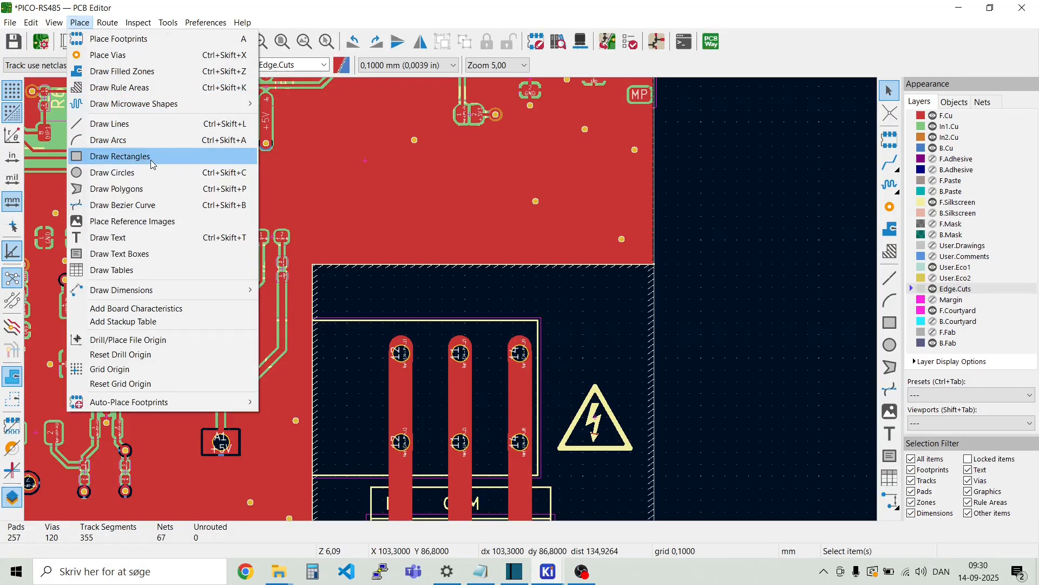
{"action": "left_click", "coordinate": [119, 157]}
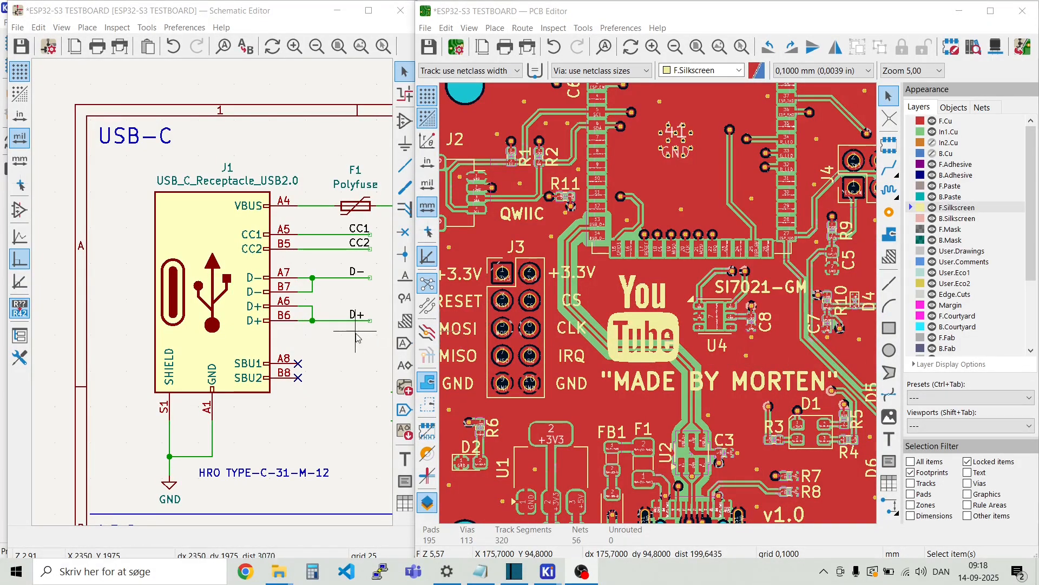
{"action": "mouse_move", "coordinate": [288, 389]}
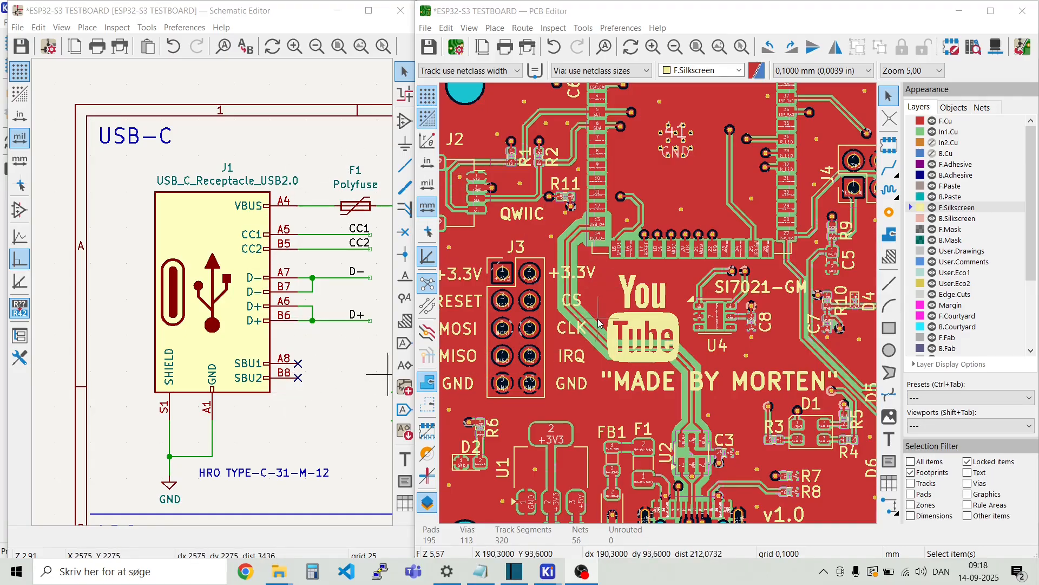
{"action": "mouse_move", "coordinate": [517, 315]}
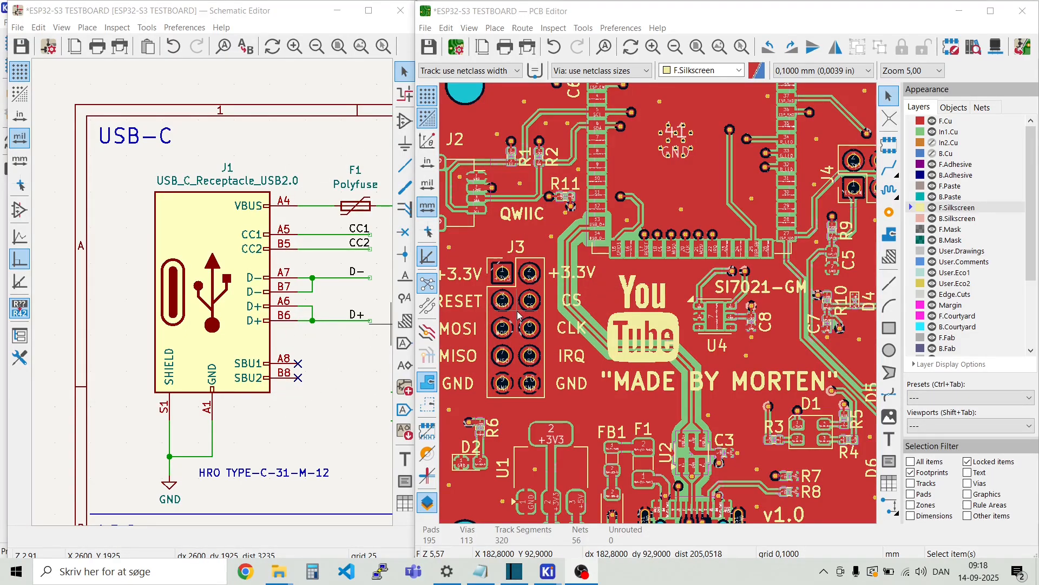
{"action": "mouse_move", "coordinate": [531, 273]}
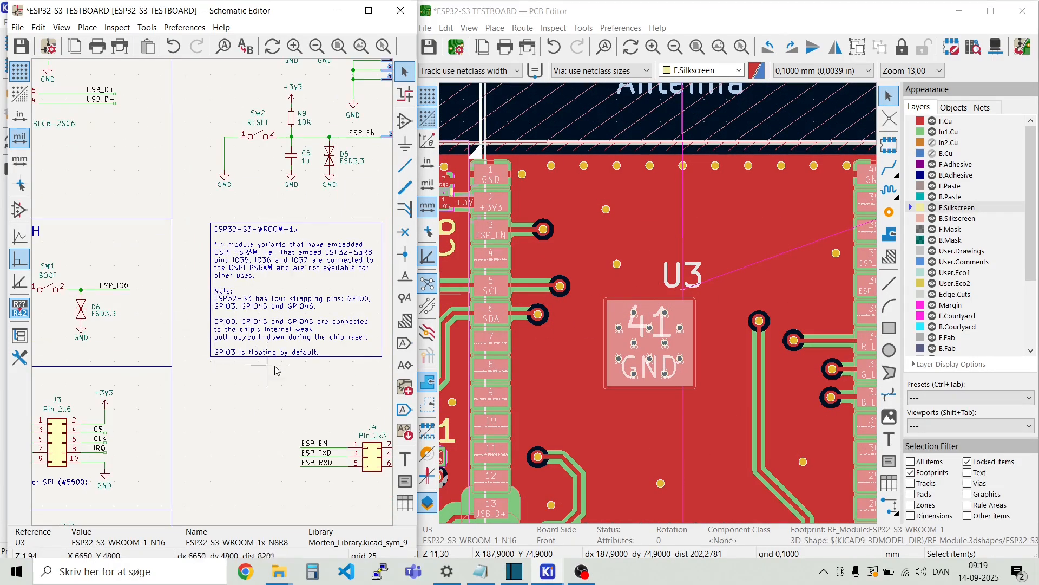
{"action": "mouse_move", "coordinate": [604, 264]}
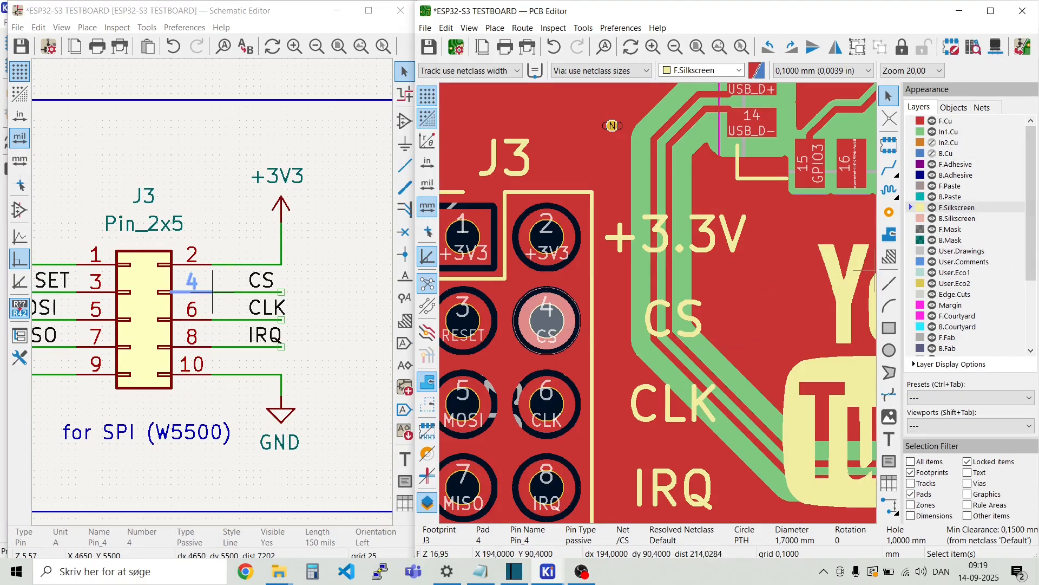
Step: Bring the PCB Editor showing the ESP32-S3 testboard up full-window
{"action": "left_click", "coordinate": [400, 10]}
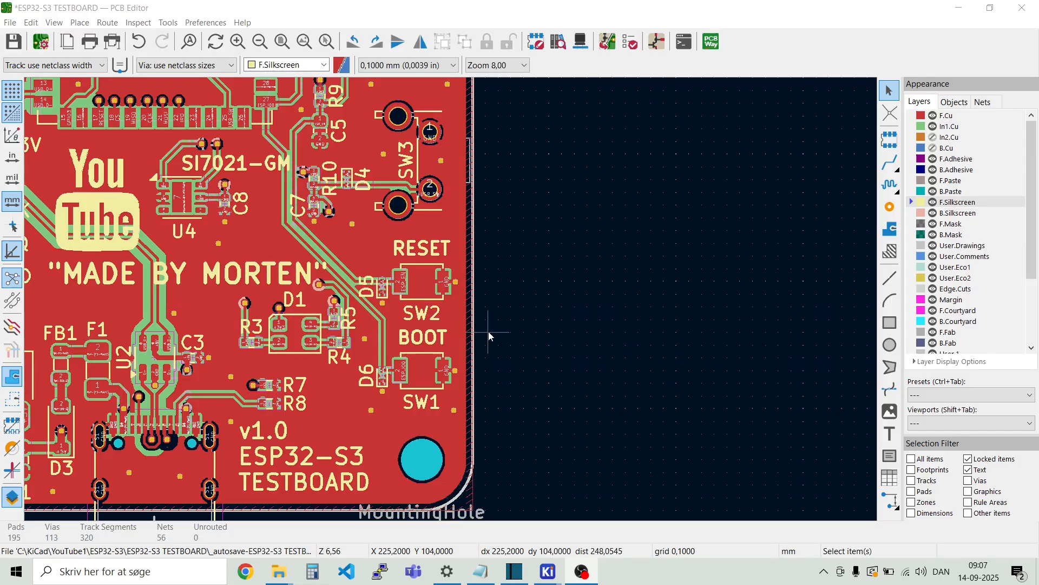
{"action": "mouse_move", "coordinate": [453, 305]}
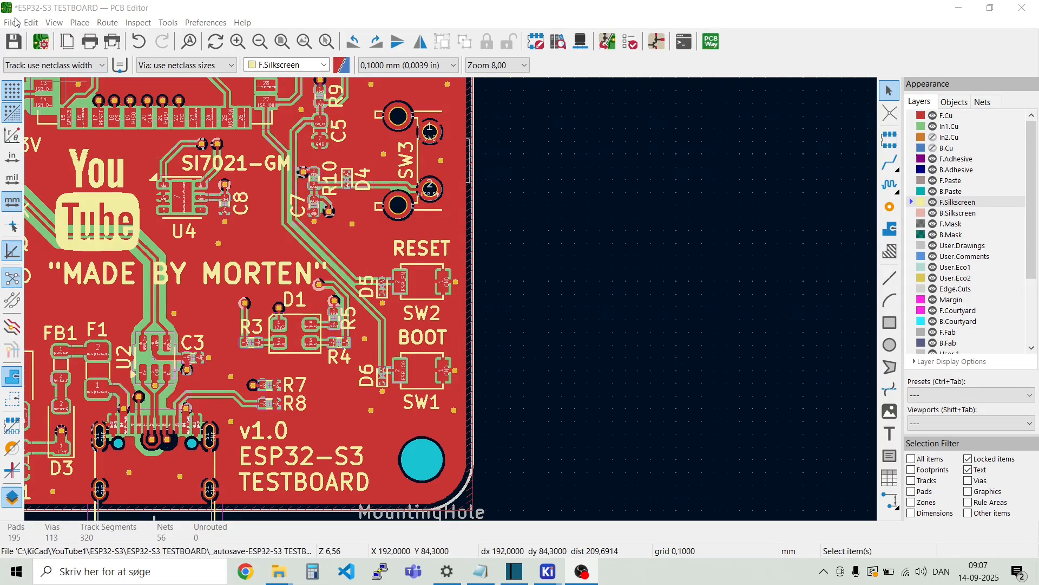
Step: In Board Setup > Constraints, change Copper to edge clearance from 0.5 mm to 1 mm
{"action": "left_click", "coordinate": [10, 21]}
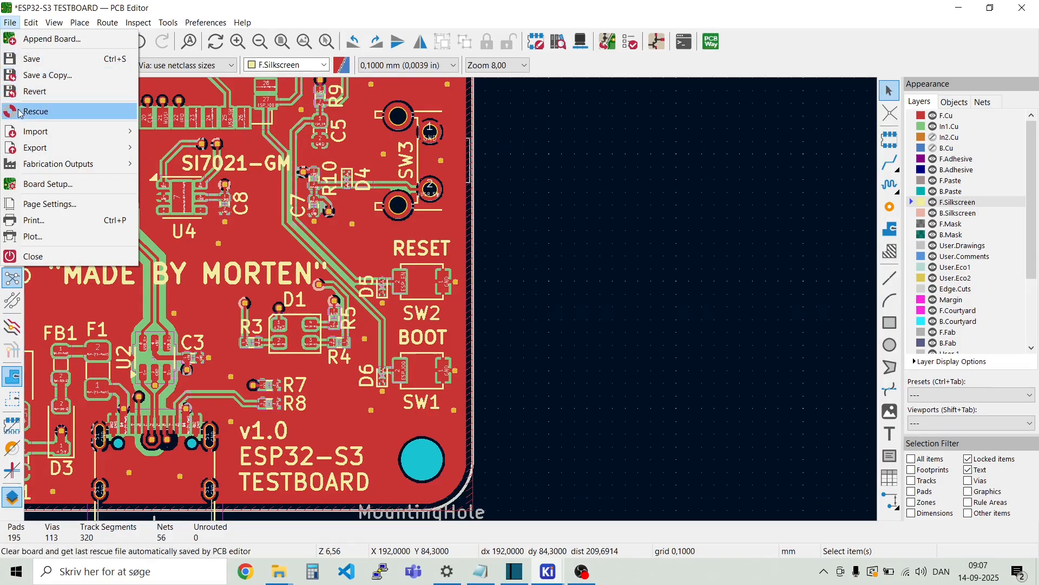
{"action": "left_click", "coordinate": [47, 183]}
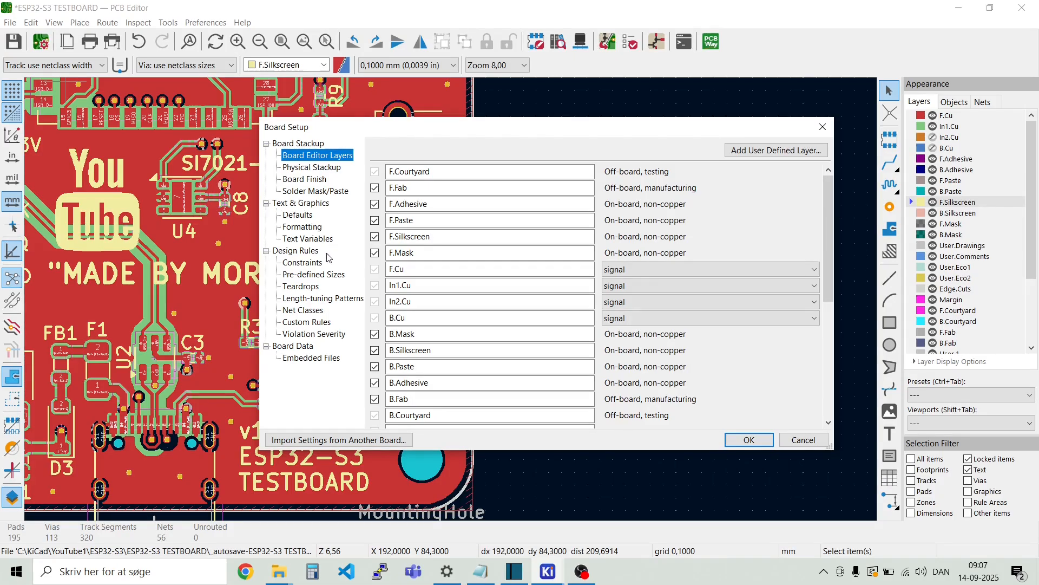
{"action": "left_click", "coordinate": [302, 262]}
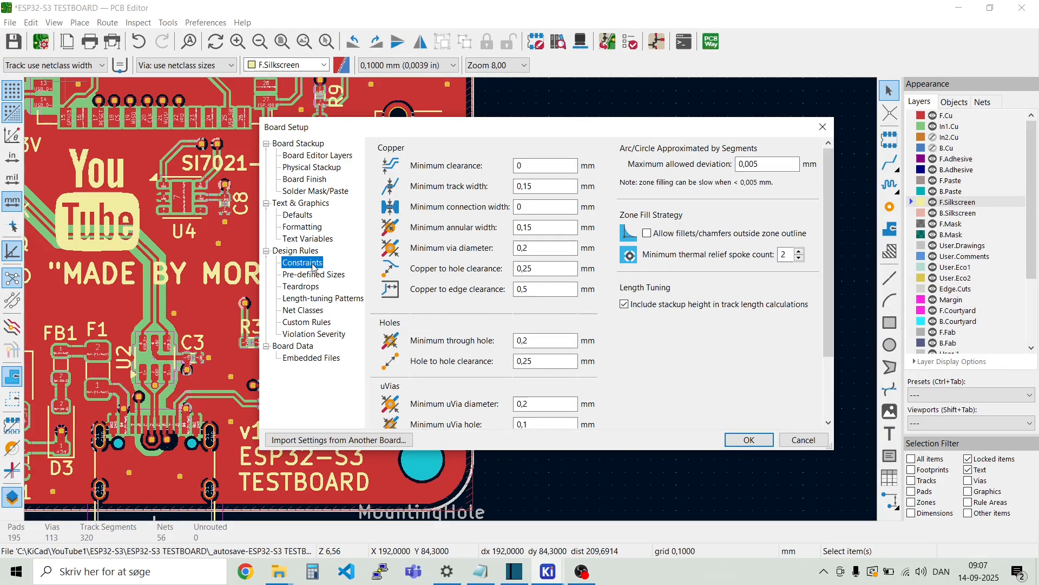
{"action": "mouse_move", "coordinate": [468, 390]}
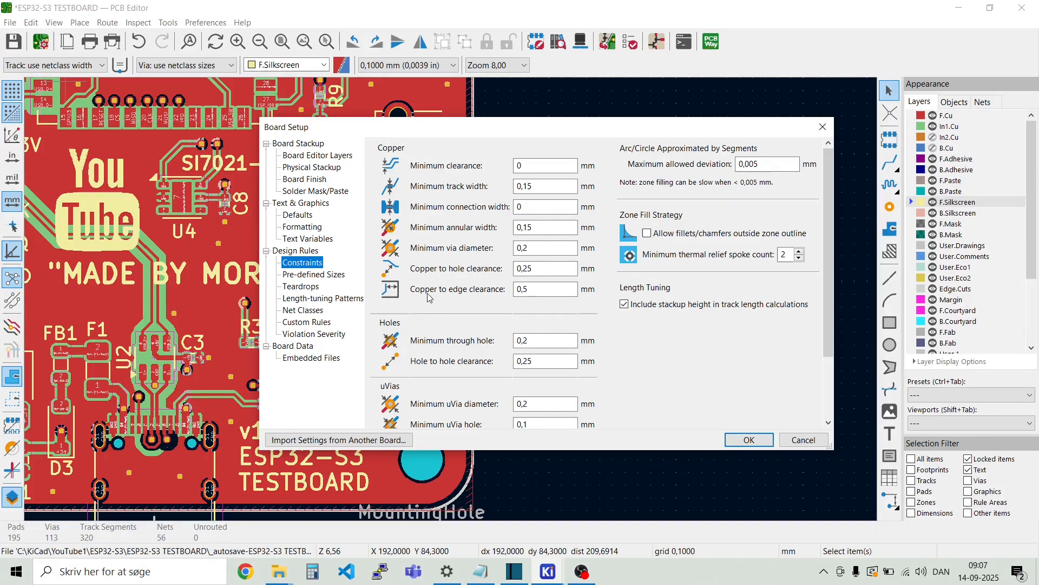
{"action": "left_click", "coordinate": [545, 289]}
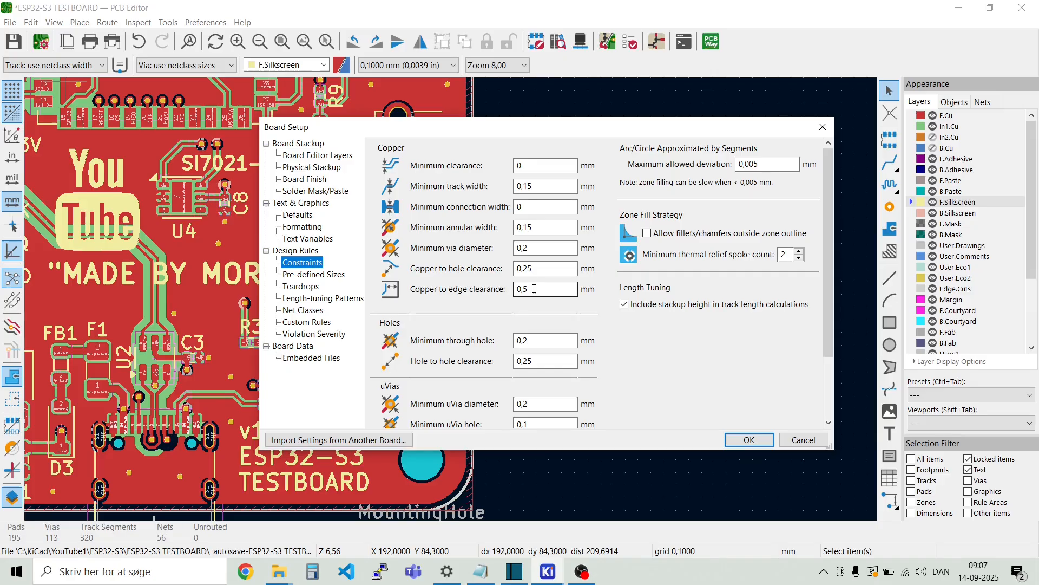
{"action": "mouse_move", "coordinate": [544, 288]}
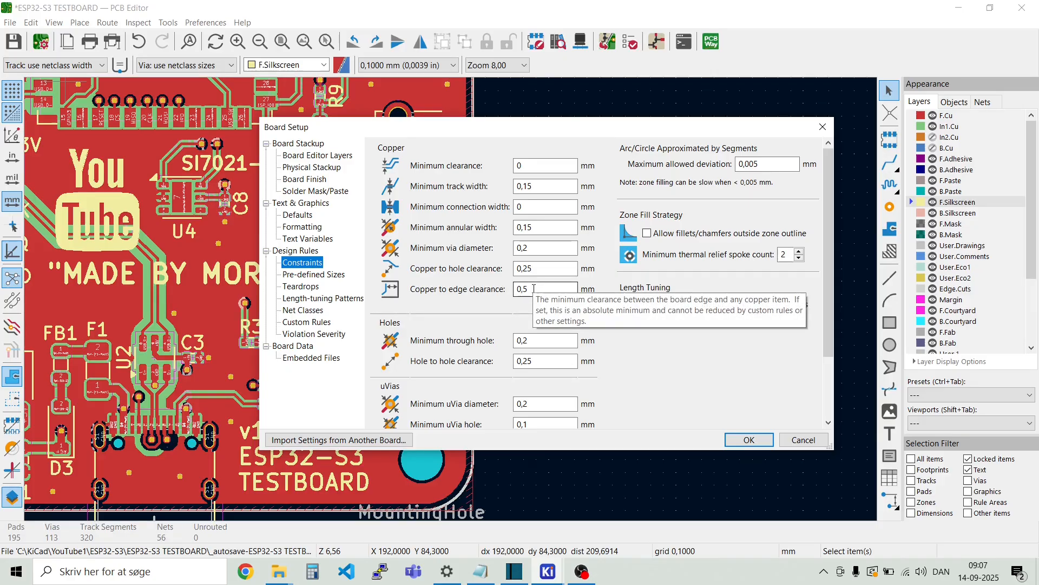
{"action": "triple_click", "coordinate": [544, 289]}
{"action": "type", "text": "1"}
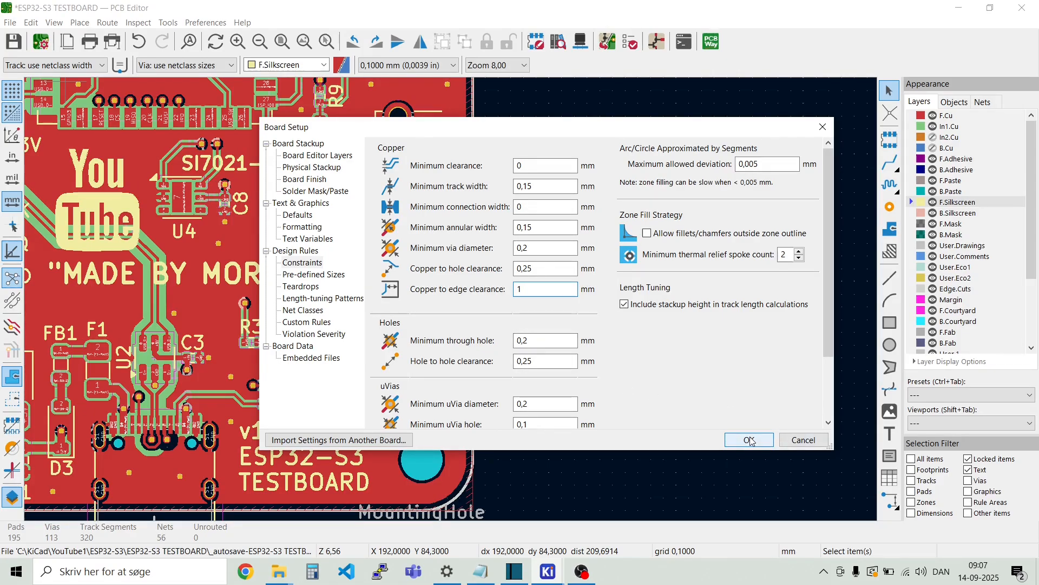
{"action": "left_click", "coordinate": [747, 440]}
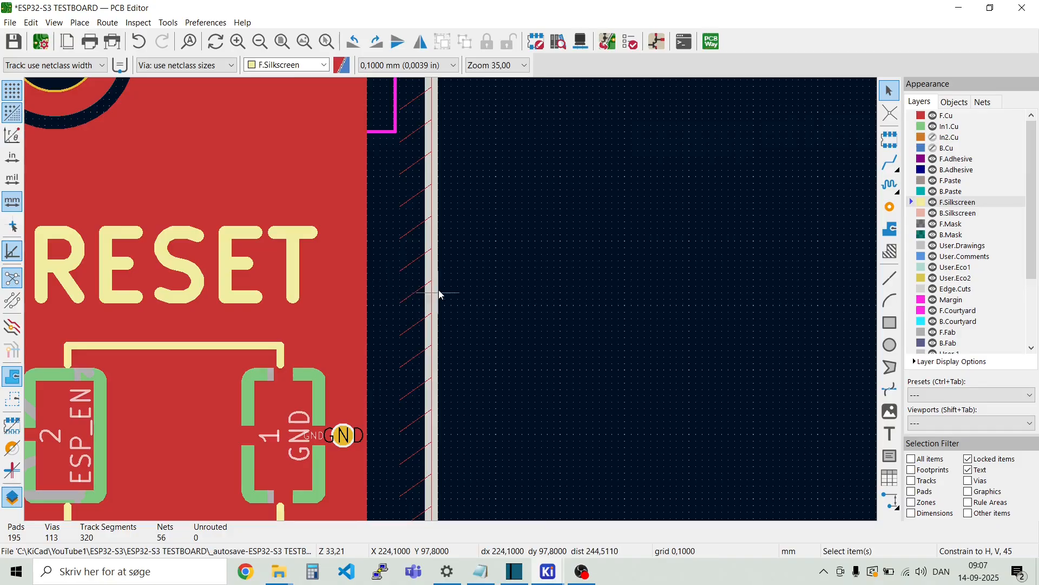
{"action": "mouse_move", "coordinate": [402, 274]}
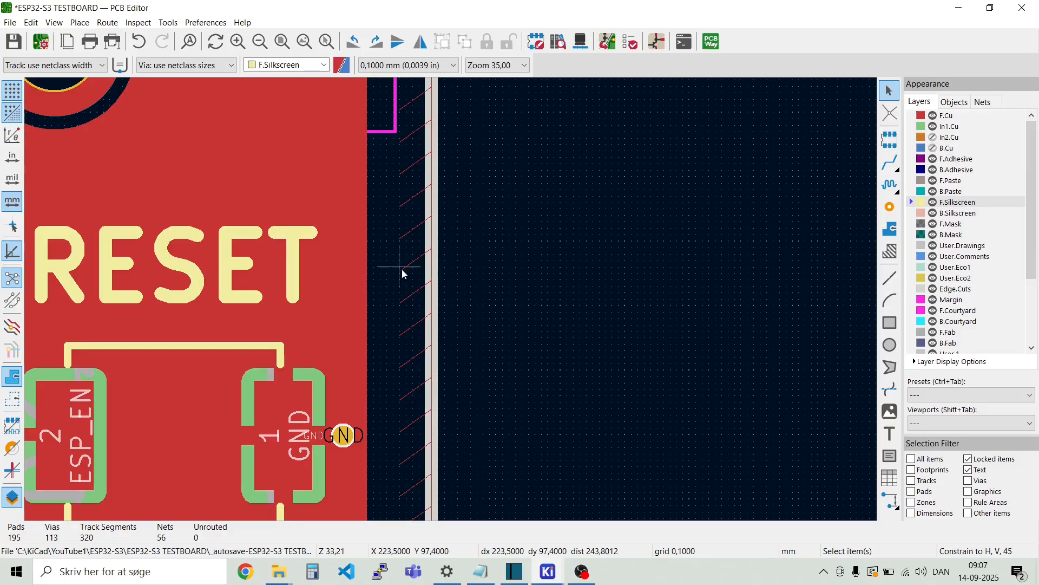
{"action": "mouse_move", "coordinate": [444, 275]}
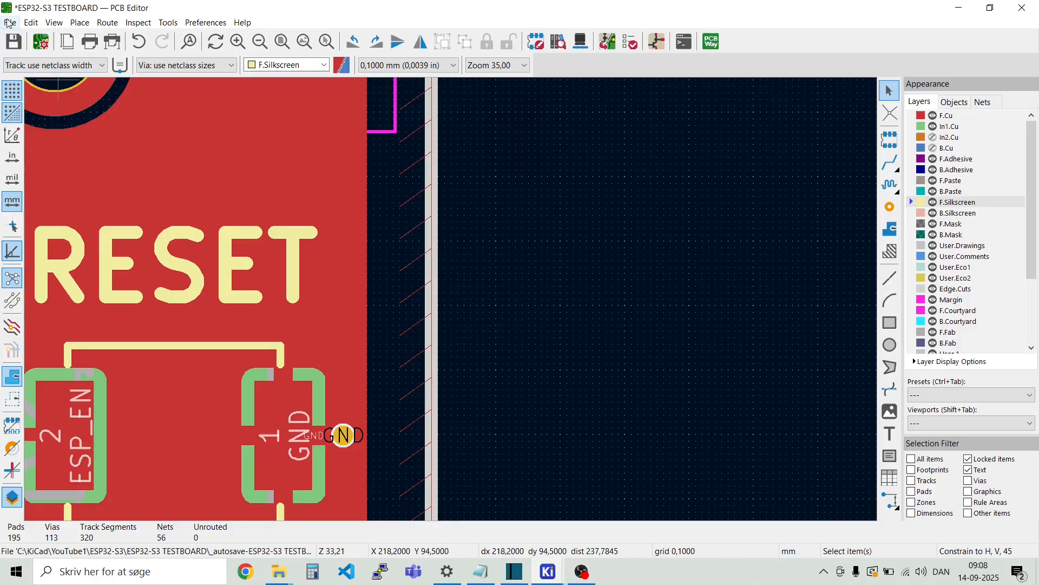
Step: Reopen Board Setup and scroll the Constraints page to review the 1 mm edge clearance
{"action": "left_click", "coordinate": [9, 21]}
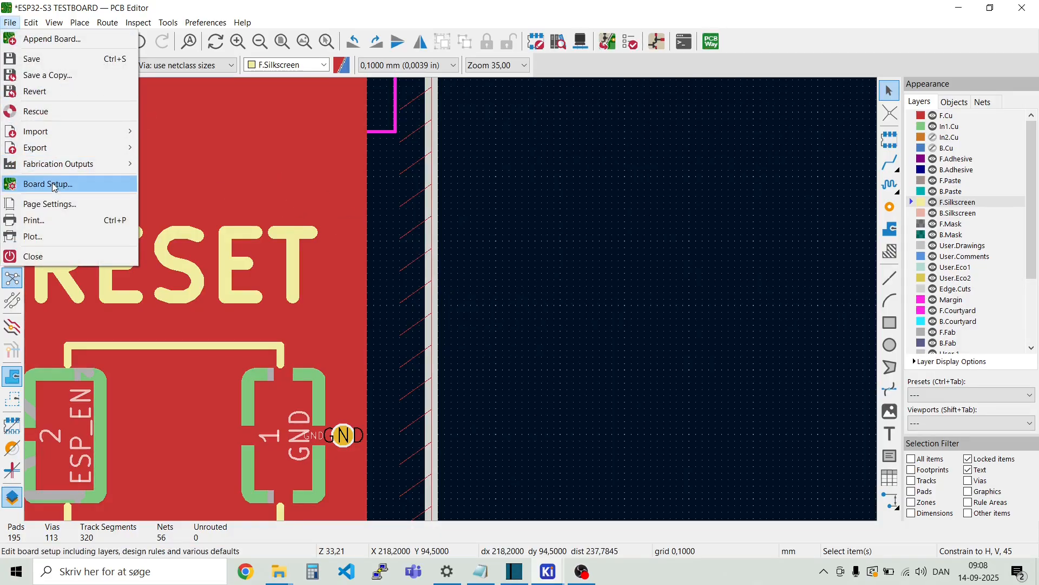
{"action": "left_click", "coordinate": [47, 184]}
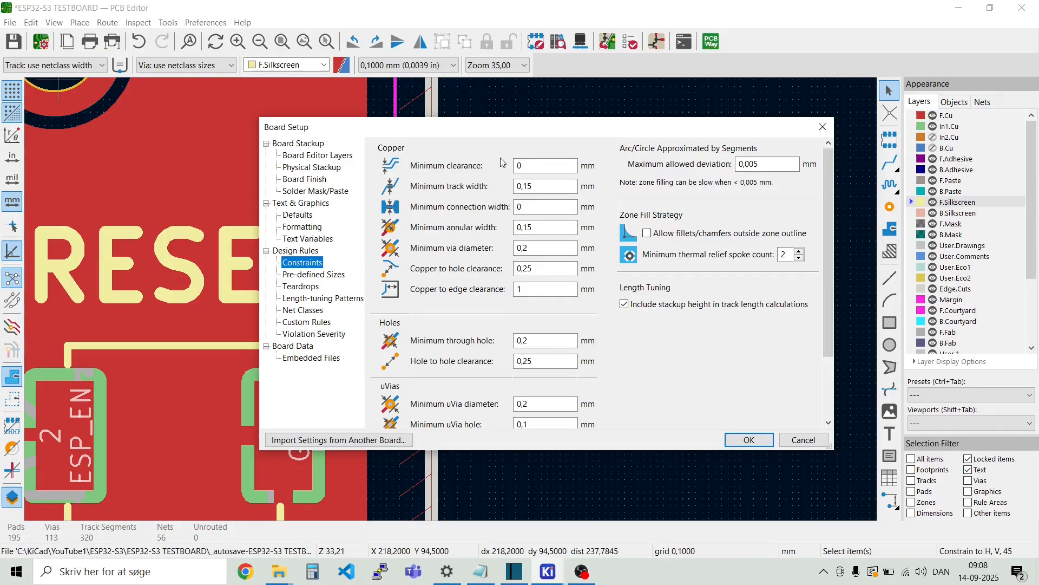
{"action": "scroll", "scroll_direction": "down", "scroll_amount": 3}
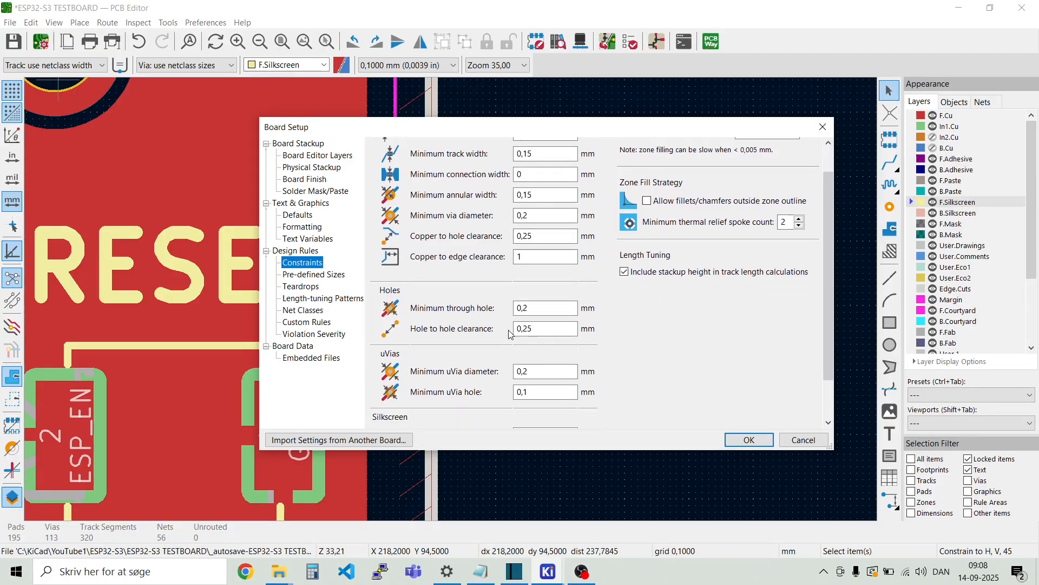
{"action": "scroll", "scroll_direction": "down", "scroll_amount": 3}
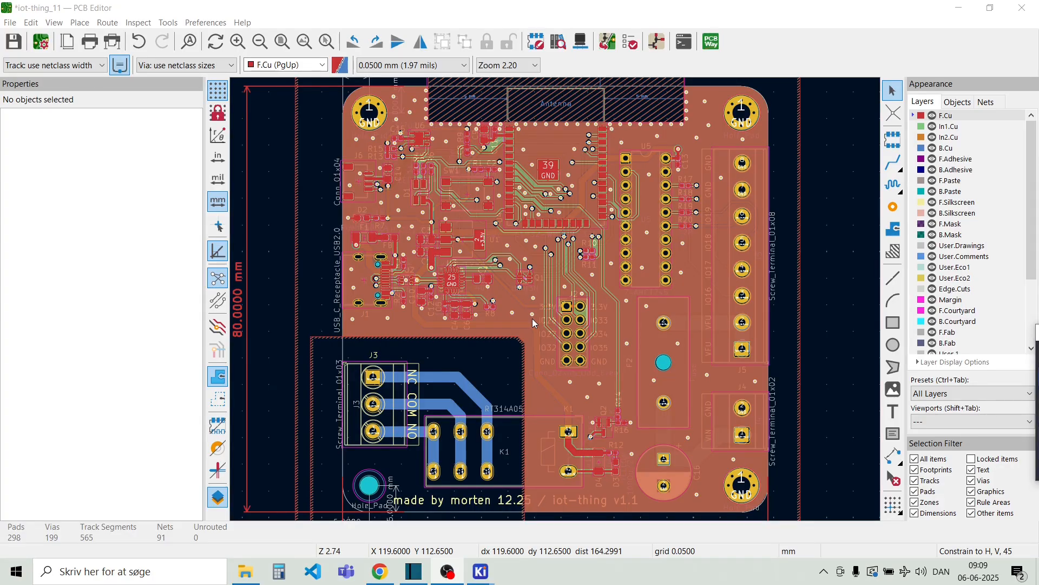
{"action": "mouse_move", "coordinate": [511, 299]}
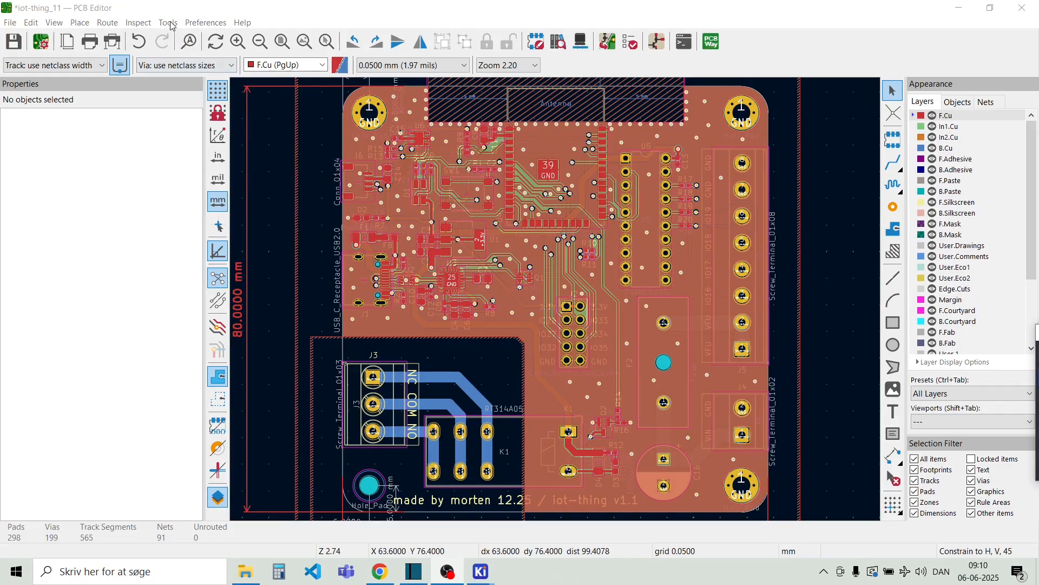
Step: Launch the PCBWay Plug-in for KiCad from Tools > External Plugins
{"action": "left_click", "coordinate": [167, 22]}
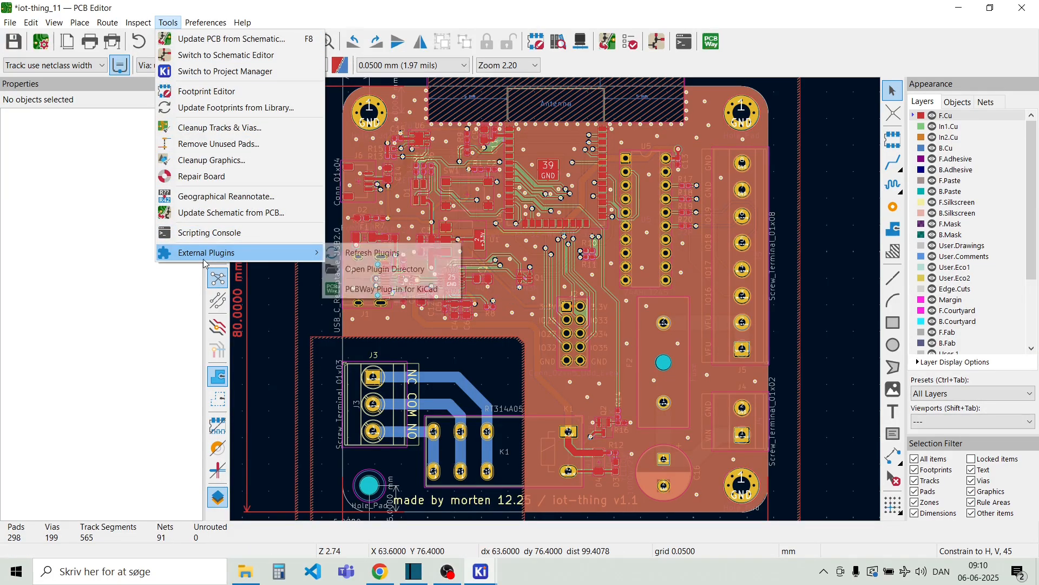
{"action": "mouse_move", "coordinate": [302, 259]}
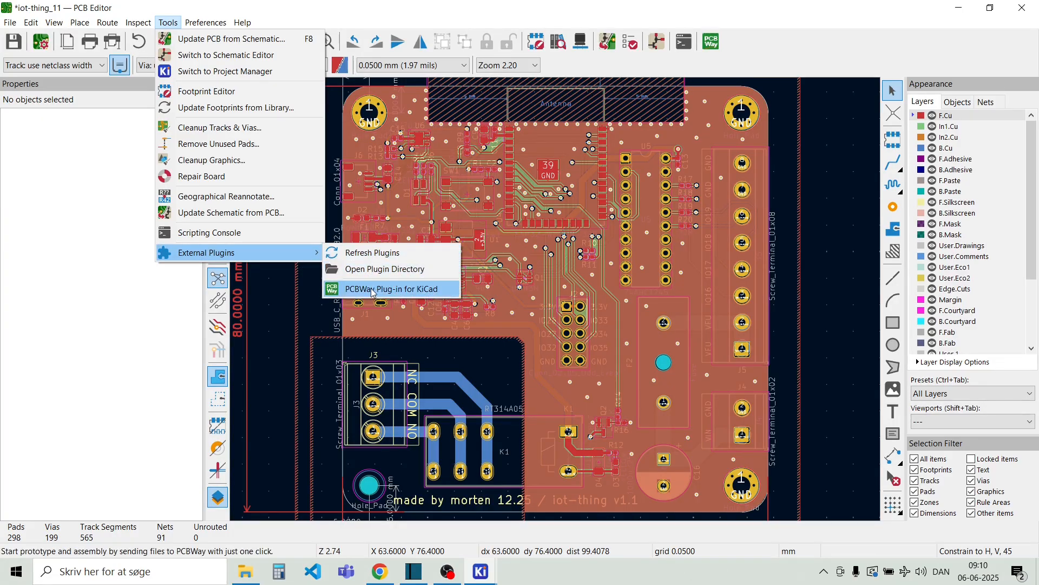
{"action": "left_click", "coordinate": [390, 288]}
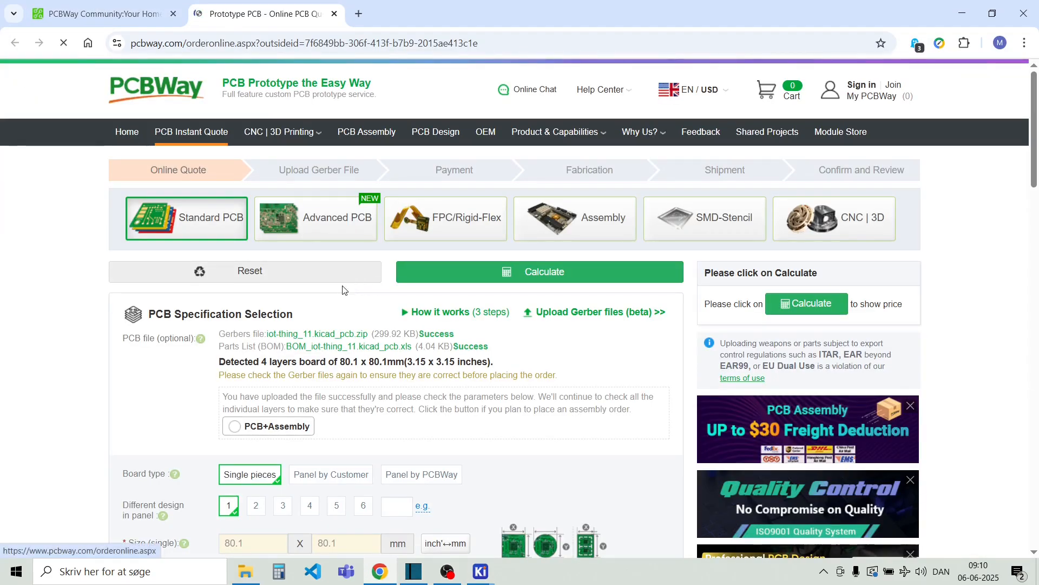
Step: Scroll through the PCB specification options for the 4-layer 80.1 x 80.1 mm board and back up
{"action": "left_click", "coordinate": [539, 271]}
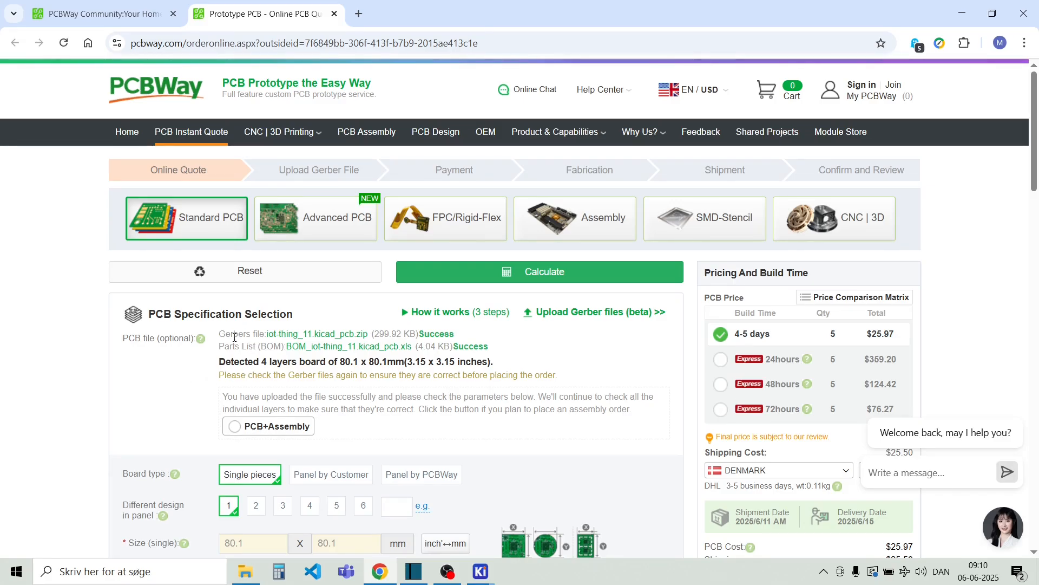
{"action": "mouse_move", "coordinate": [316, 334]}
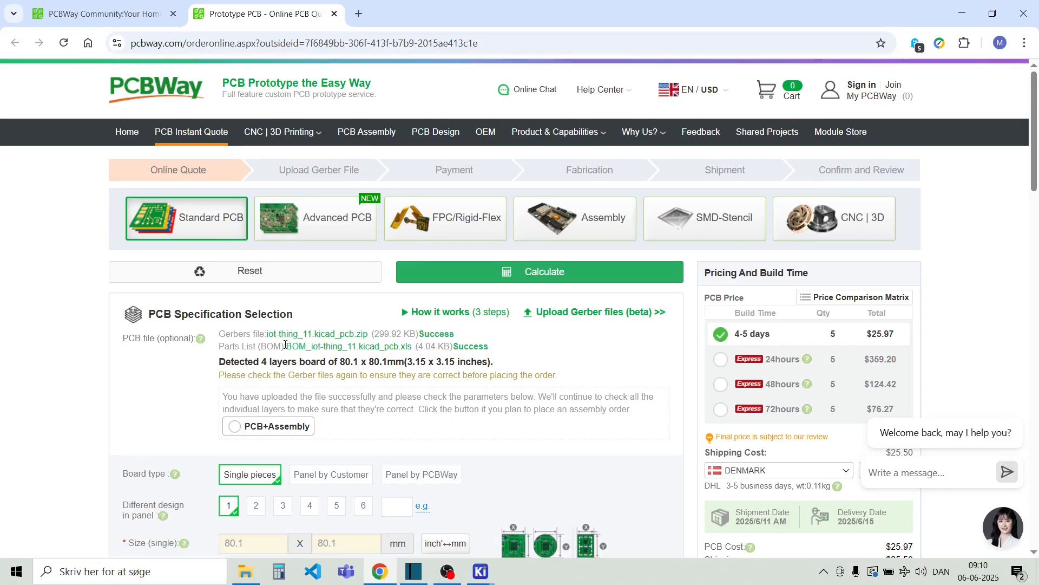
{"action": "mouse_move", "coordinate": [356, 388]}
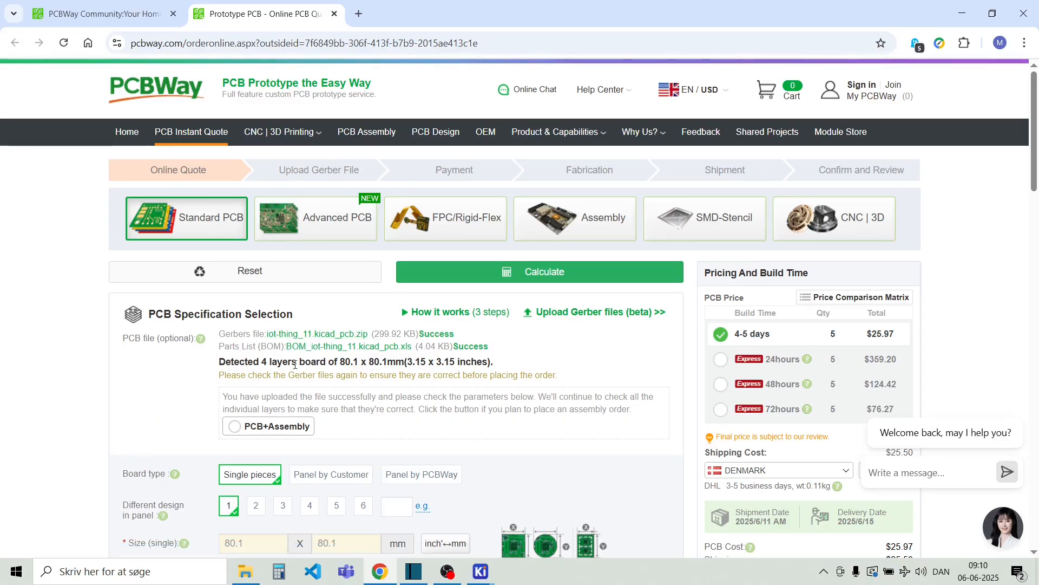
{"action": "scroll", "scroll_direction": "down", "scroll_amount": 3}
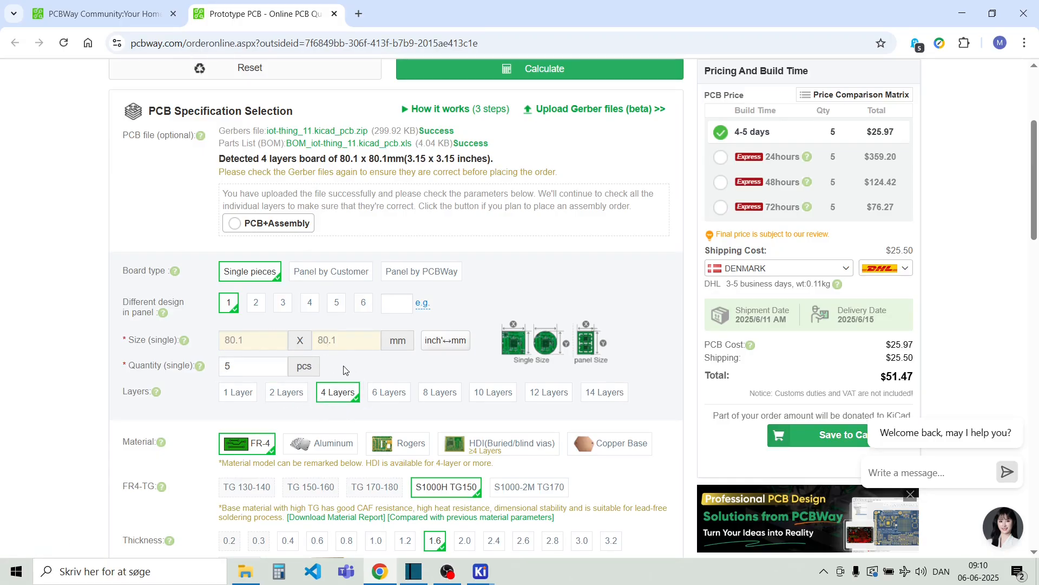
{"action": "scroll", "scroll_direction": "down", "scroll_amount": 3}
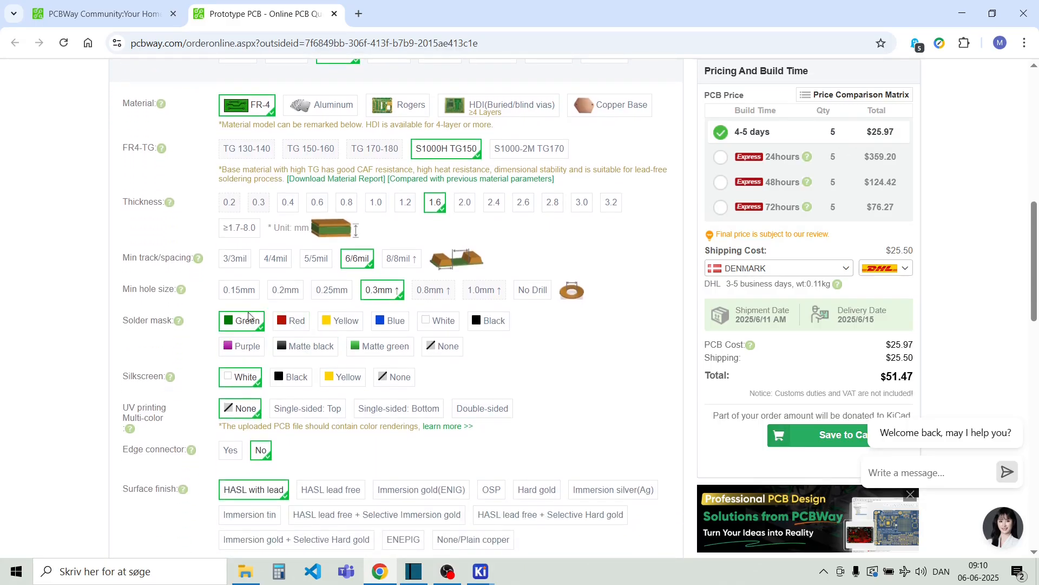
{"action": "scroll", "scroll_direction": "down", "scroll_amount": 3}
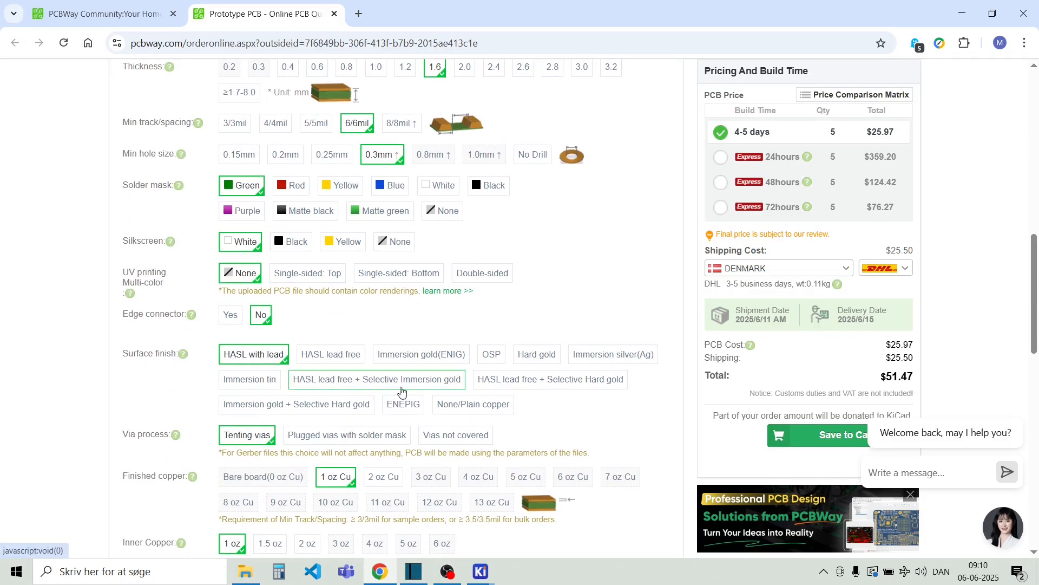
{"action": "mouse_move", "coordinate": [425, 370]}
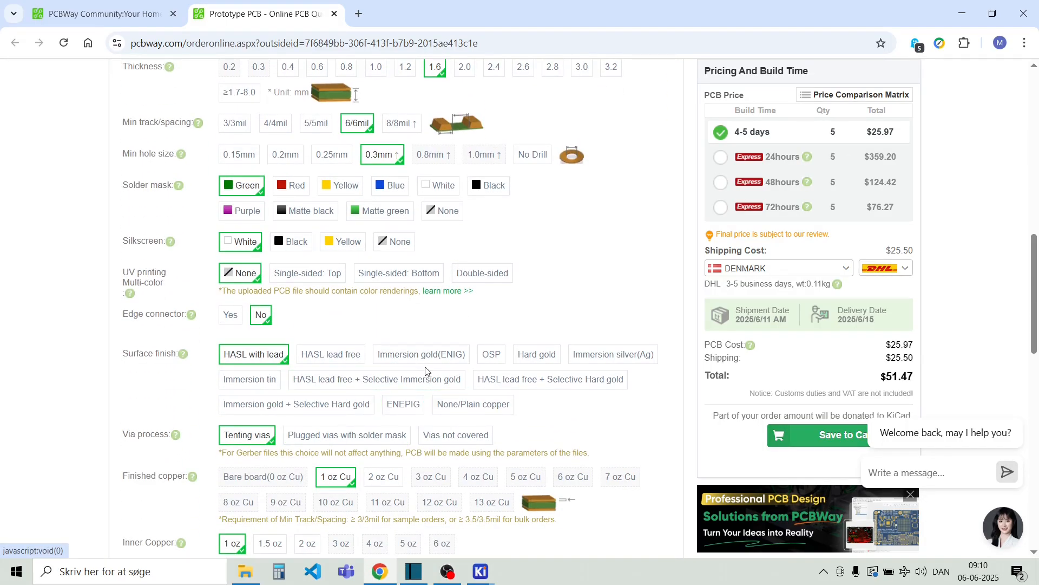
{"action": "scroll", "scroll_direction": "up", "scroll_amount": 3}
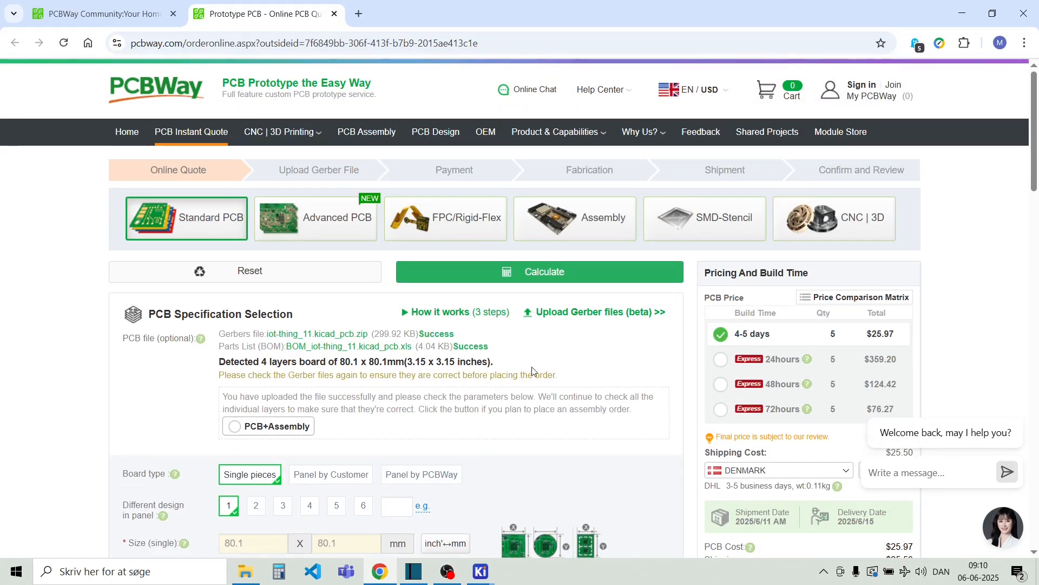
{"action": "mouse_move", "coordinate": [418, 388]}
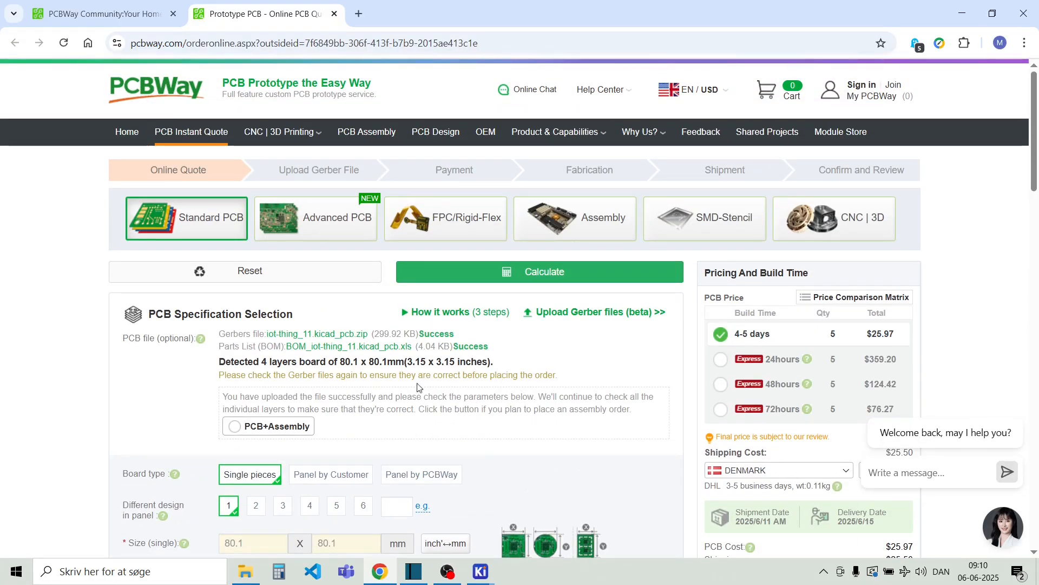
{"action": "mouse_move", "coordinate": [531, 386]}
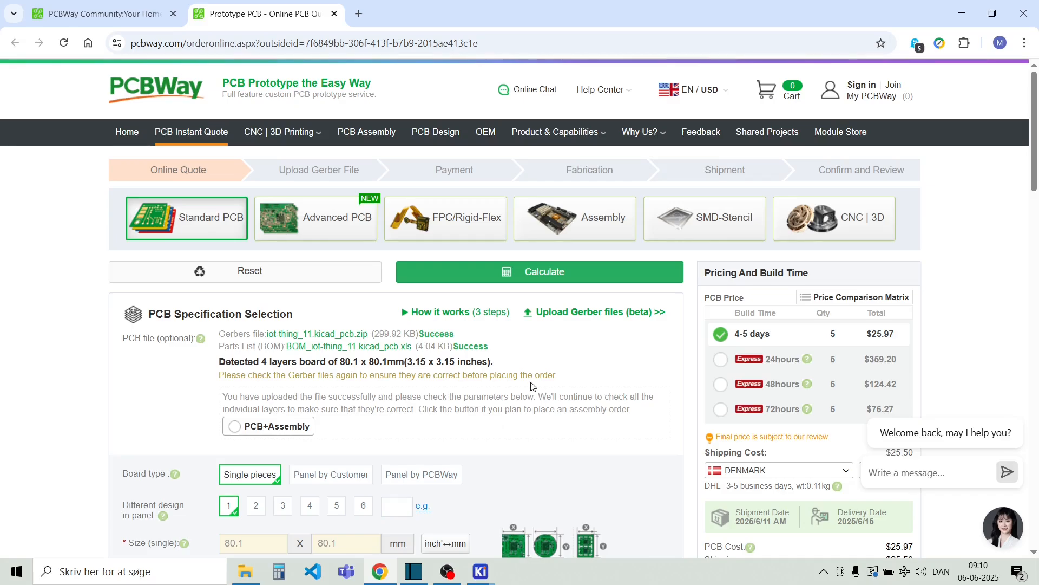
{"action": "mouse_move", "coordinate": [766, 131]}
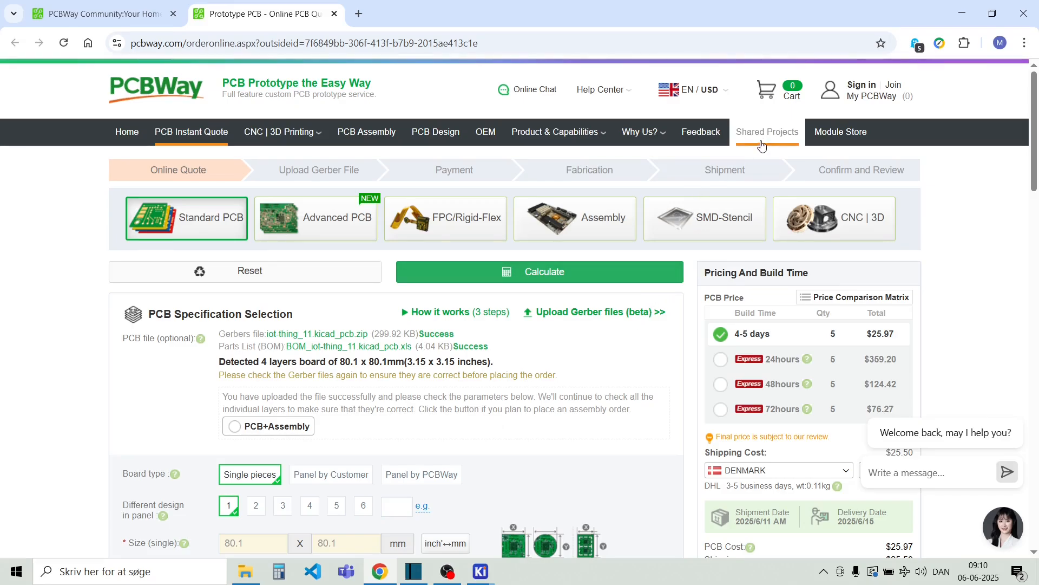
{"action": "mouse_move", "coordinate": [768, 136]}
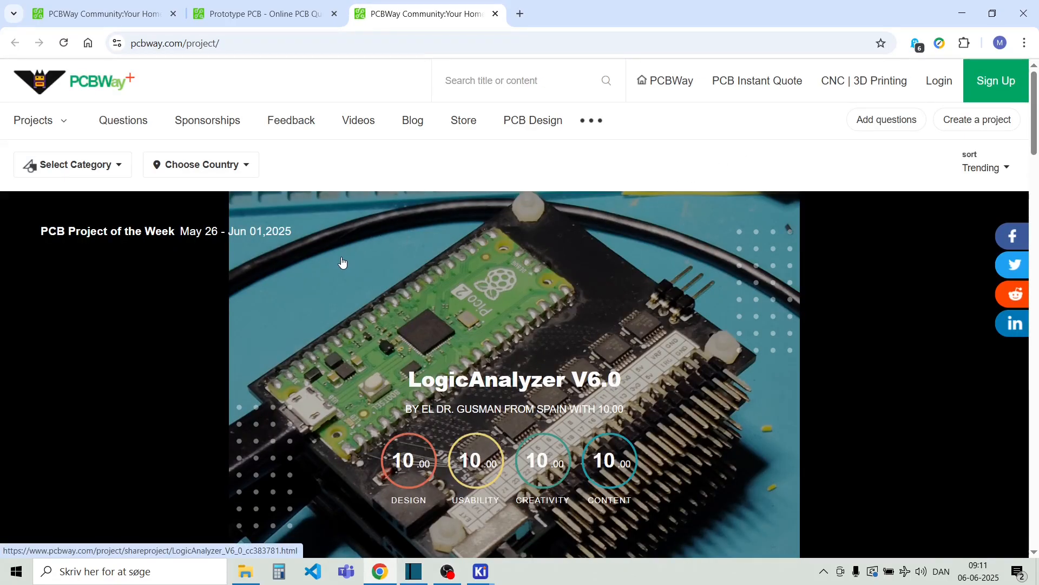
Step: Browse PCBWay's shared projects and scroll the Computers & USB category listing
{"action": "scroll", "scroll_direction": "down", "scroll_amount": 3}
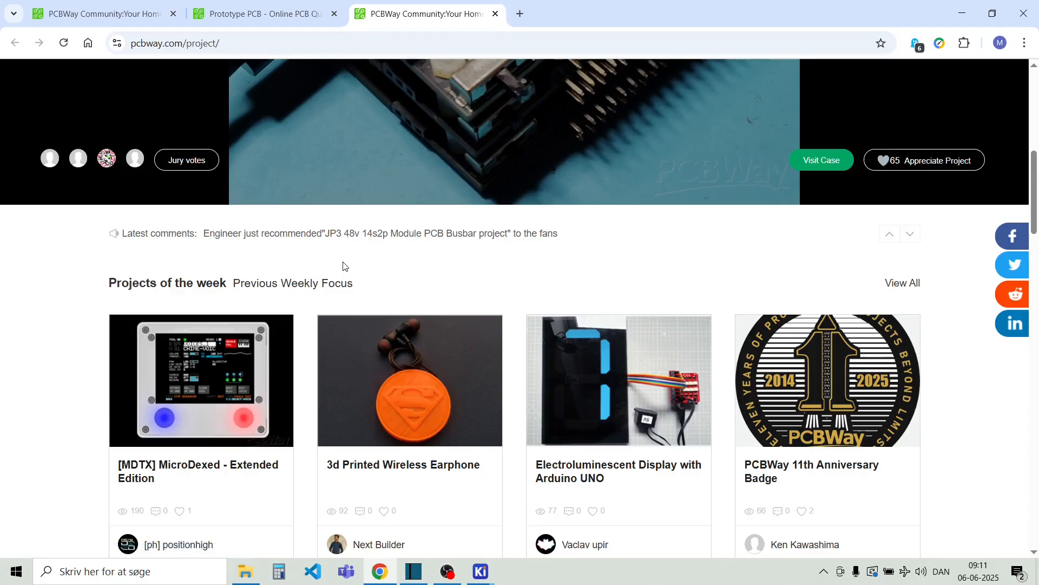
{"action": "scroll", "scroll_direction": "down", "scroll_amount": 3}
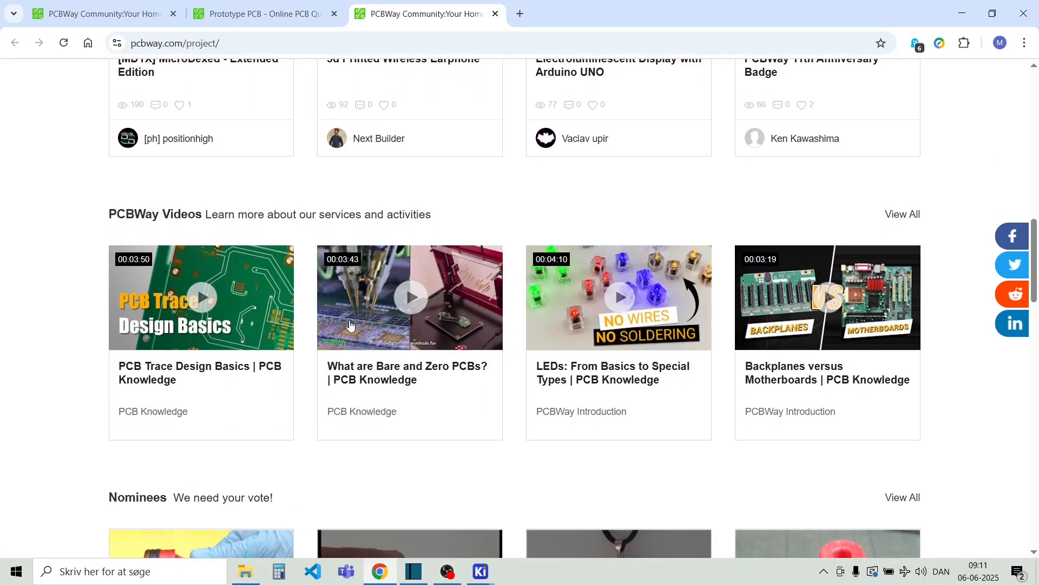
{"action": "scroll", "scroll_direction": "down", "scroll_amount": 3}
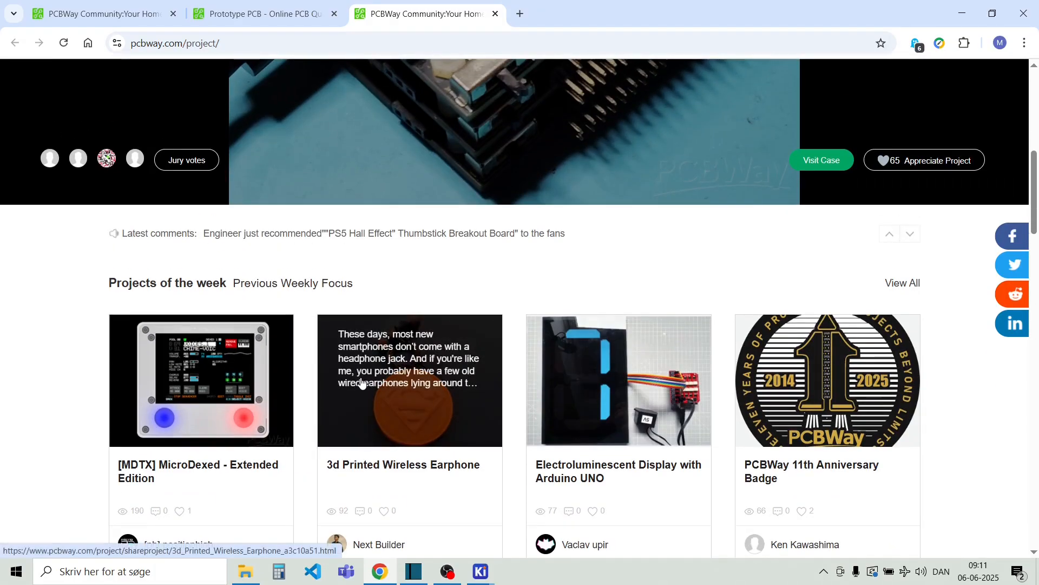
{"action": "scroll", "scroll_direction": "up", "scroll_amount": 3}
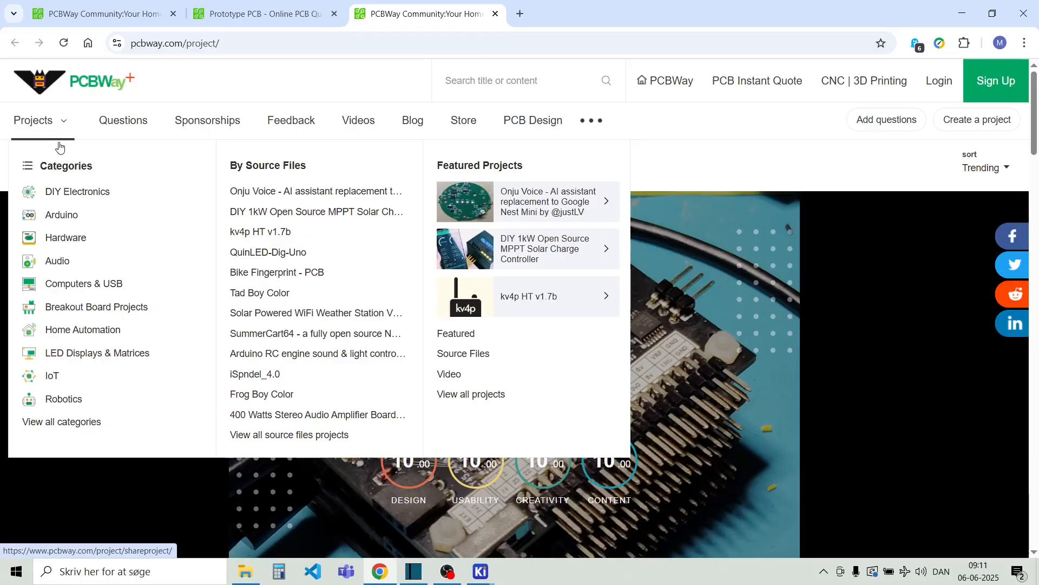
{"action": "mouse_move", "coordinate": [84, 284]}
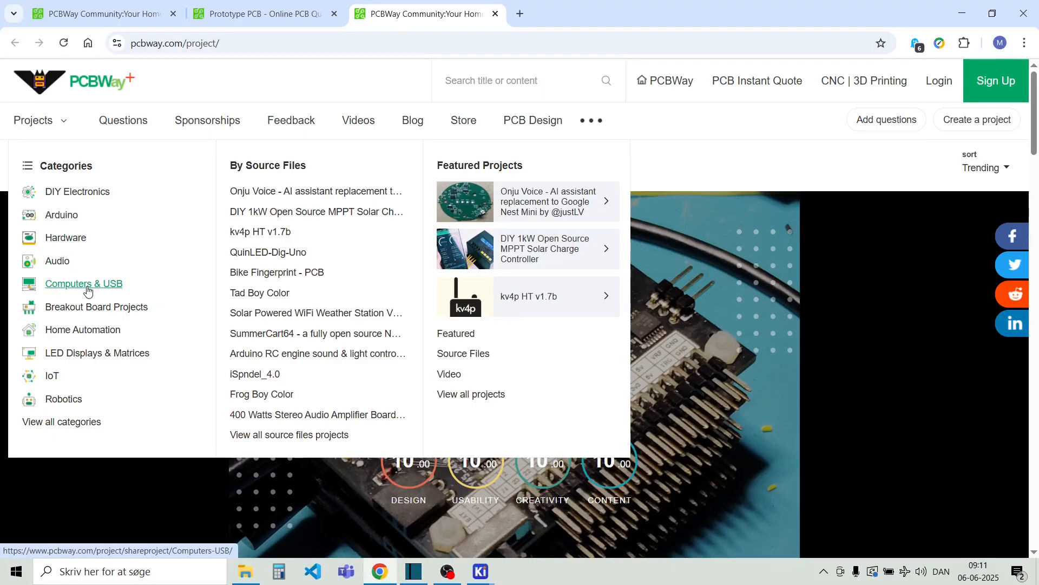
{"action": "left_click", "coordinate": [84, 283]}
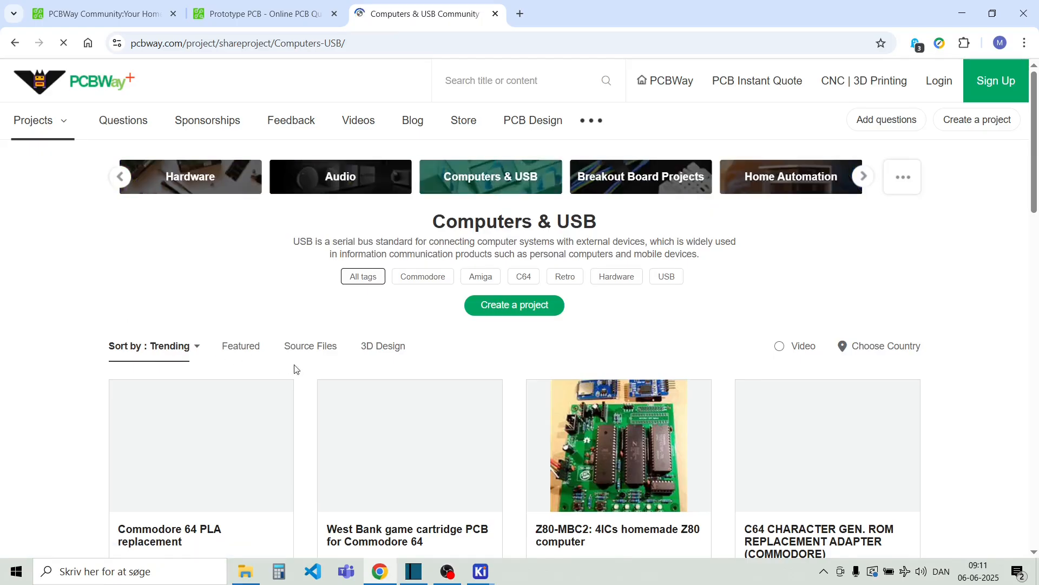
{"action": "scroll", "scroll_direction": "down", "scroll_amount": 3}
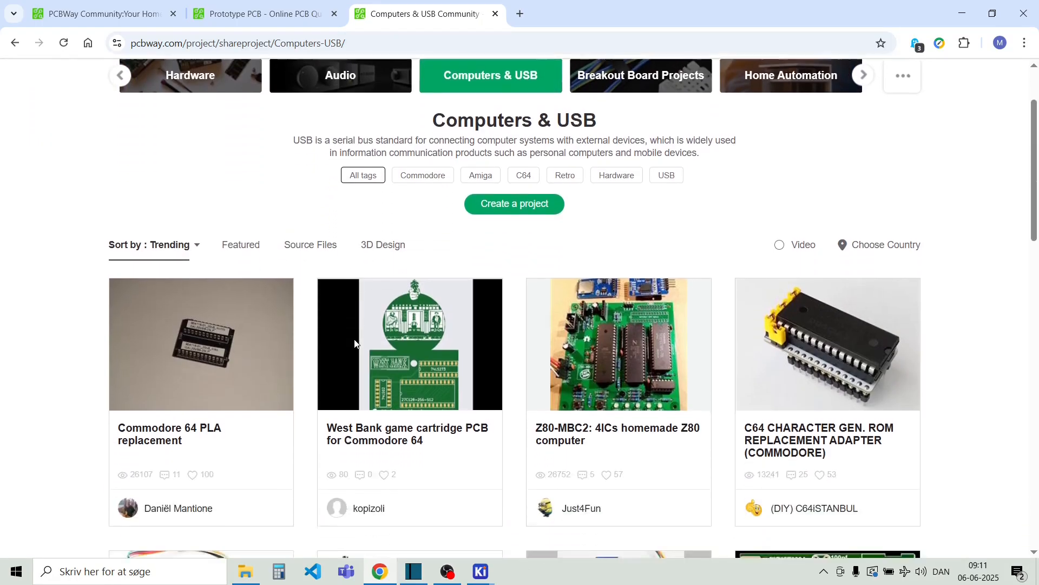
{"action": "scroll", "scroll_direction": "down", "scroll_amount": 3}
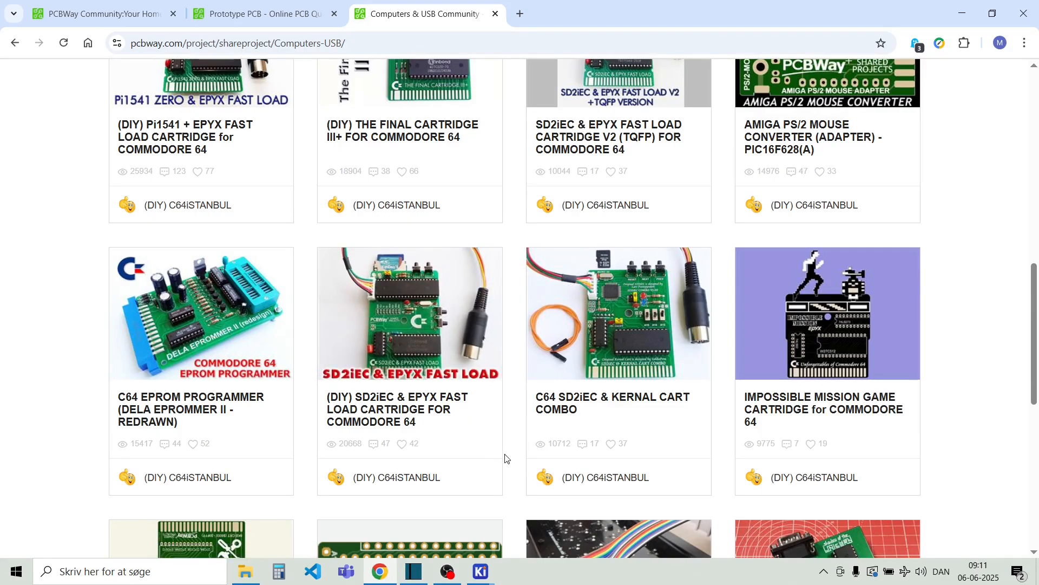
{"action": "mouse_move", "coordinate": [521, 454]}
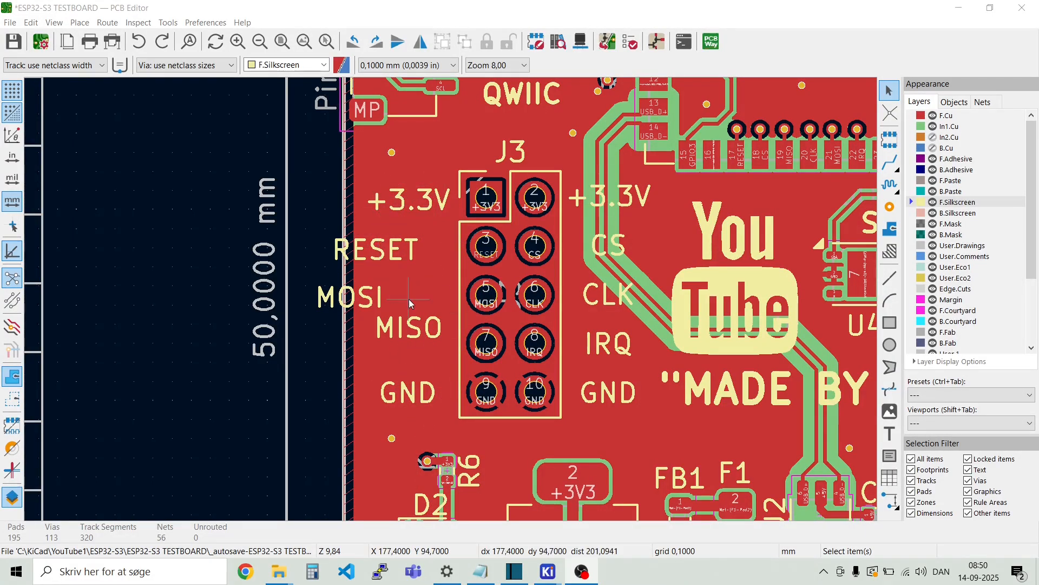
{"action": "mouse_move", "coordinate": [398, 258]}
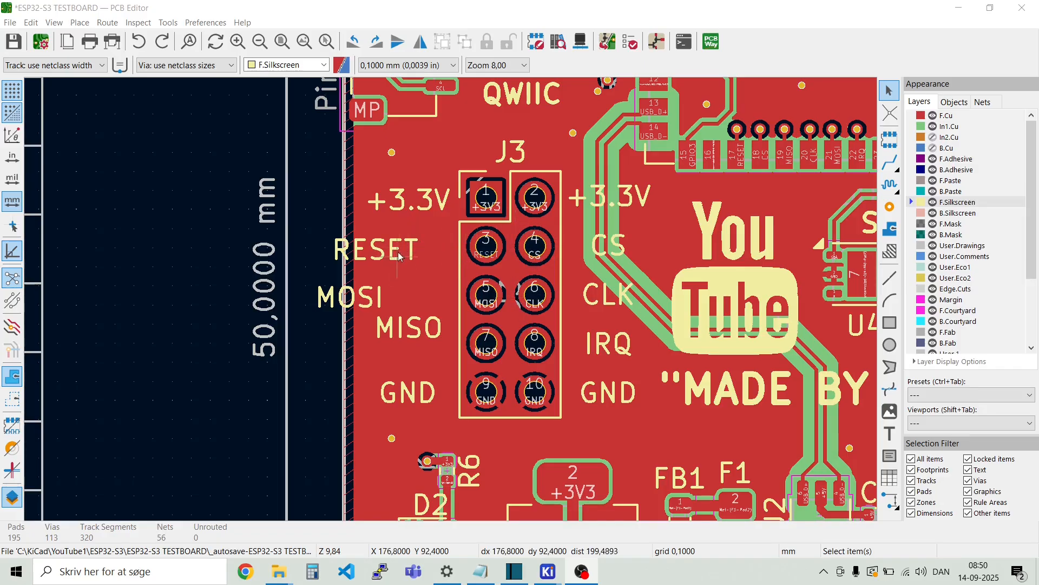
{"action": "mouse_move", "coordinate": [498, 319]}
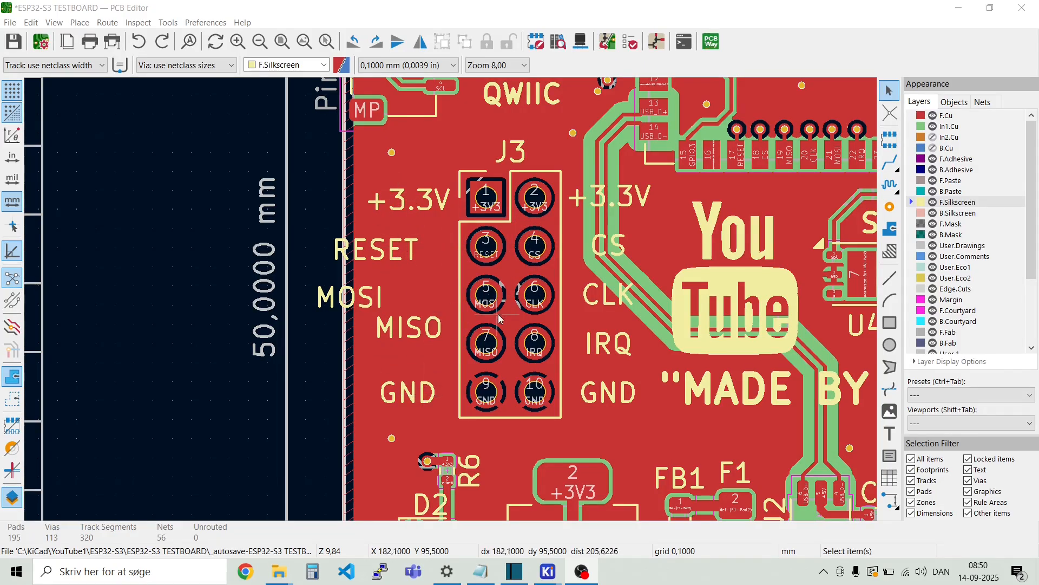
{"action": "mouse_move", "coordinate": [482, 312]}
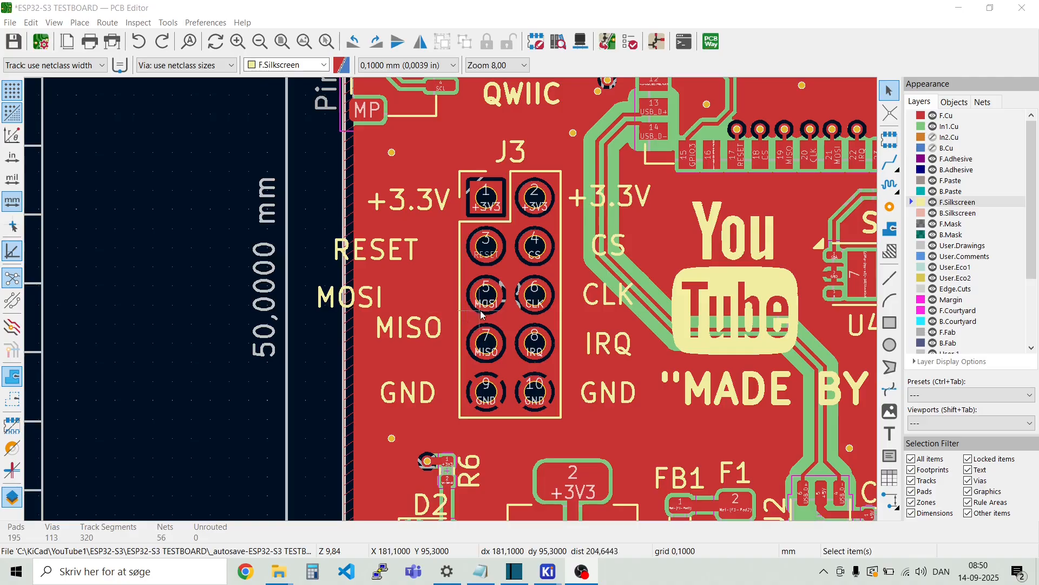
{"action": "mouse_move", "coordinate": [603, 212]}
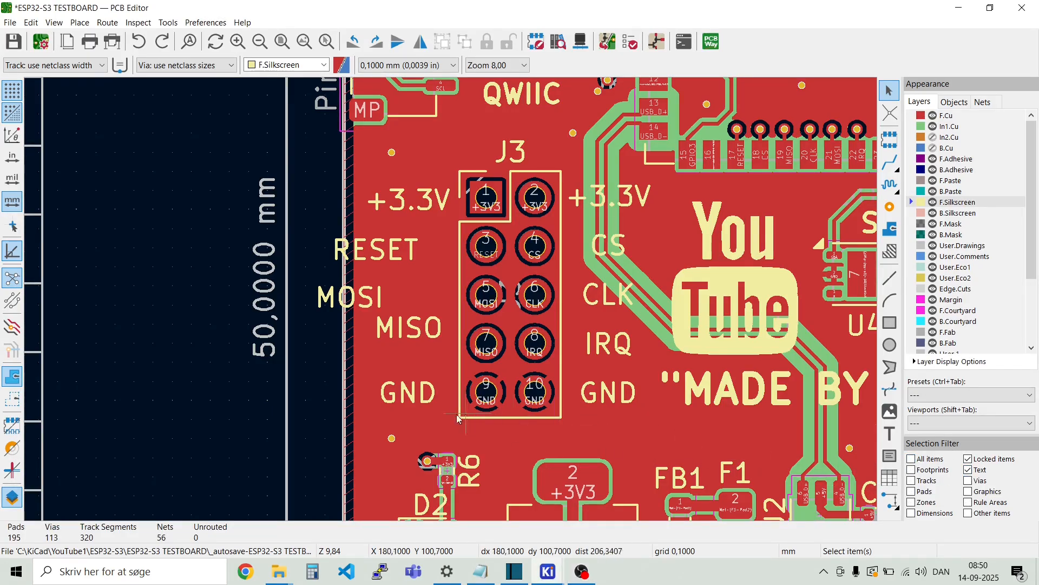
Step: Select the five pin labels left of J3, align to horizontal centre, distribute vertically by centres
{"action": "left_click_drag", "start_coordinate": [370, 169], "coordinate": [458, 417]}
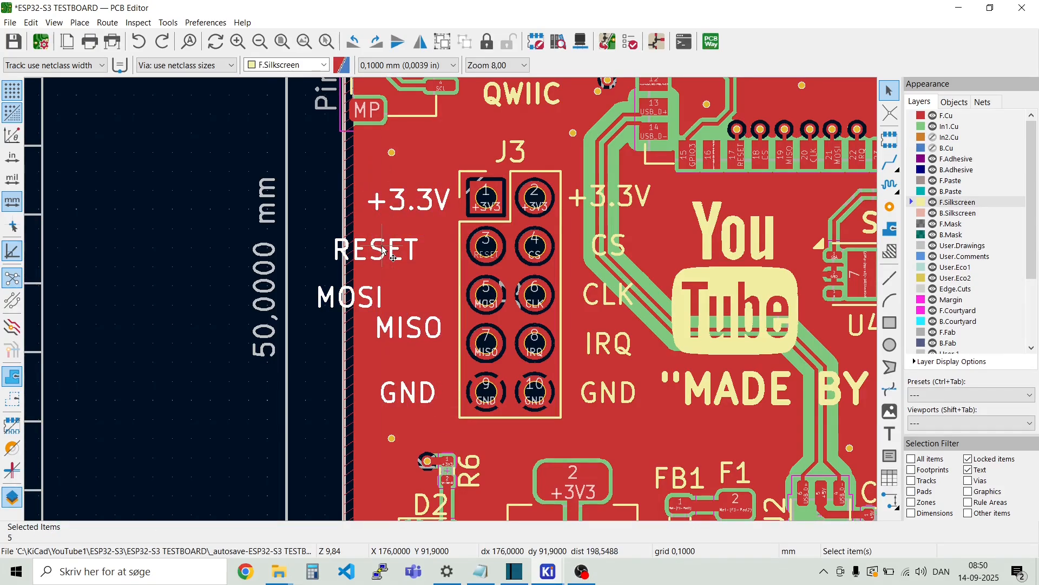
{"action": "right_click", "coordinate": [381, 250]}
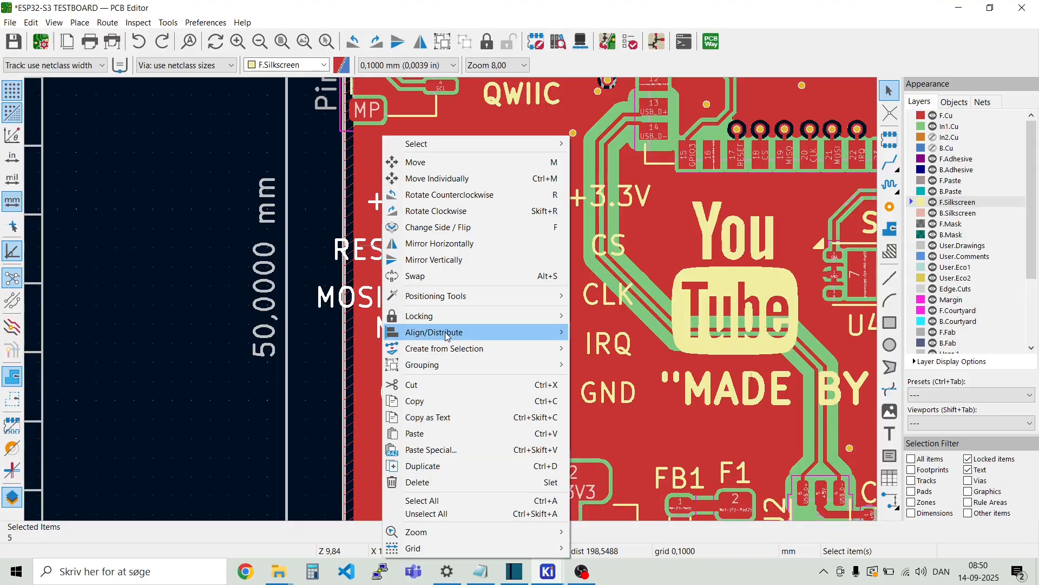
{"action": "mouse_move", "coordinate": [433, 331]}
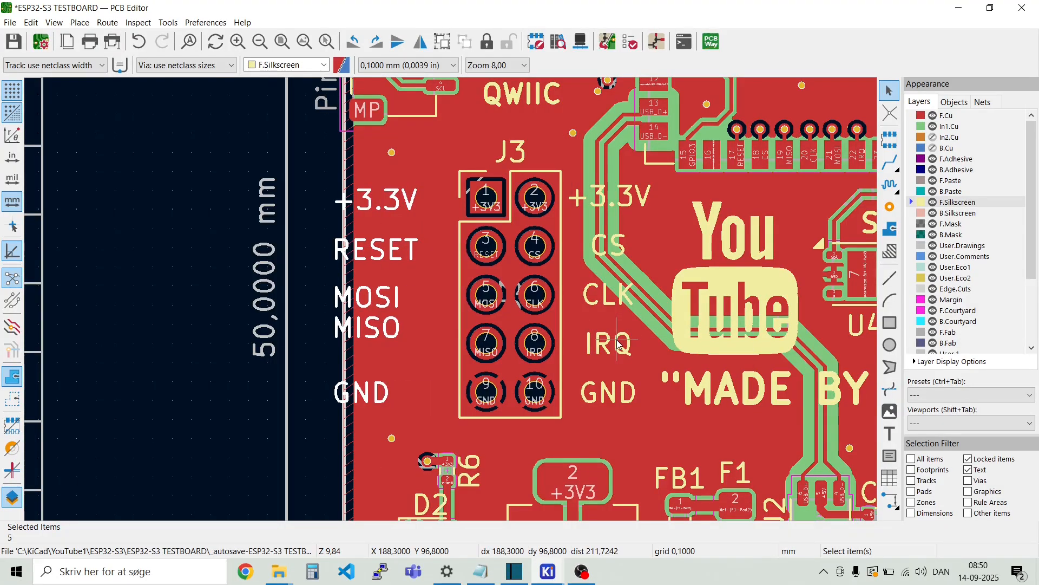
{"action": "mouse_move", "coordinate": [361, 278]}
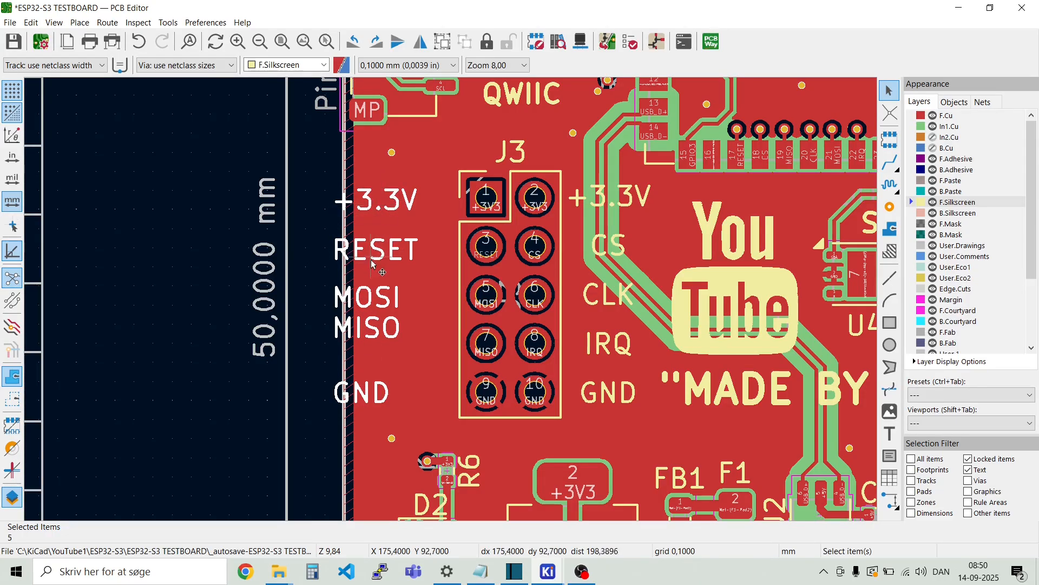
{"action": "right_click", "coordinate": [372, 263]}
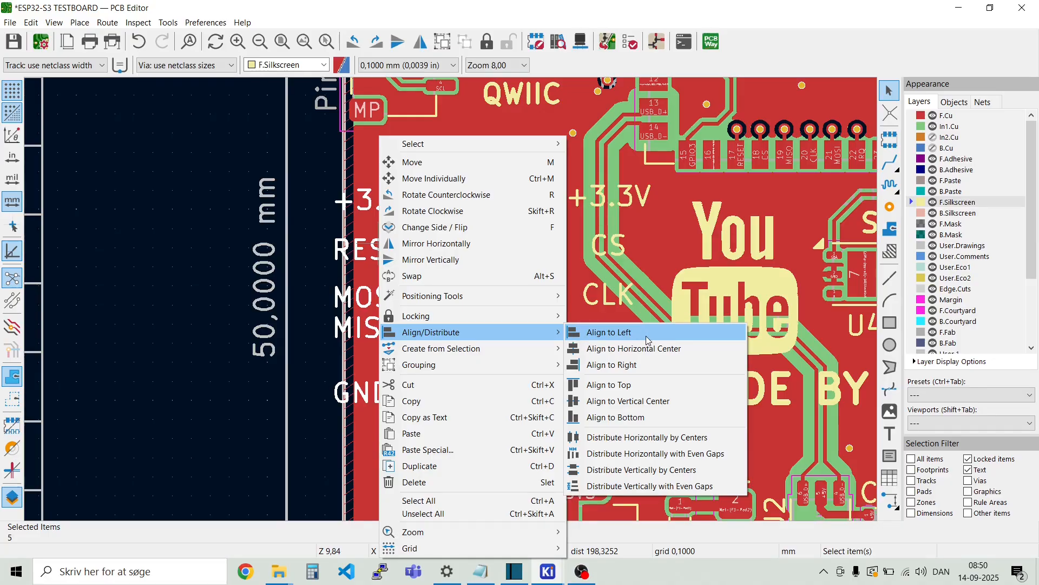
{"action": "mouse_move", "coordinate": [634, 348]}
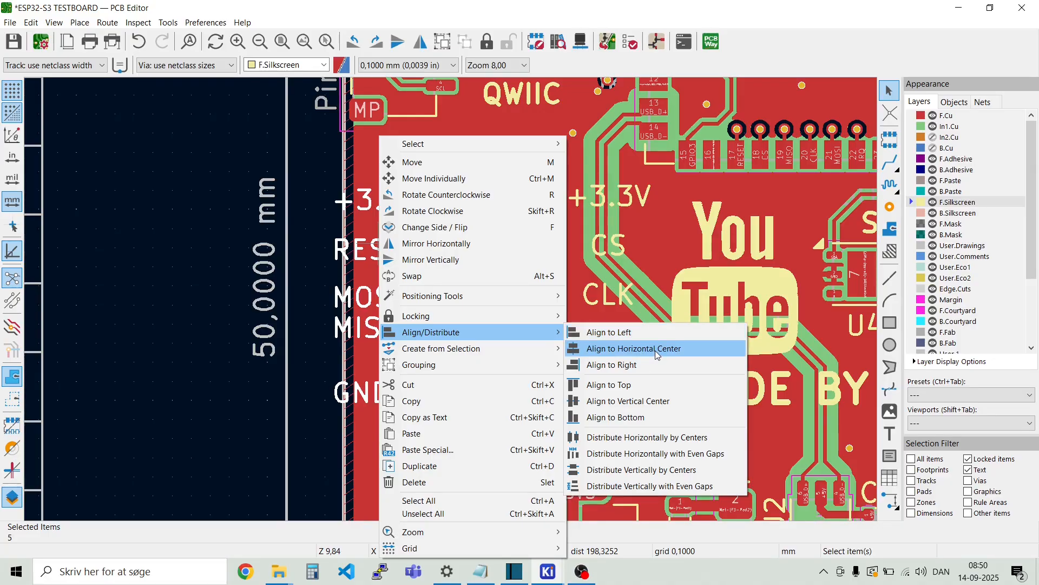
{"action": "left_click", "coordinate": [632, 348]}
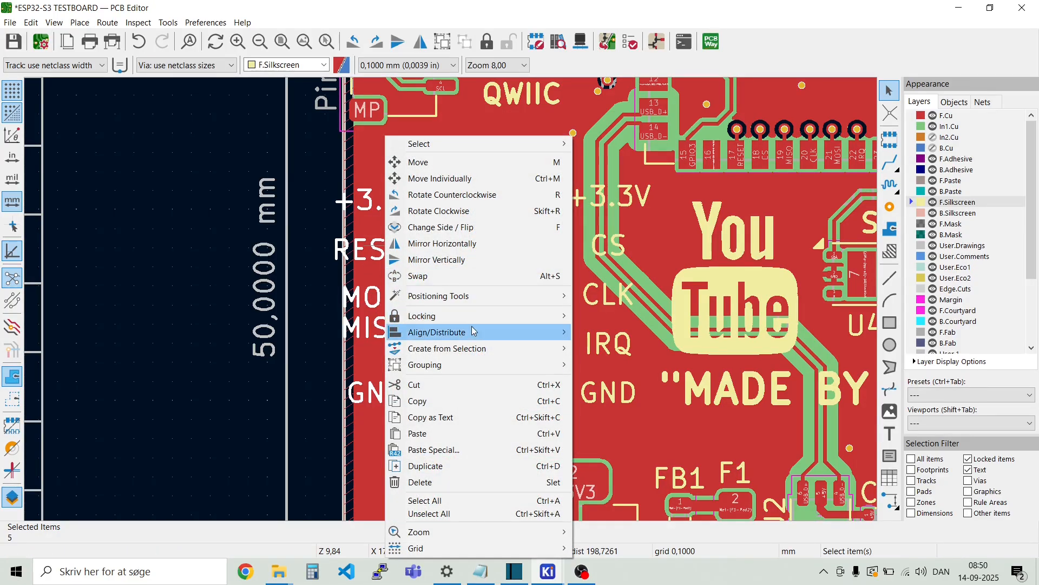
{"action": "mouse_move", "coordinate": [436, 332]}
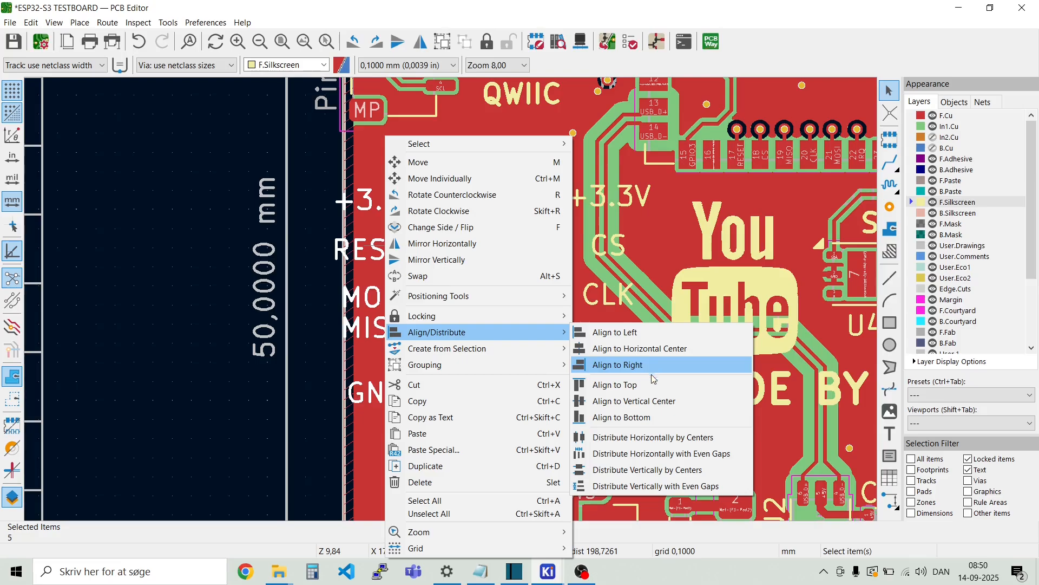
{"action": "mouse_move", "coordinate": [647, 469]}
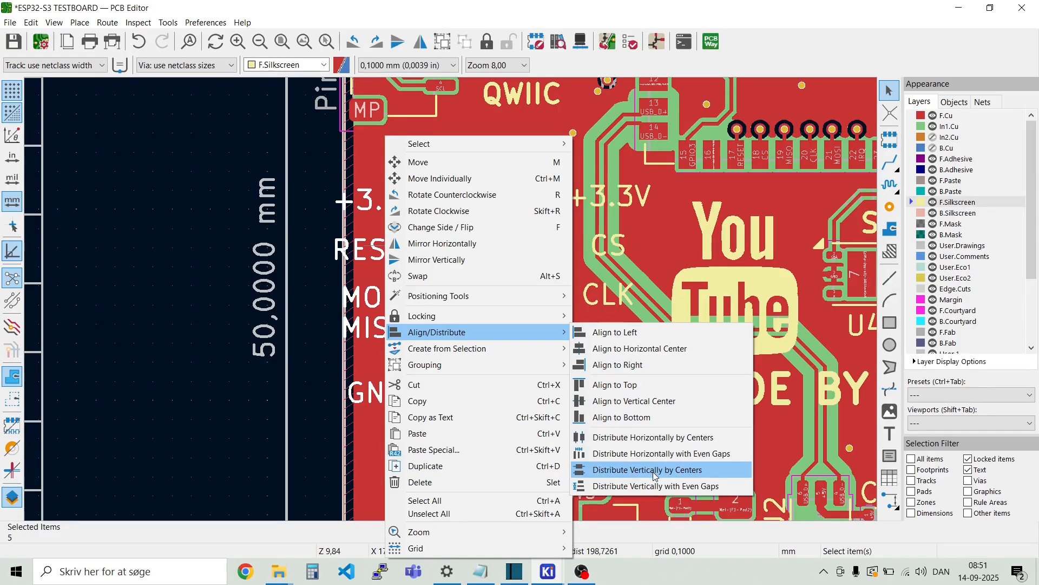
{"action": "left_click", "coordinate": [647, 470]}
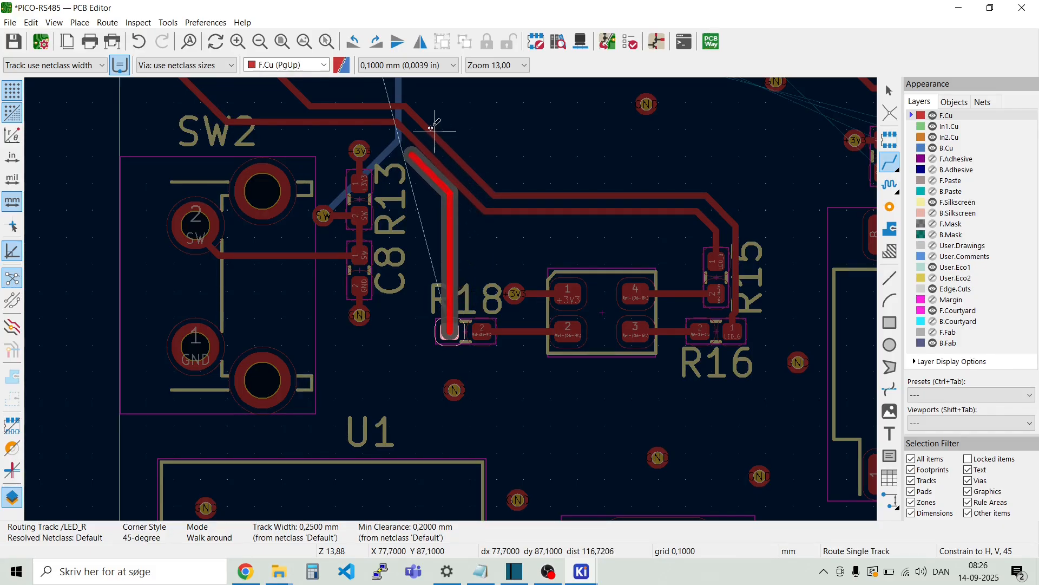
{"action": "mouse_move", "coordinate": [445, 202]}
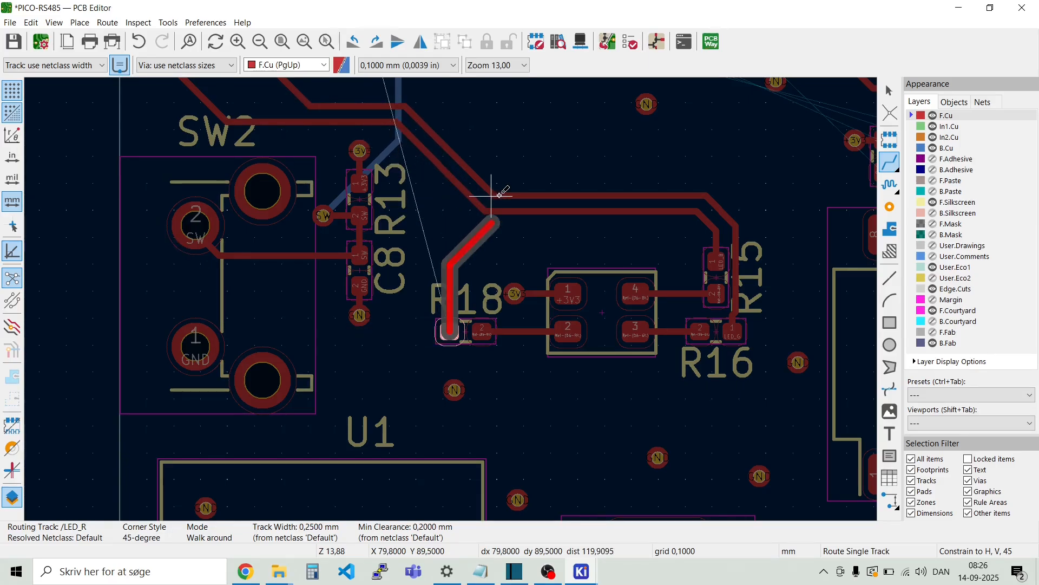
{"action": "mouse_move", "coordinate": [543, 199]}
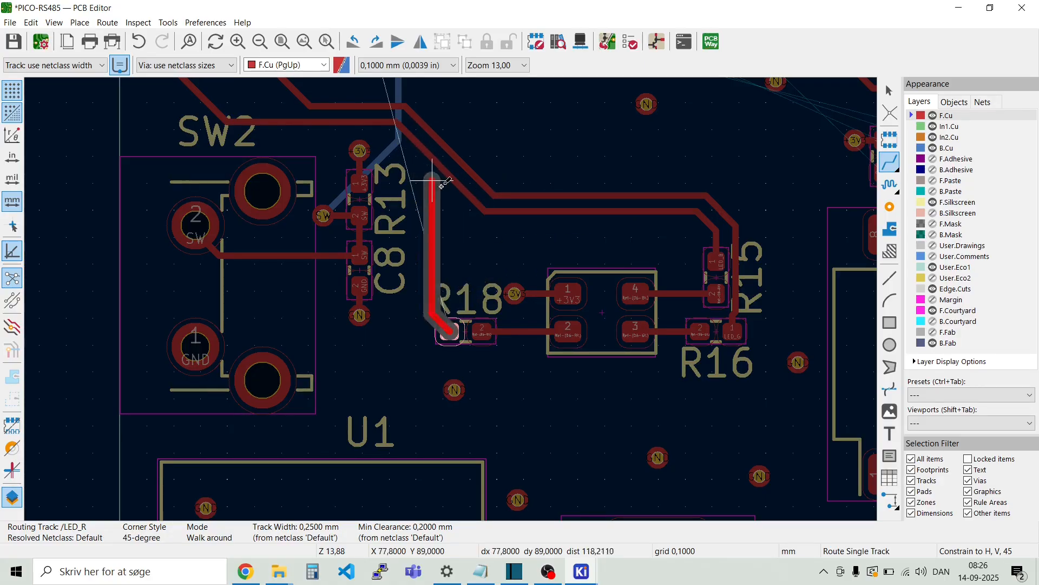
{"action": "mouse_move", "coordinate": [477, 210]}
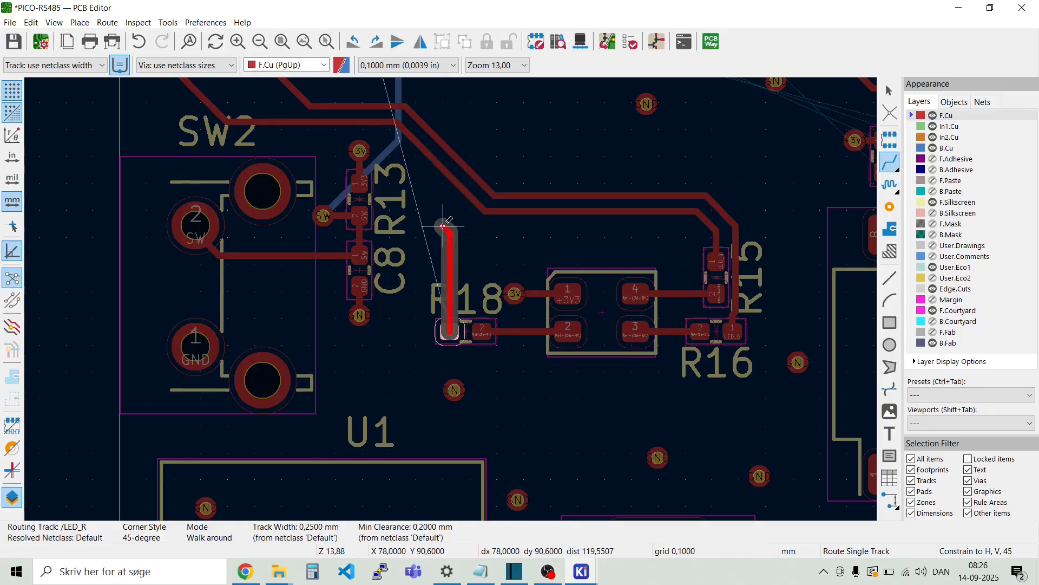
{"action": "mouse_move", "coordinate": [451, 224]}
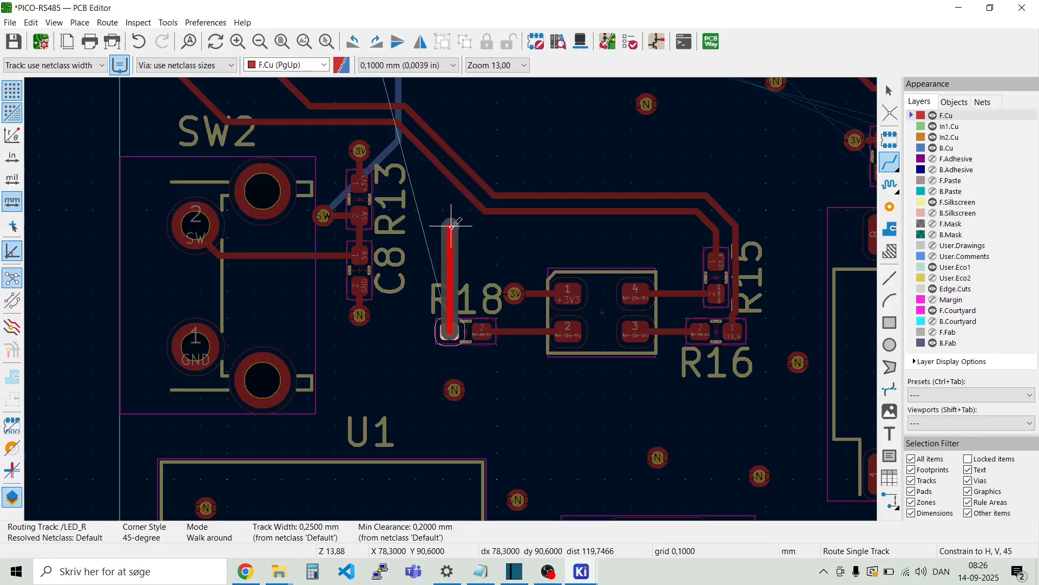
Step: Switch the interactive router's collision mode from walk-around to Shove
{"action": "right_click", "coordinate": [452, 222]}
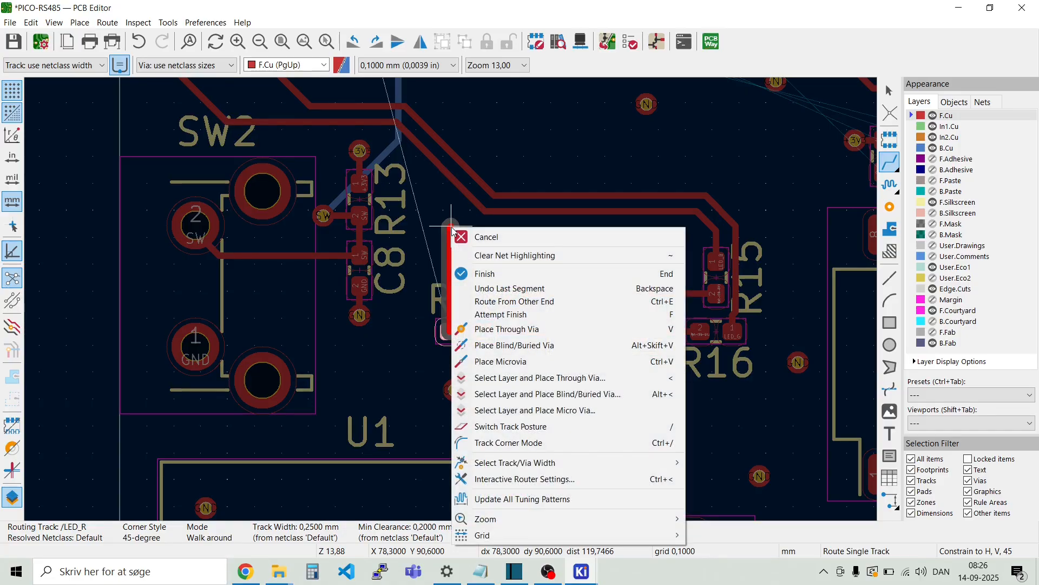
{"action": "mouse_move", "coordinate": [537, 479]}
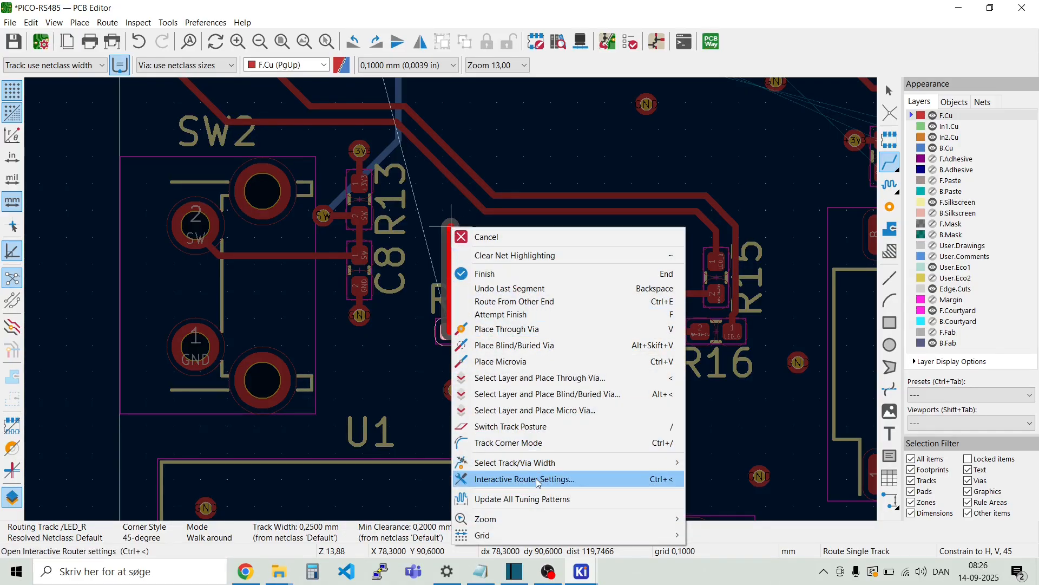
{"action": "left_click", "coordinate": [523, 479]}
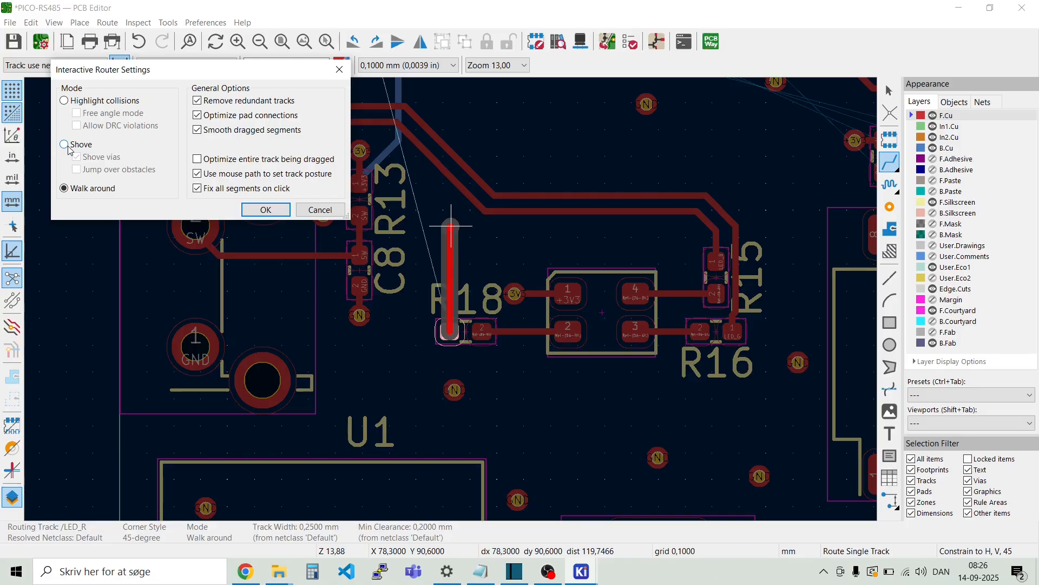
{"action": "left_click", "coordinate": [64, 144]}
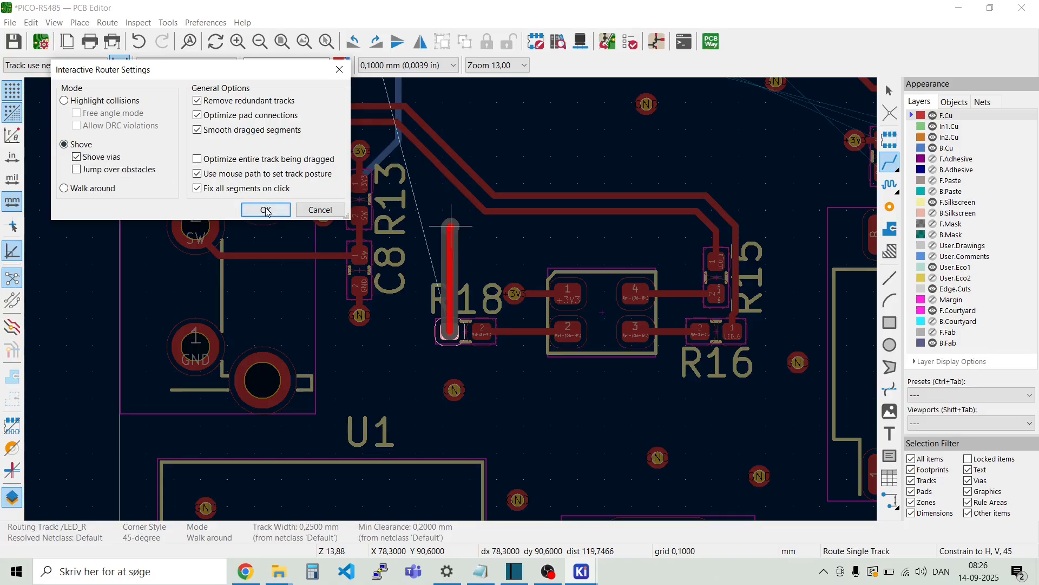
{"action": "left_click", "coordinate": [266, 210]}
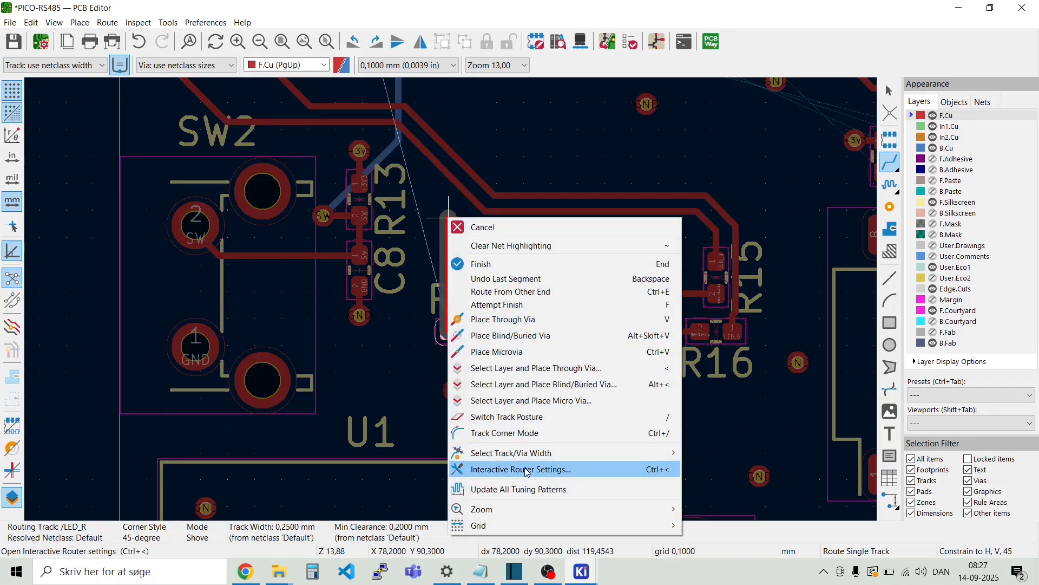
Step: Change the router mode to Highlight collisions, then revisit router settings mid-track
{"action": "left_click", "coordinate": [521, 470]}
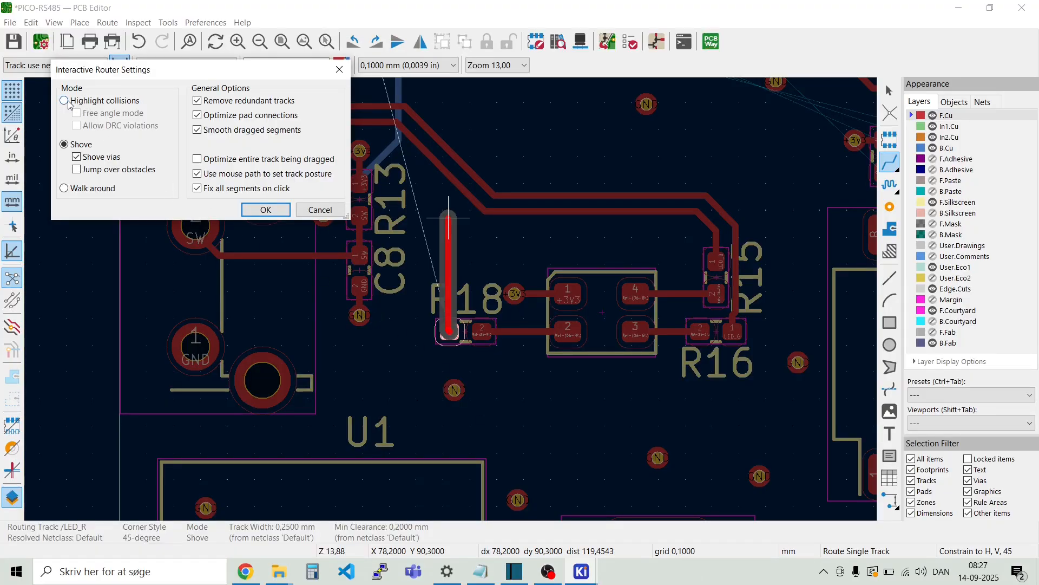
{"action": "left_click", "coordinate": [63, 100]}
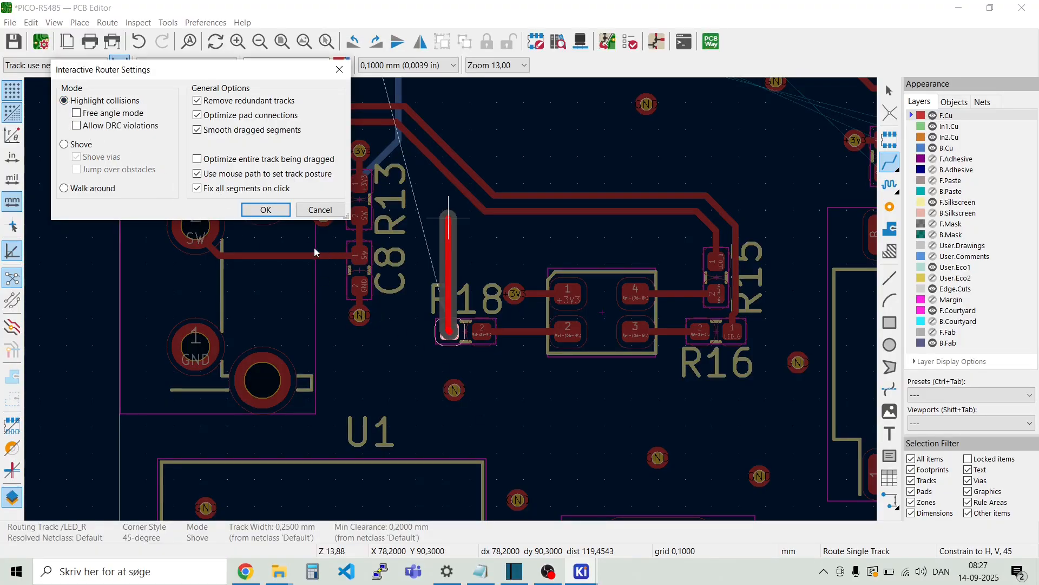
{"action": "left_click", "coordinate": [265, 210]}
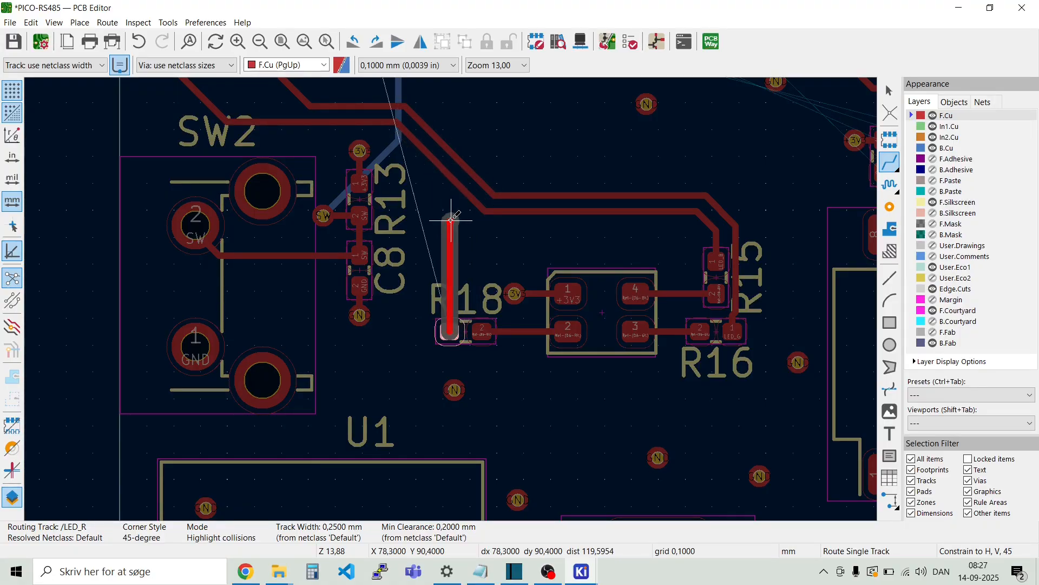
{"action": "right_click", "coordinate": [451, 219]}
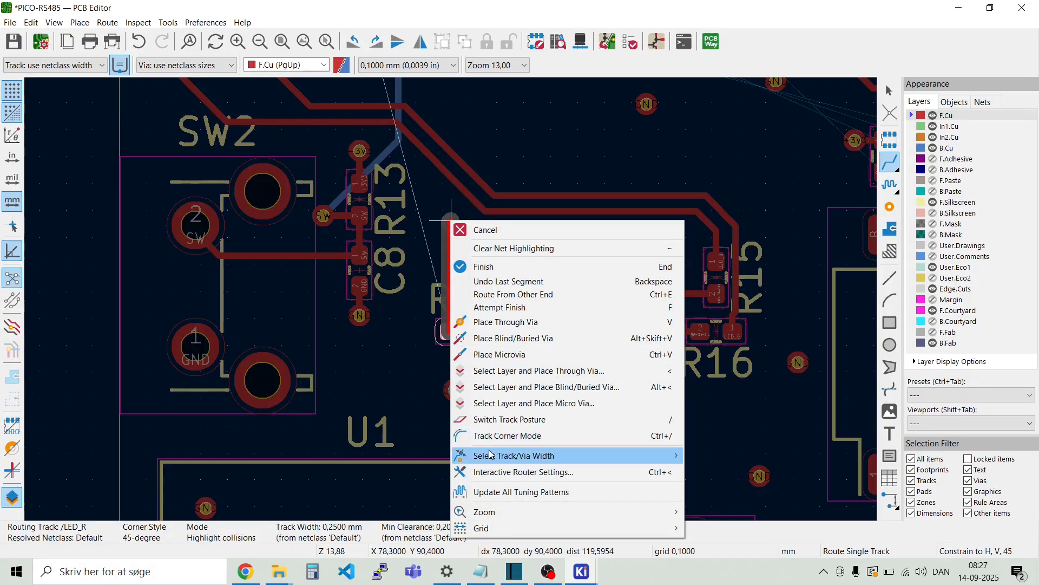
{"action": "mouse_move", "coordinate": [523, 471]}
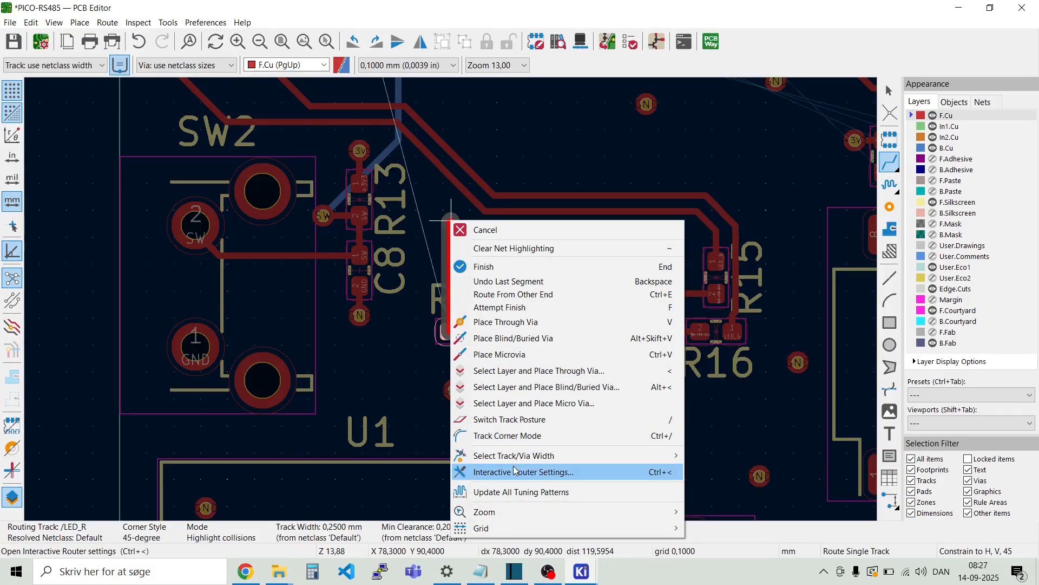
{"action": "left_click", "coordinate": [523, 472]}
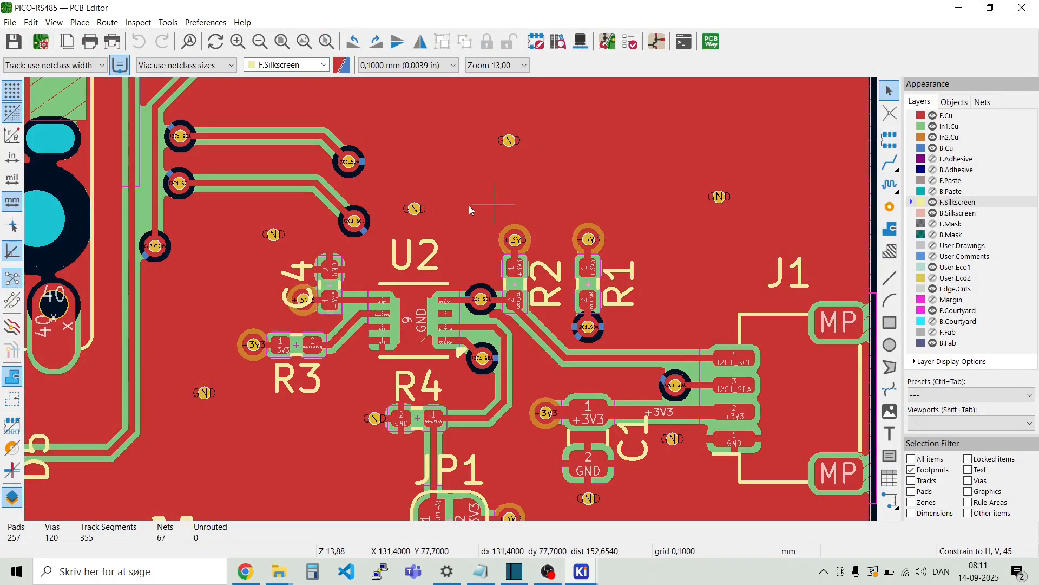
Step: Tilt U2's 3D model preview and toggle both models' visibility off, on and off again
{"action": "left_click", "coordinate": [414, 319]}
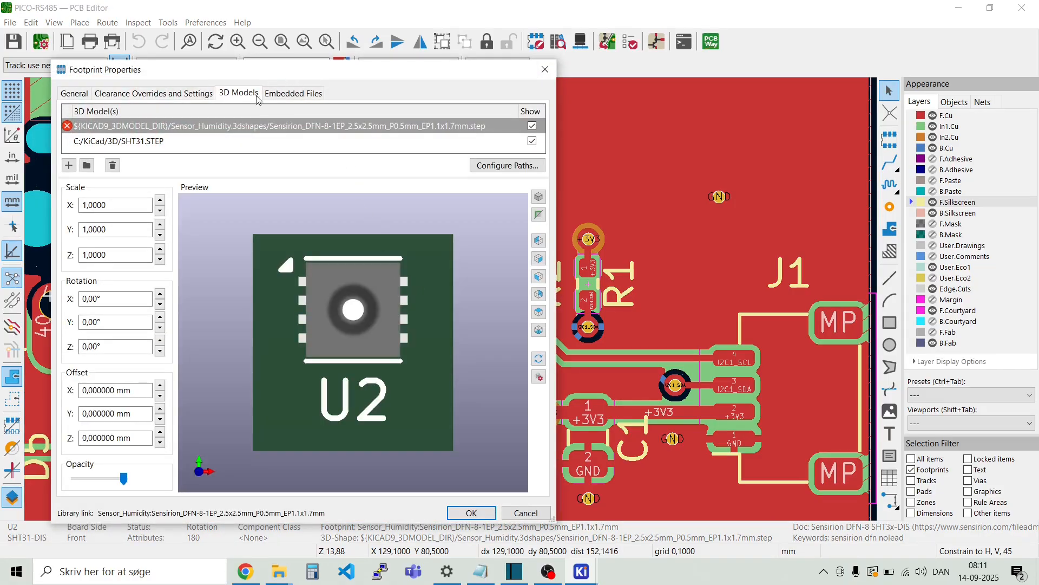
{"action": "left_click_drag", "start_coordinate": [351, 312], "coordinate": [338, 272]}
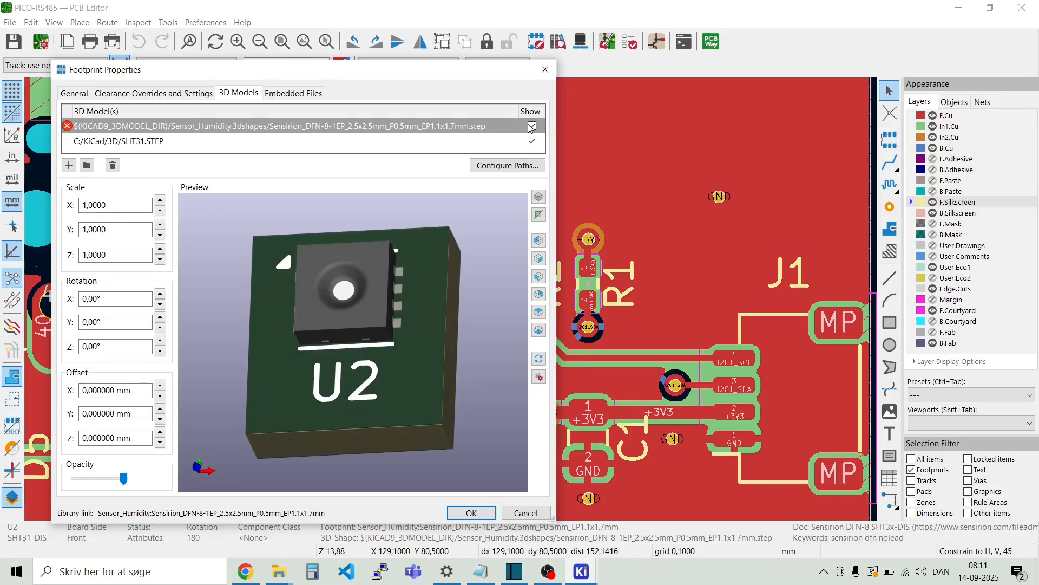
{"action": "left_click", "coordinate": [531, 141]}
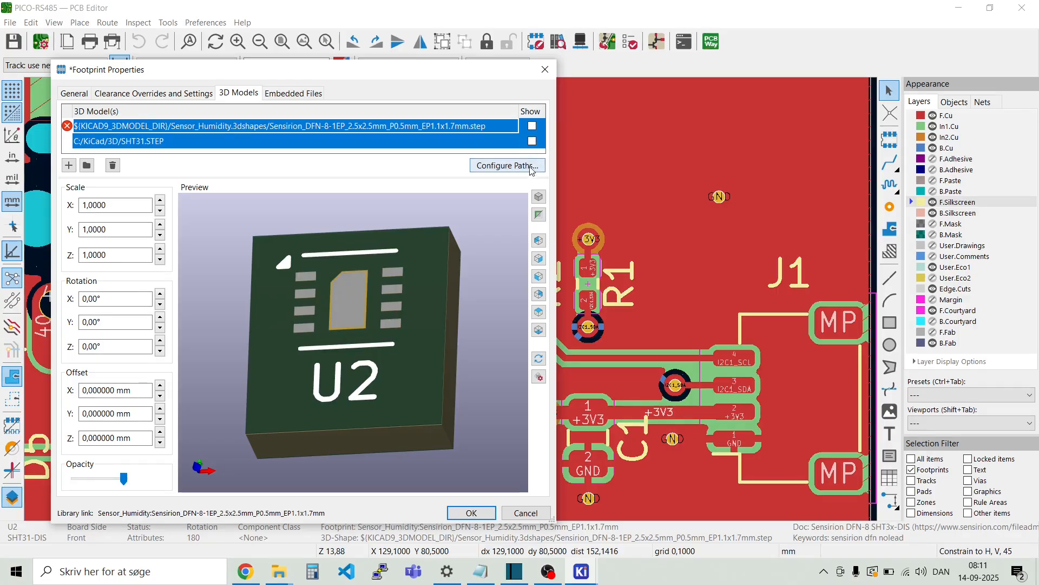
{"action": "left_click", "coordinate": [532, 125]}
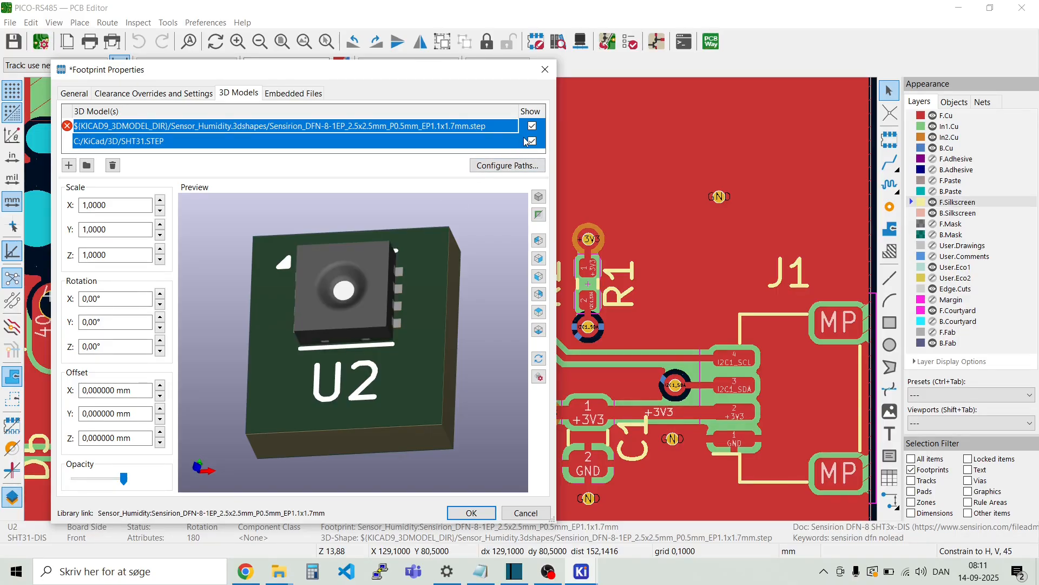
{"action": "left_click", "coordinate": [531, 125]}
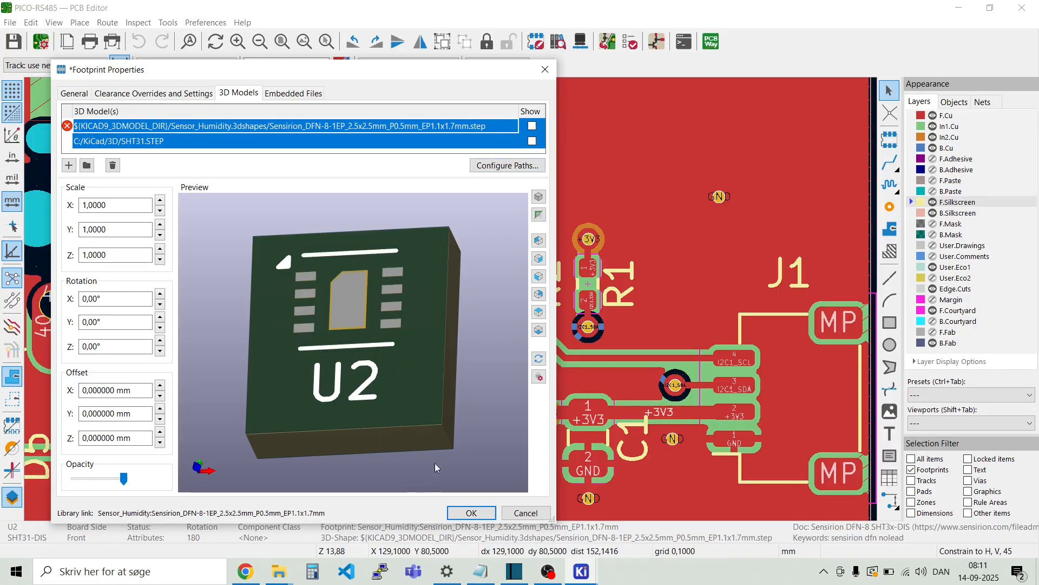
{"action": "left_click", "coordinate": [245, 570]}
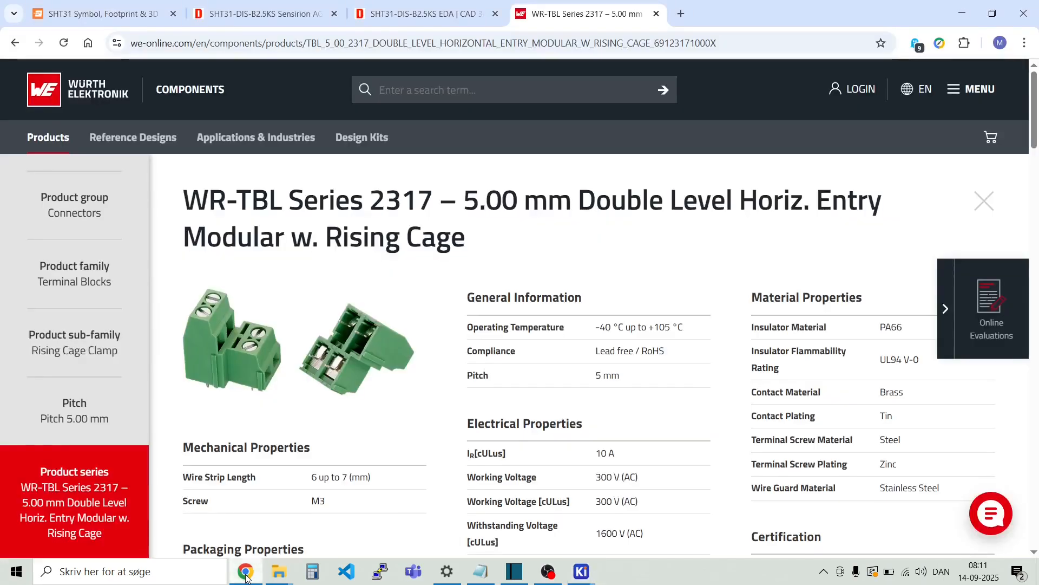
Step: Download the SHT31 STEP 3D model from SnapMagic and close the 'Done!' popup
{"action": "left_click", "coordinate": [99, 13]}
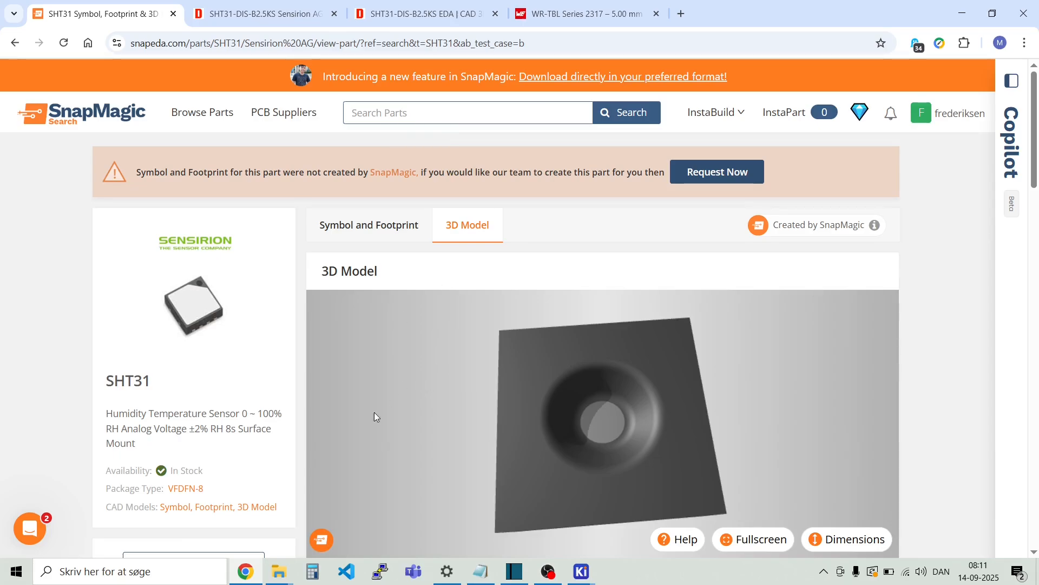
{"action": "mouse_move", "coordinate": [409, 268]}
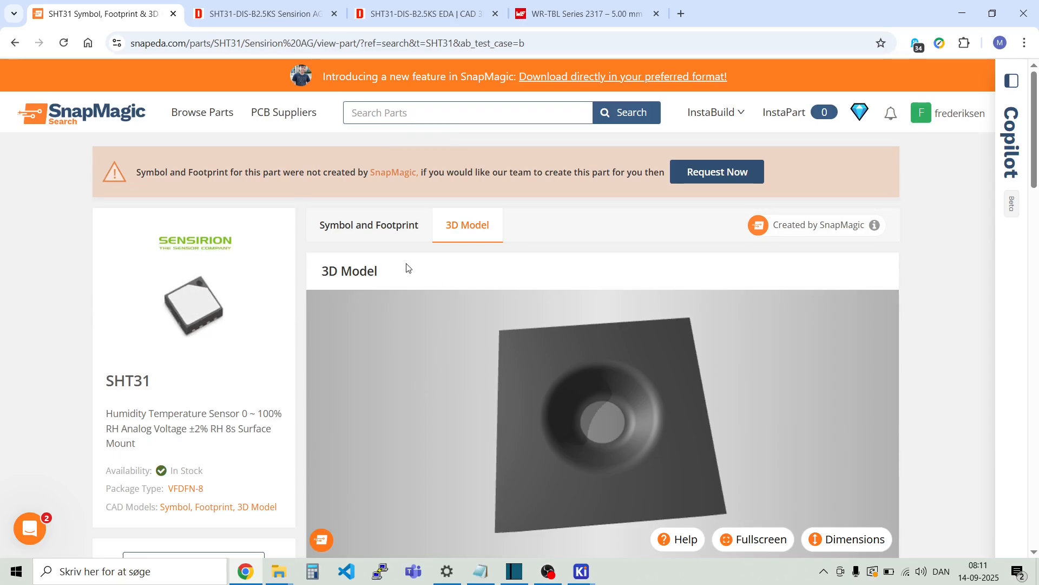
{"action": "scroll", "scroll_direction": "down", "scroll_amount": 3}
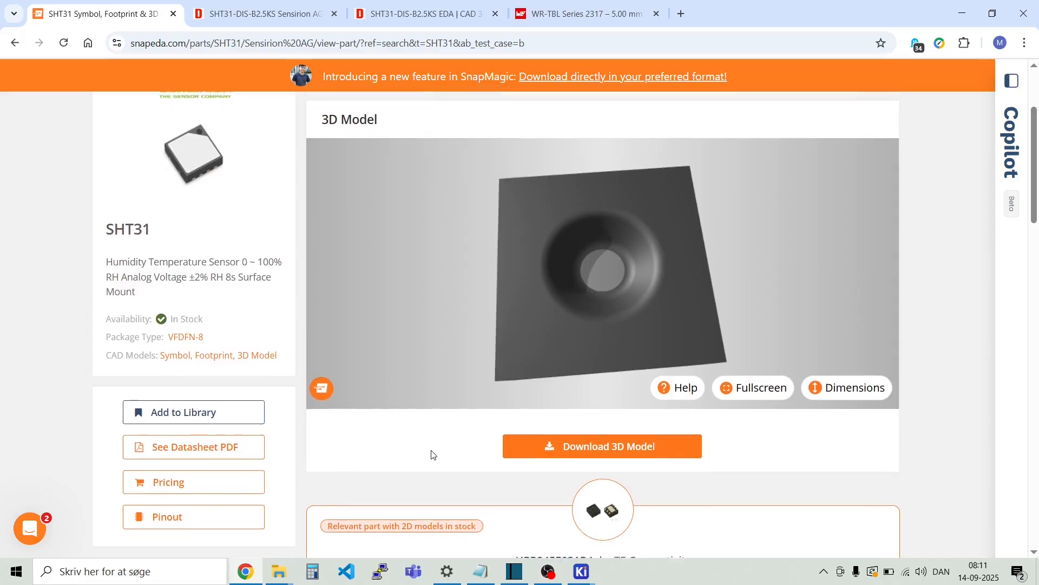
{"action": "scroll", "scroll_direction": "down", "scroll_amount": 3}
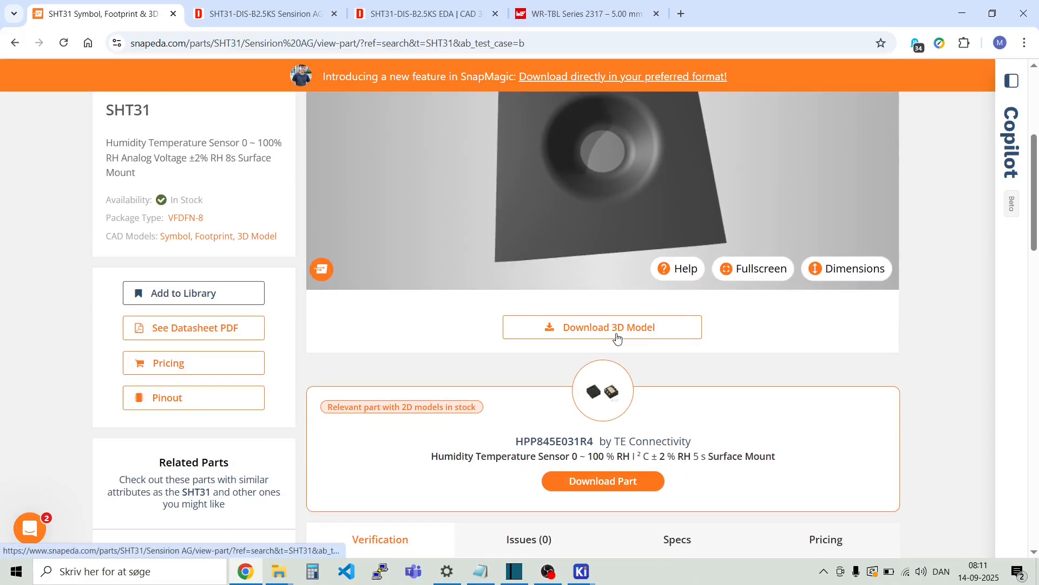
{"action": "left_click", "coordinate": [602, 327]}
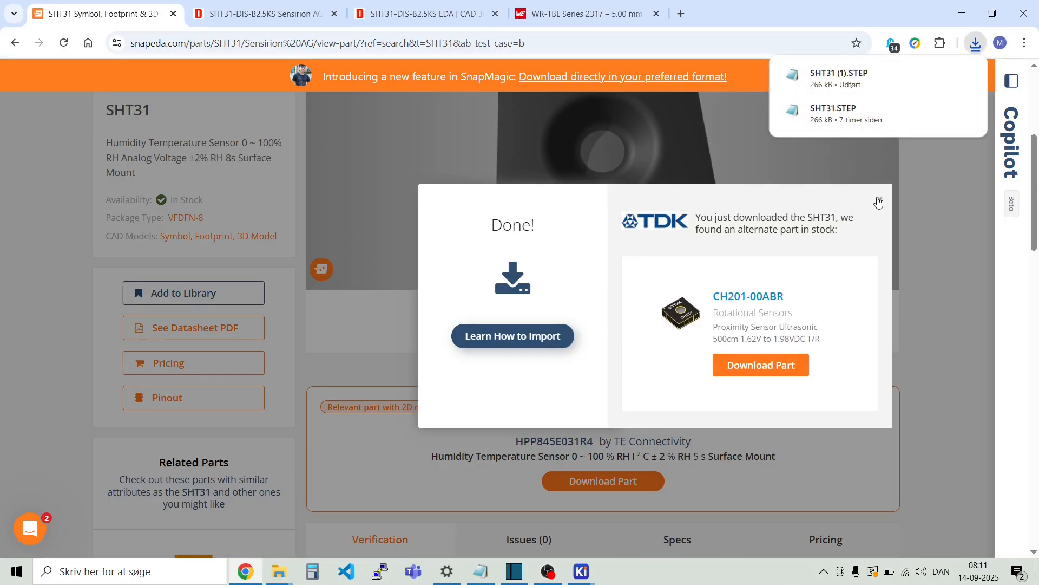
{"action": "left_click", "coordinate": [878, 201]}
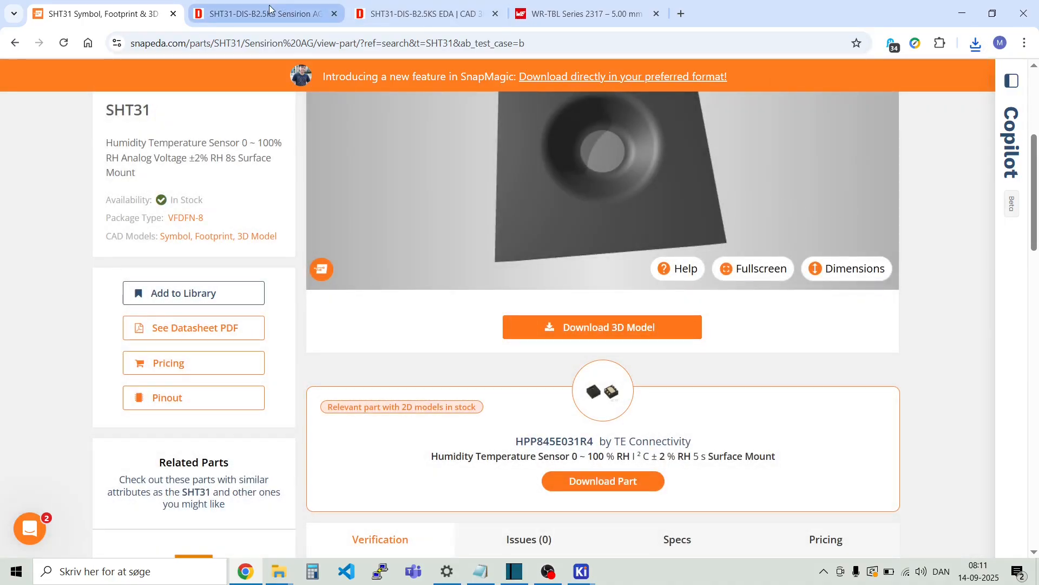
Step: Open DigiKey's SHT31-DIS-B2.5KS Models page and rotate the 3D preview to its top
{"action": "left_click", "coordinate": [264, 13]}
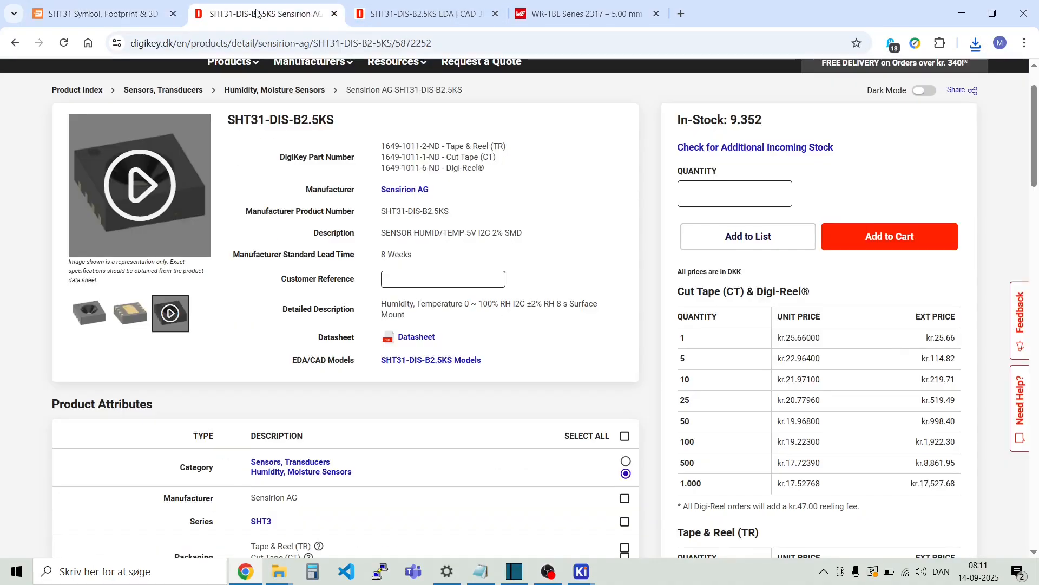
{"action": "mouse_move", "coordinate": [510, 264]}
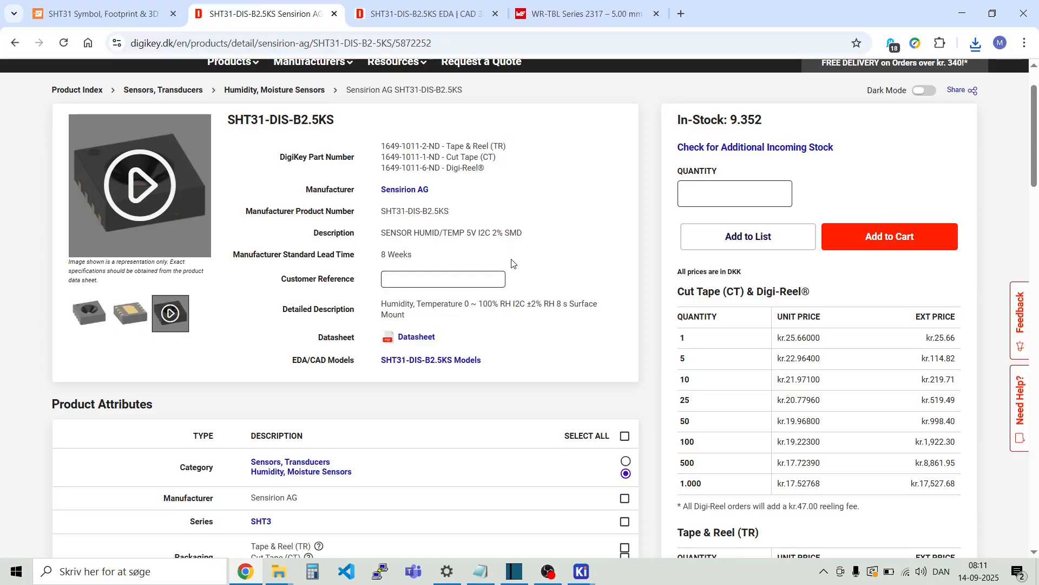
{"action": "scroll", "scroll_direction": "down", "scroll_amount": 3}
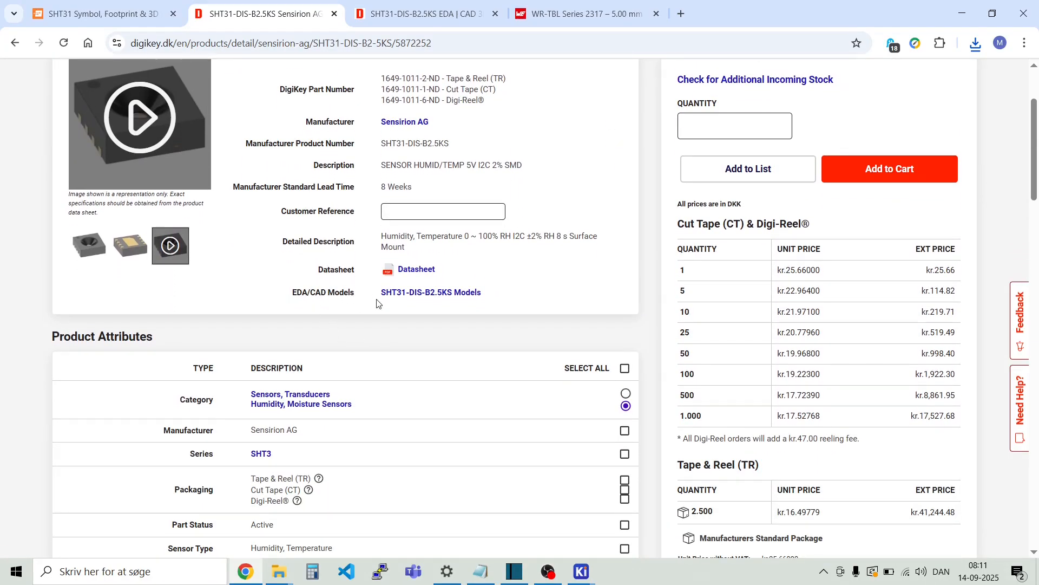
{"action": "left_click", "coordinate": [431, 292]}
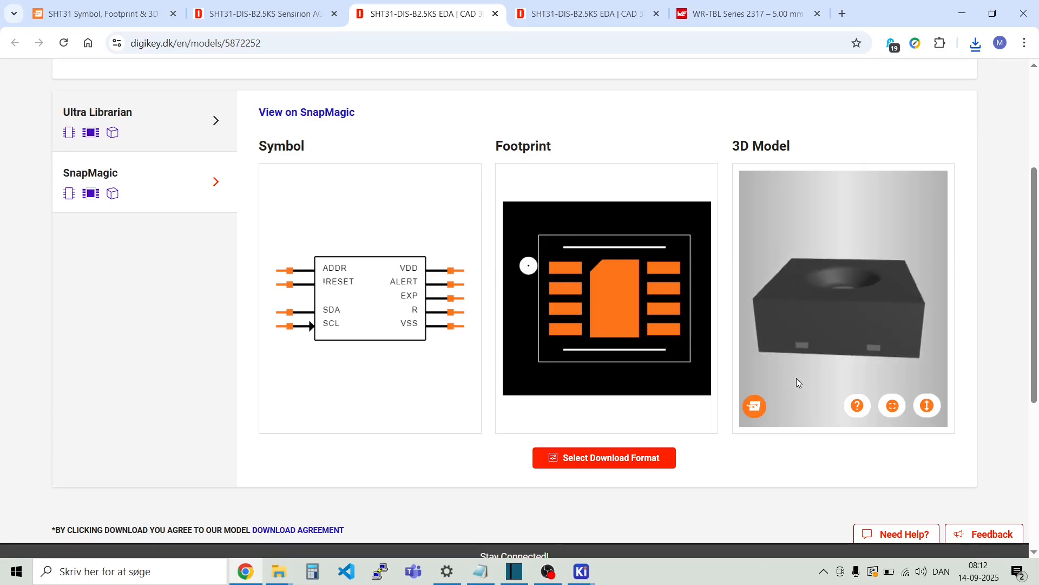
{"action": "left_click_drag", "start_coordinate": [799, 383], "coordinate": [838, 339]}
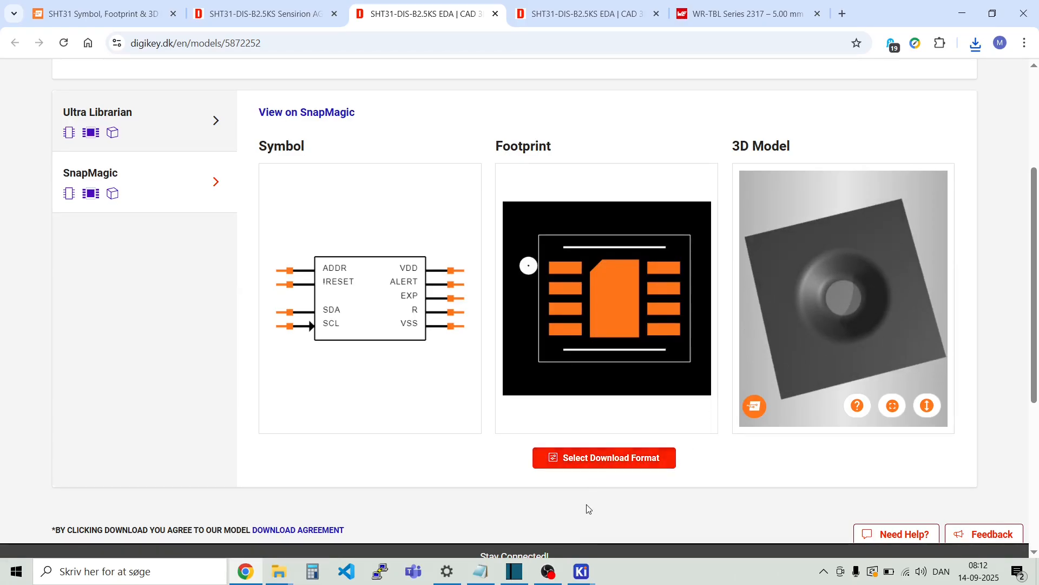
Step: Download the model in STEP format and close the completion notice
{"action": "left_click", "coordinate": [603, 458]}
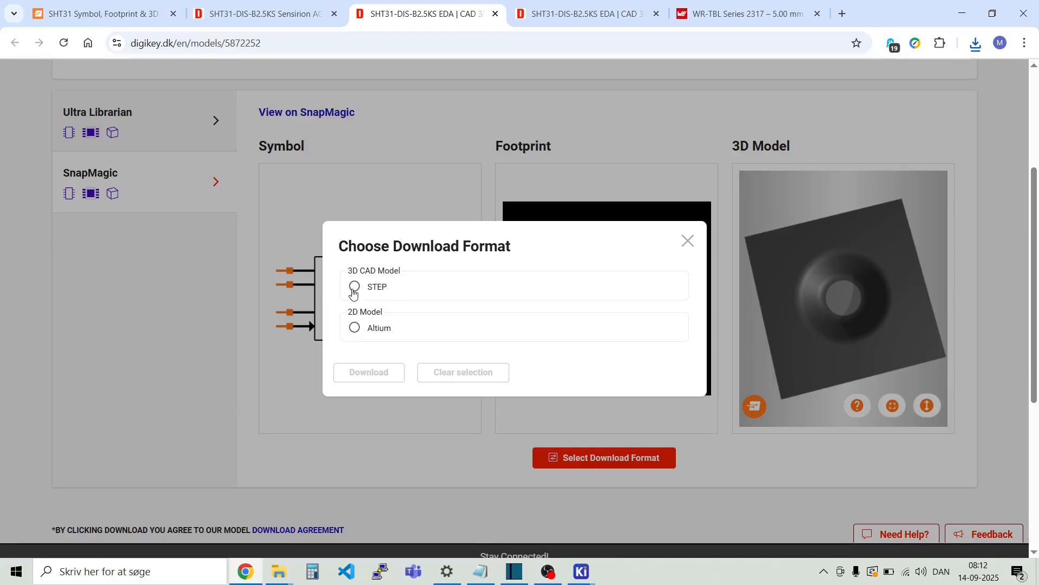
{"action": "left_click", "coordinate": [354, 286]}
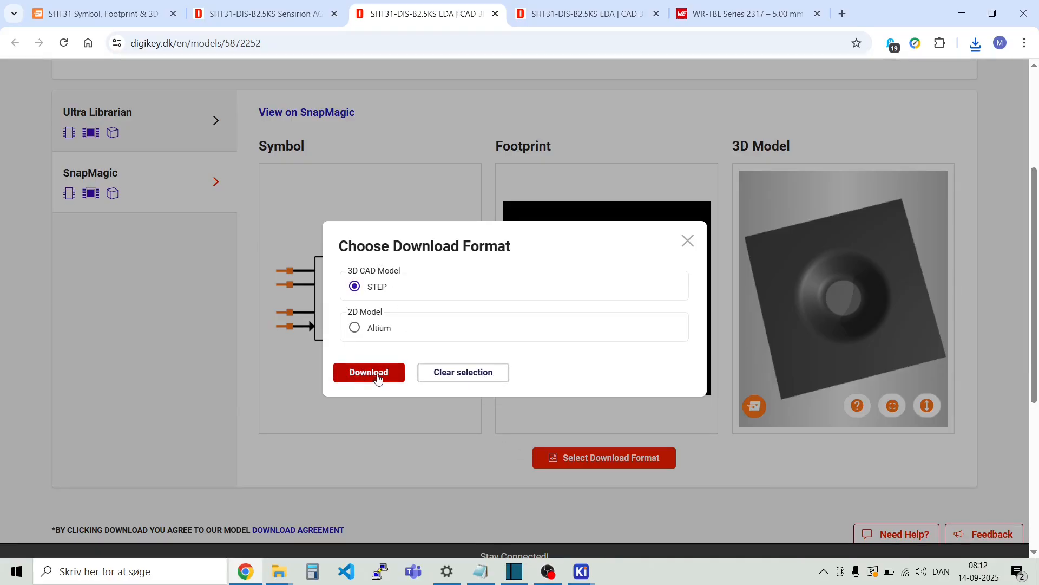
{"action": "left_click", "coordinate": [369, 372]}
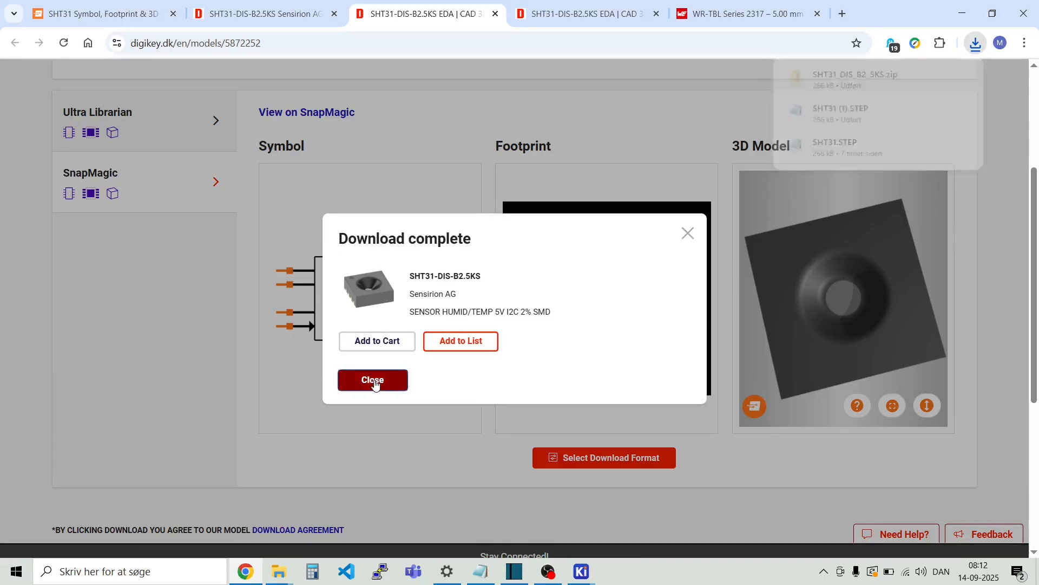
{"action": "left_click", "coordinate": [371, 380]}
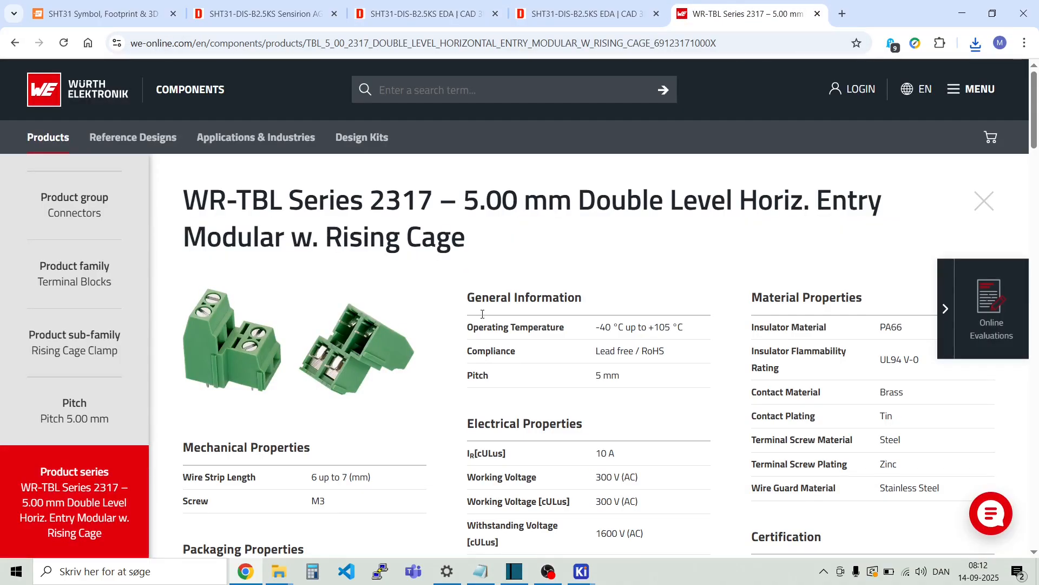
{"action": "mouse_move", "coordinate": [413, 277]}
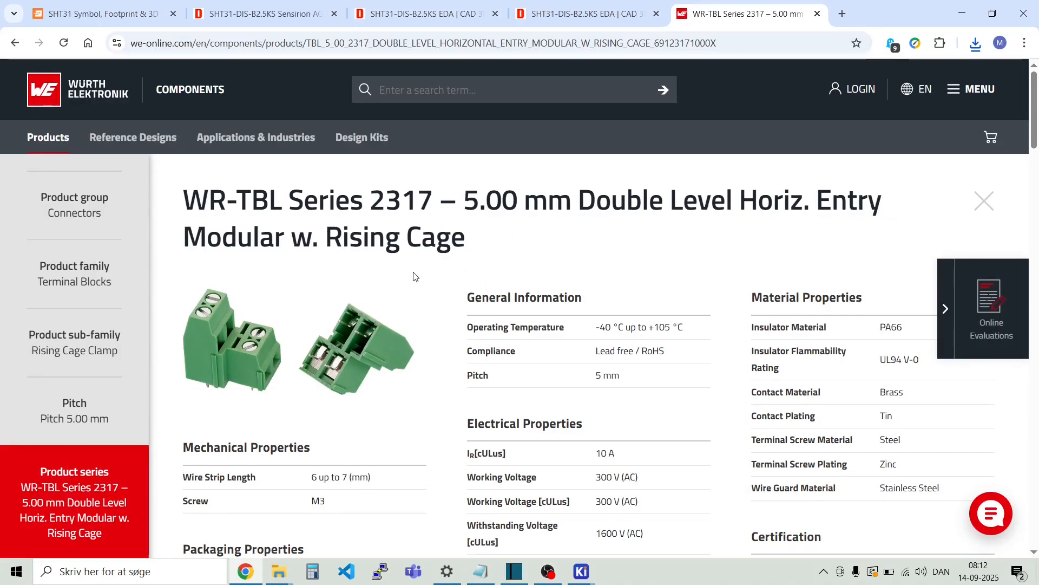
{"action": "scroll", "scroll_direction": "down", "scroll_amount": 3}
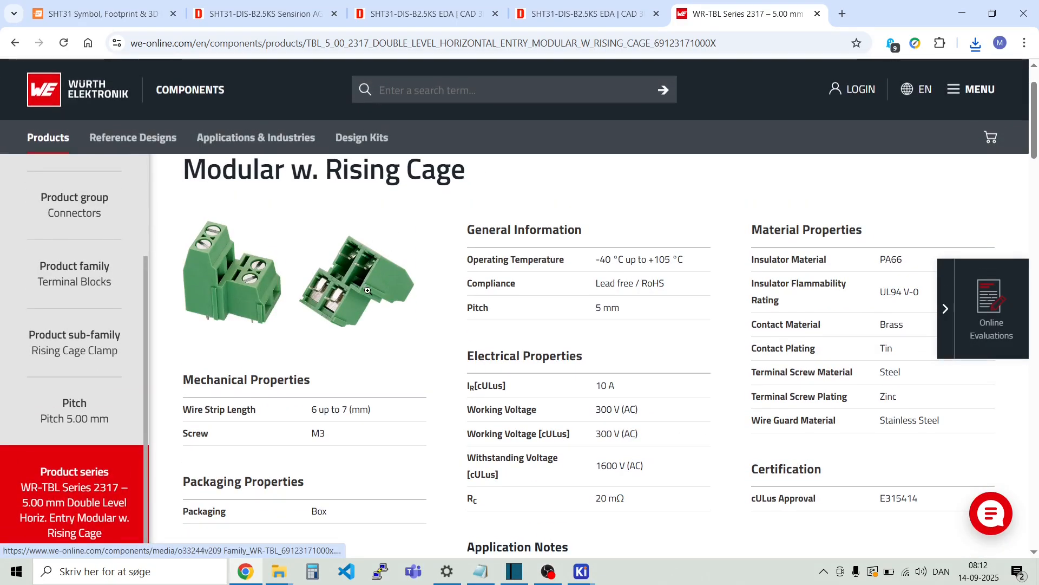
{"action": "scroll", "scroll_direction": "down", "scroll_amount": 3}
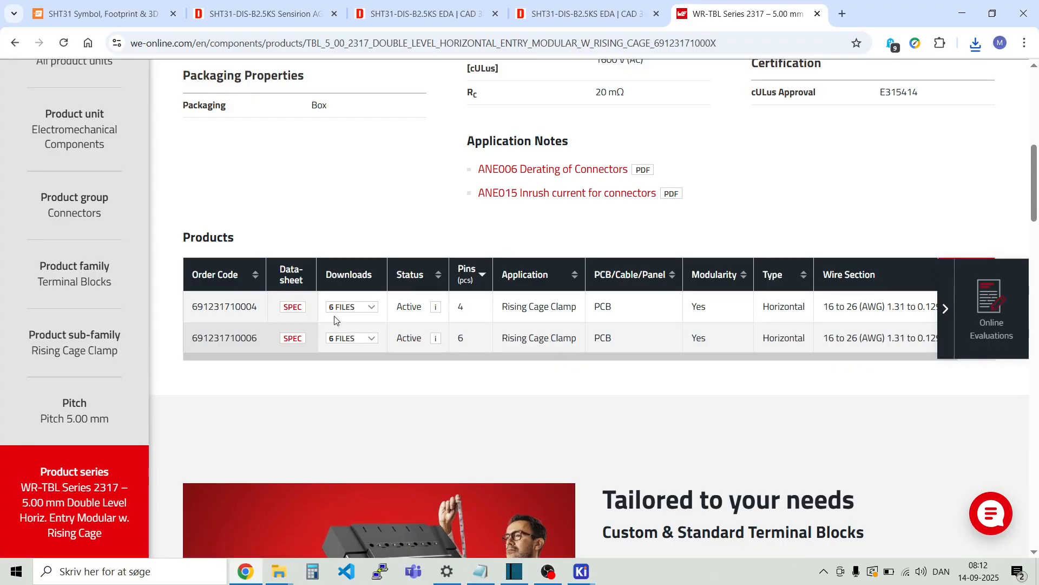
{"action": "left_click", "coordinate": [351, 307]}
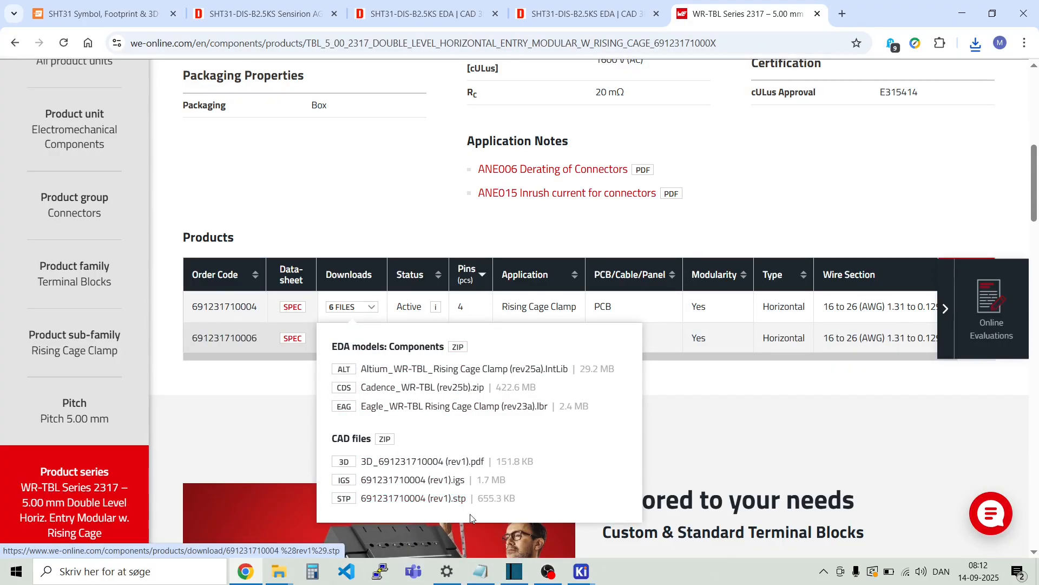
{"action": "mouse_move", "coordinate": [413, 498]}
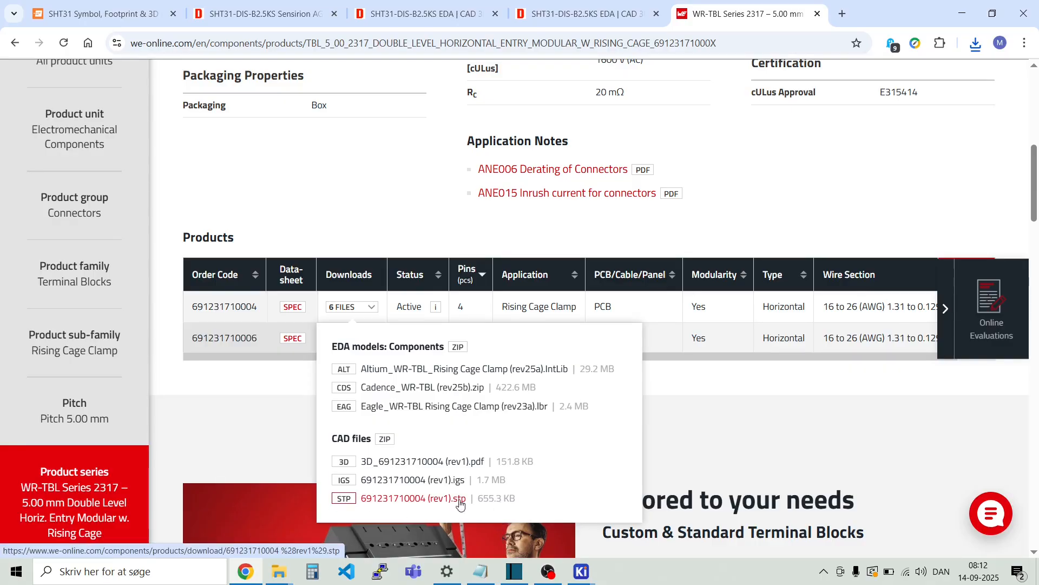
{"action": "mouse_move", "coordinate": [390, 506]}
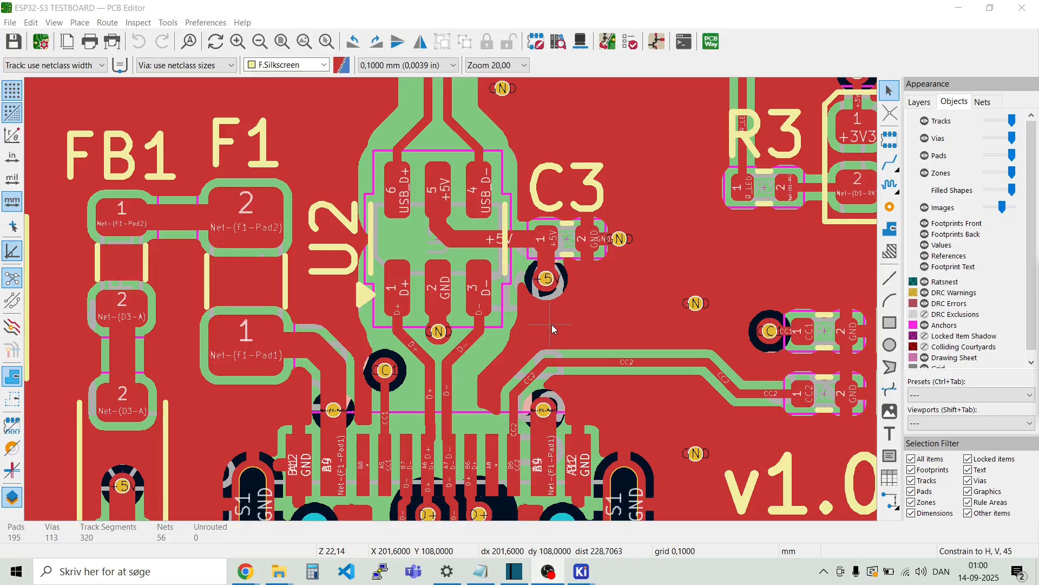
{"action": "mouse_move", "coordinate": [475, 338]}
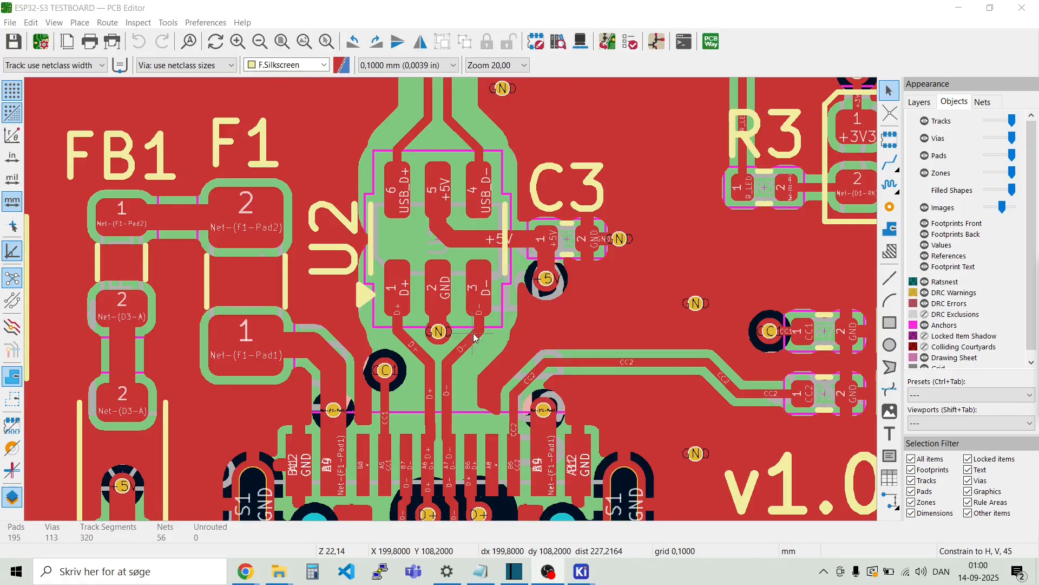
{"action": "mouse_move", "coordinate": [574, 351]}
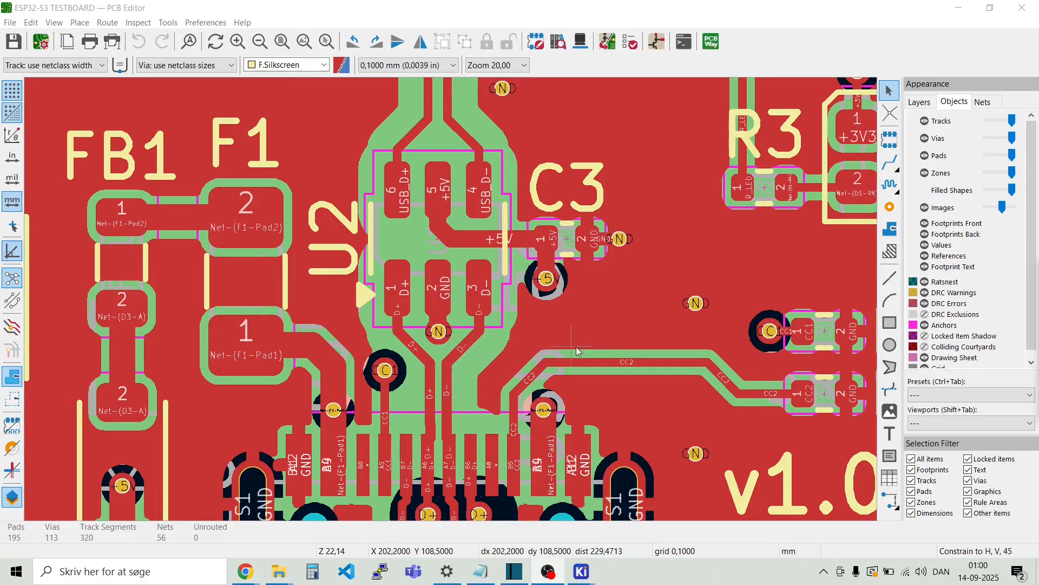
{"action": "mouse_move", "coordinate": [470, 375]}
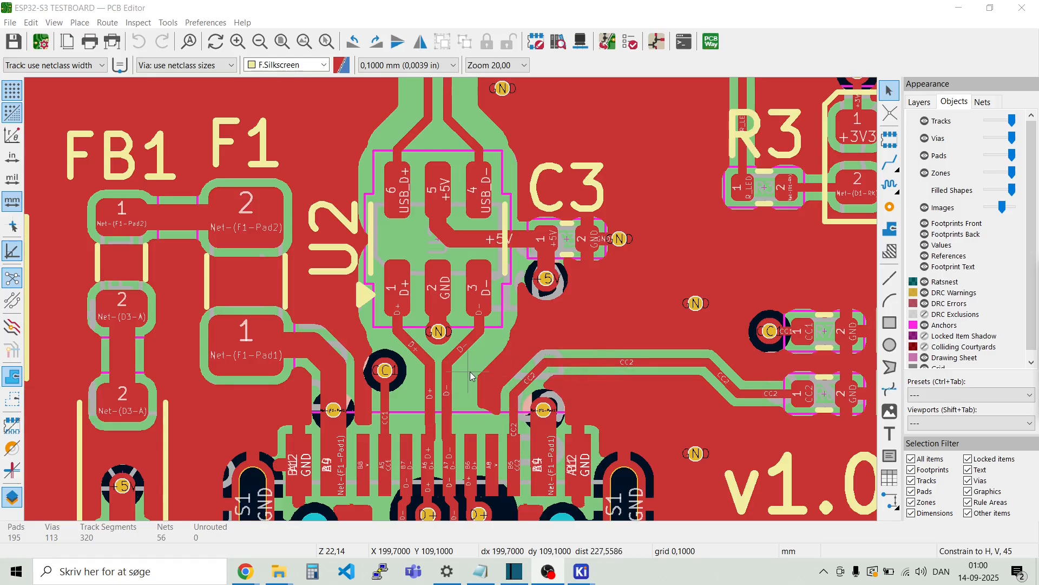
{"action": "mouse_move", "coordinate": [451, 353]}
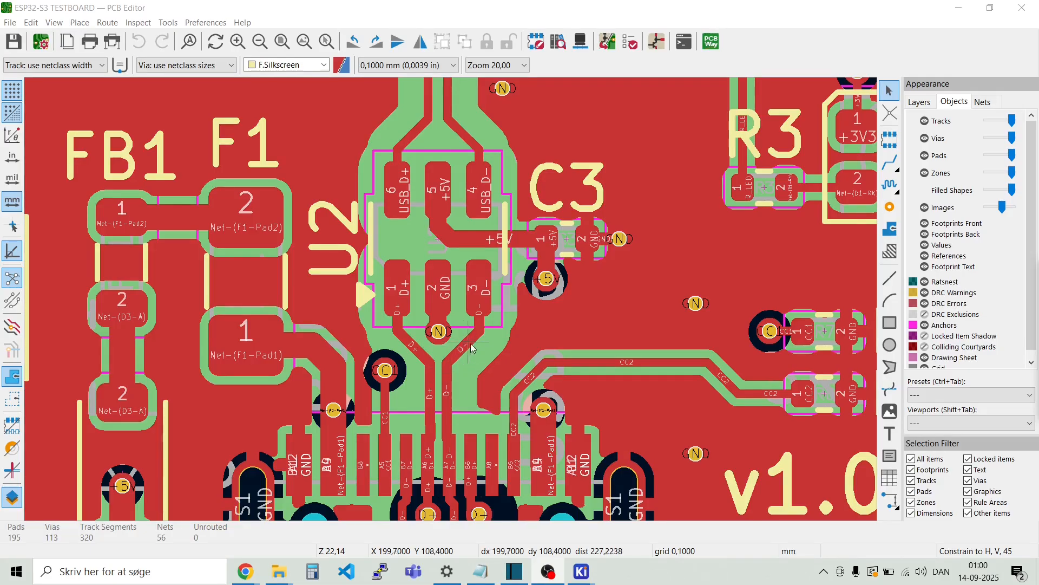
{"action": "mouse_move", "coordinate": [488, 350]}
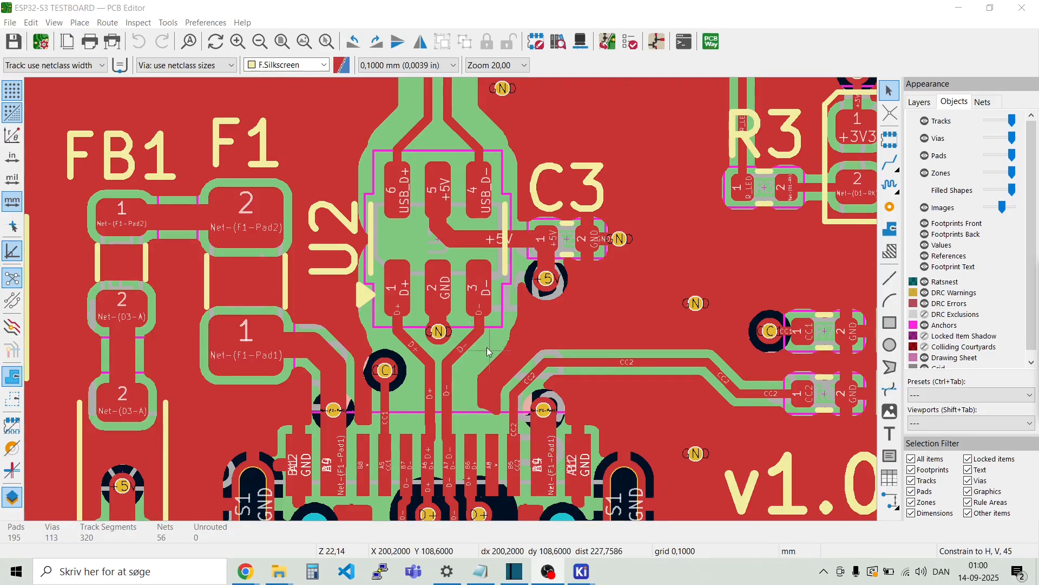
{"action": "mouse_move", "coordinate": [517, 354]}
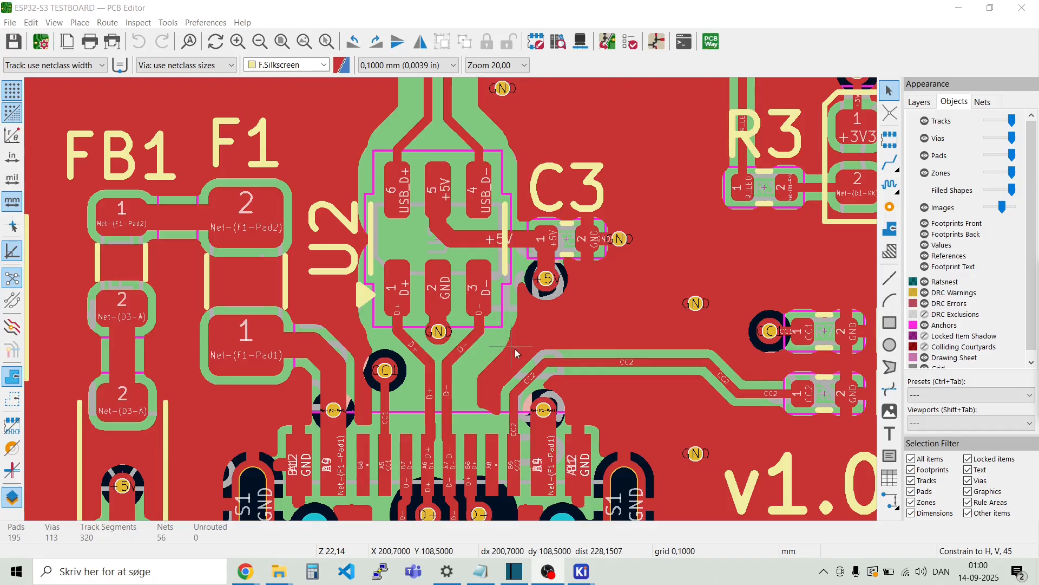
{"action": "mouse_move", "coordinate": [464, 378]}
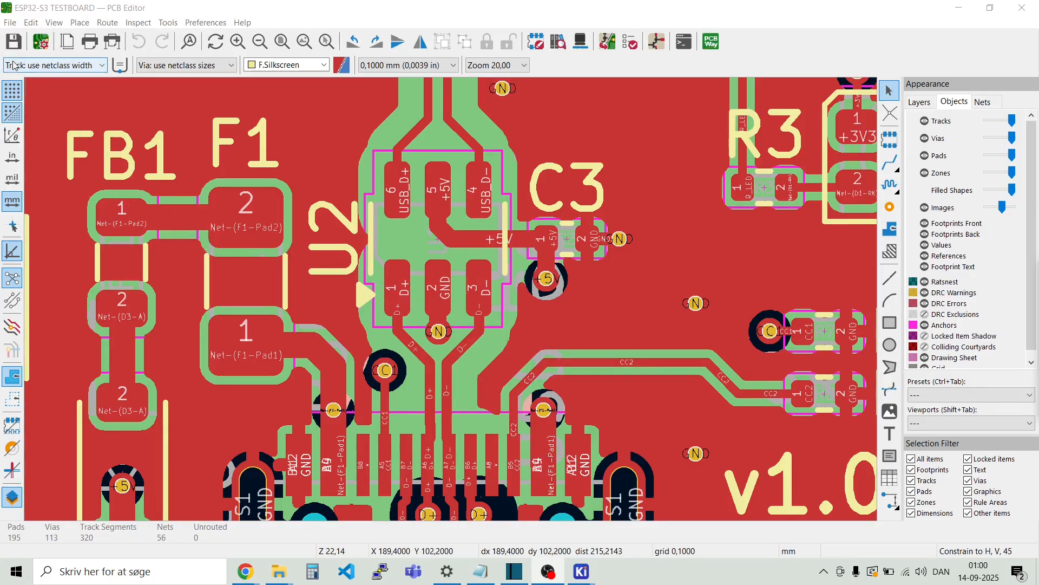
{"action": "mouse_move", "coordinate": [458, 121]}
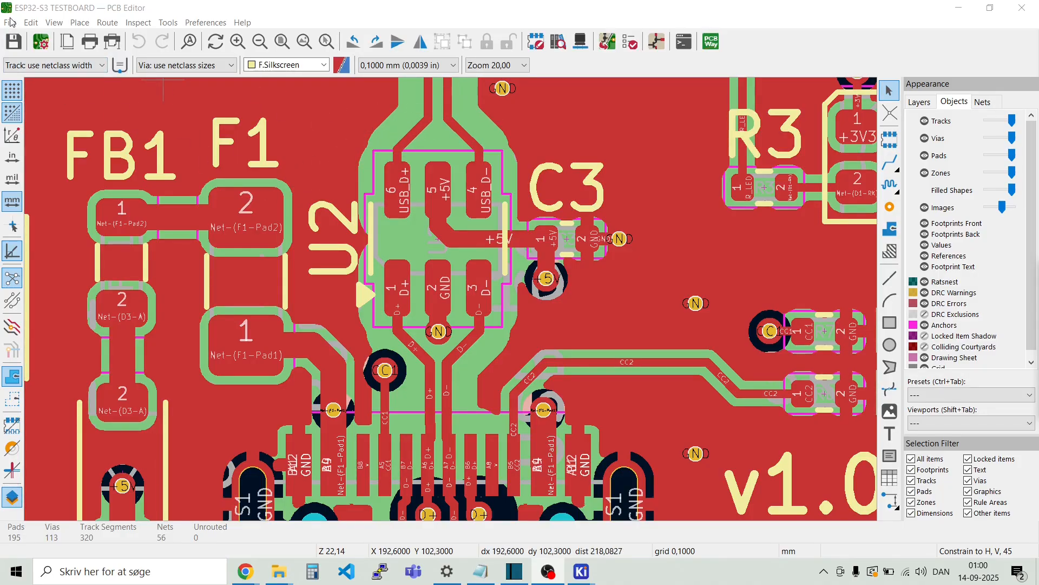
Step: Open File > Board Setup for the ESP32-S3 testboard
{"action": "left_click", "coordinate": [10, 21]}
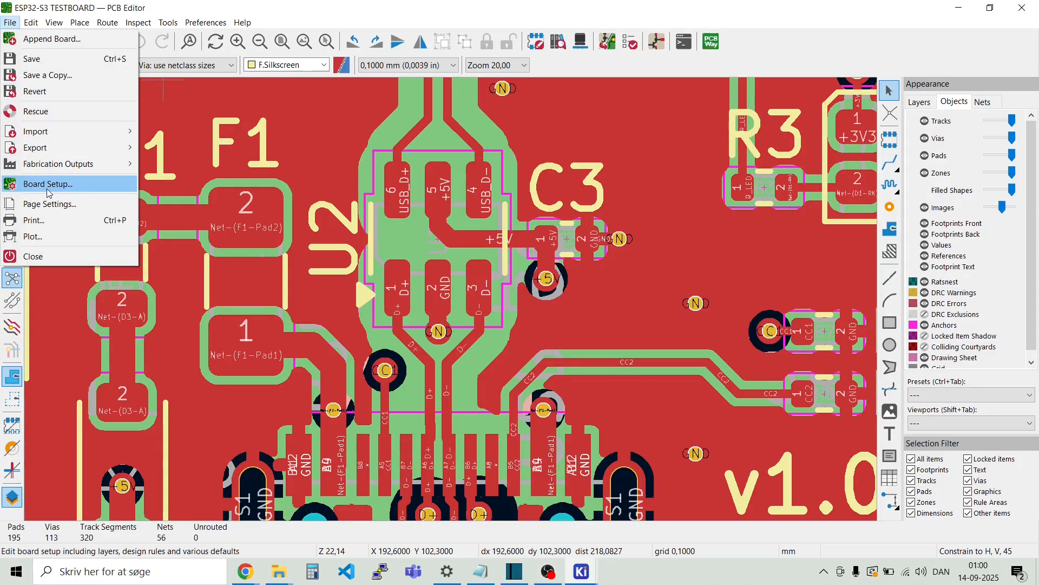
{"action": "left_click", "coordinate": [47, 184]}
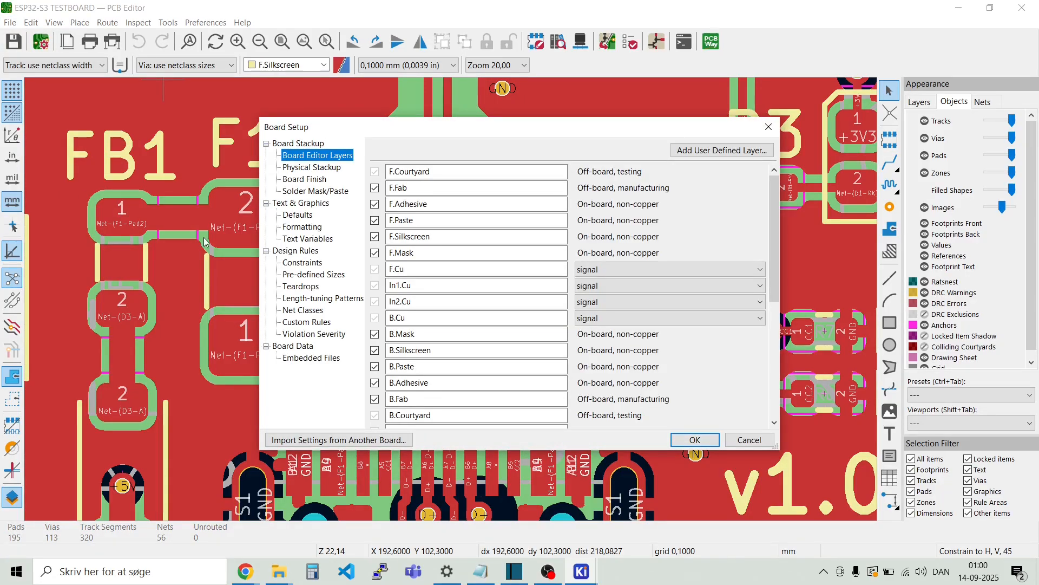
{"action": "mouse_move", "coordinate": [299, 277]}
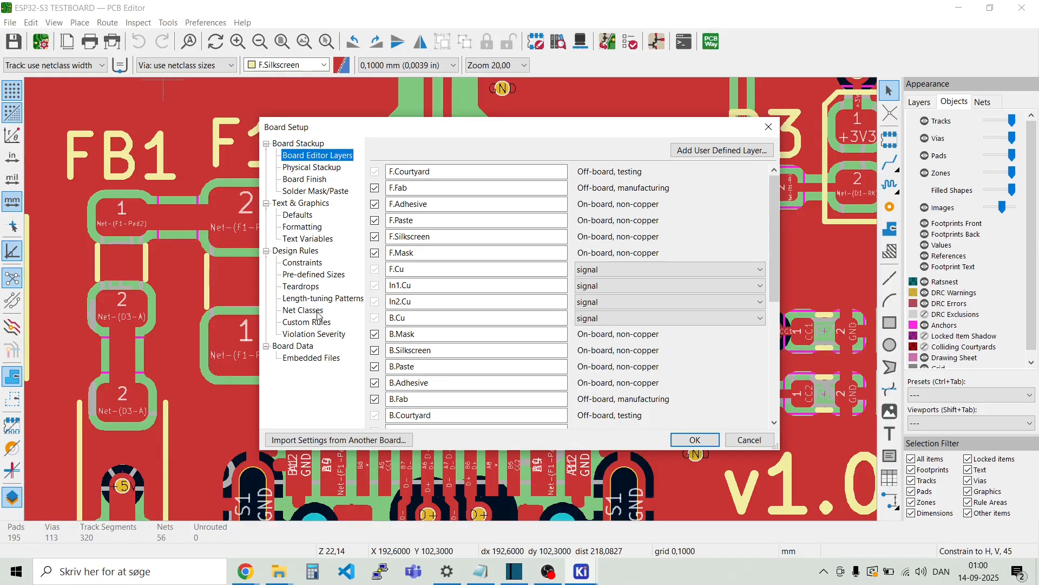
Step: In Net Classes, change the Diff-Pair-USB clearance from 0,6 mm to 1 mm
{"action": "left_click", "coordinate": [303, 310]}
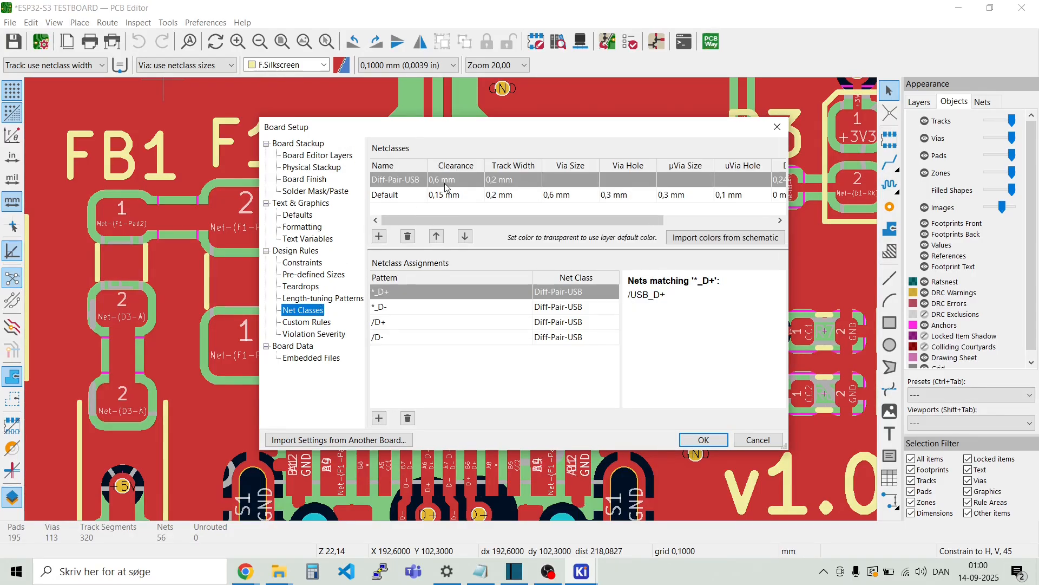
{"action": "mouse_move", "coordinate": [411, 197]}
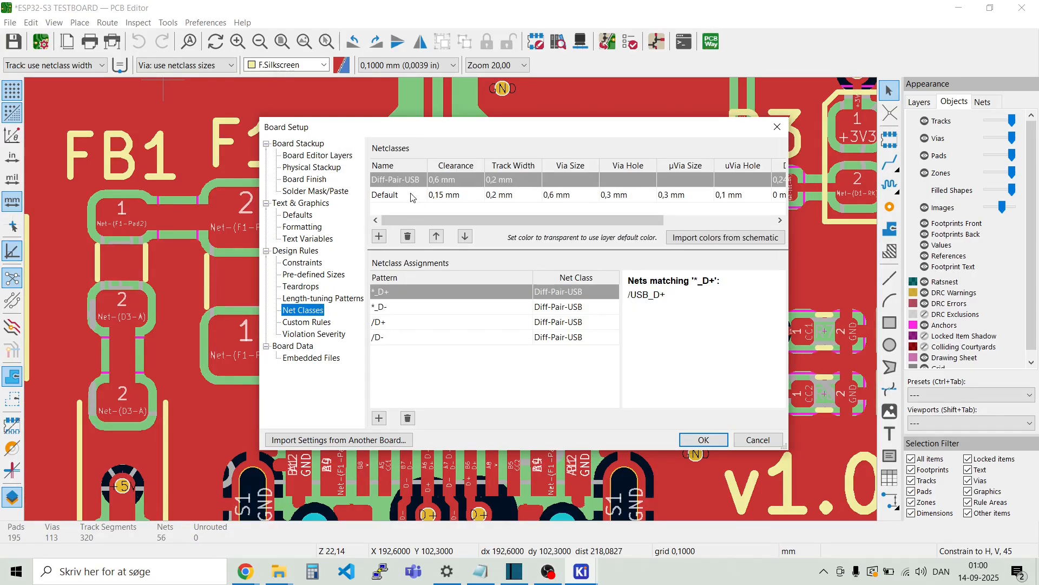
{"action": "mouse_move", "coordinate": [703, 204]}
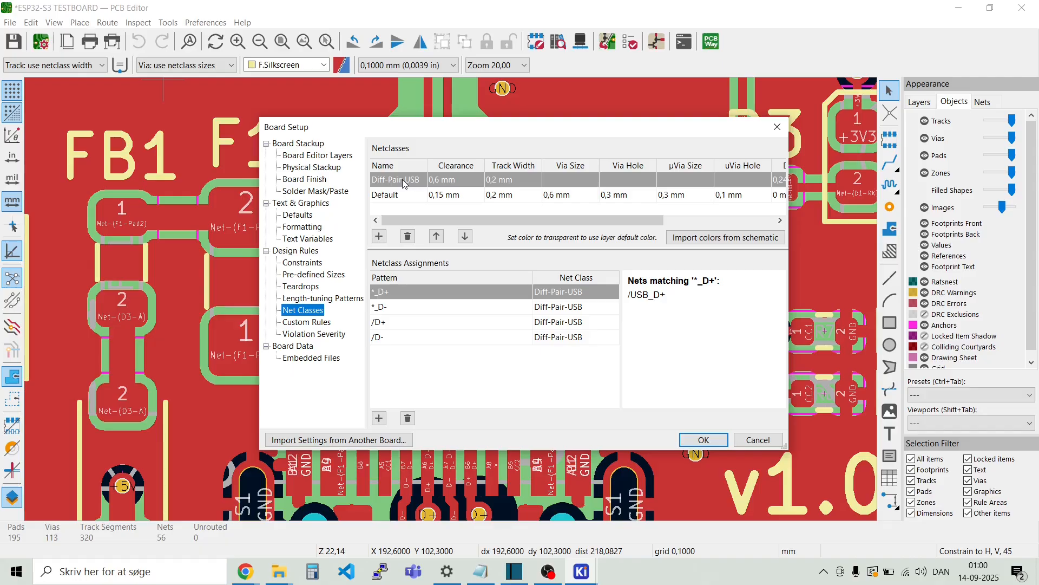
{"action": "mouse_move", "coordinate": [455, 179]}
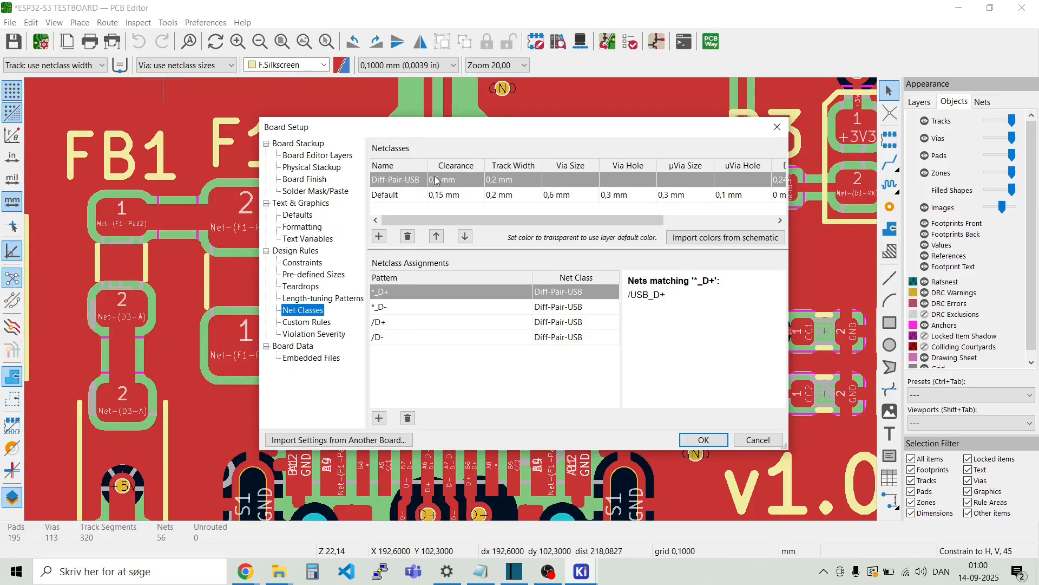
{"action": "type", "text": "0,6 mm"}
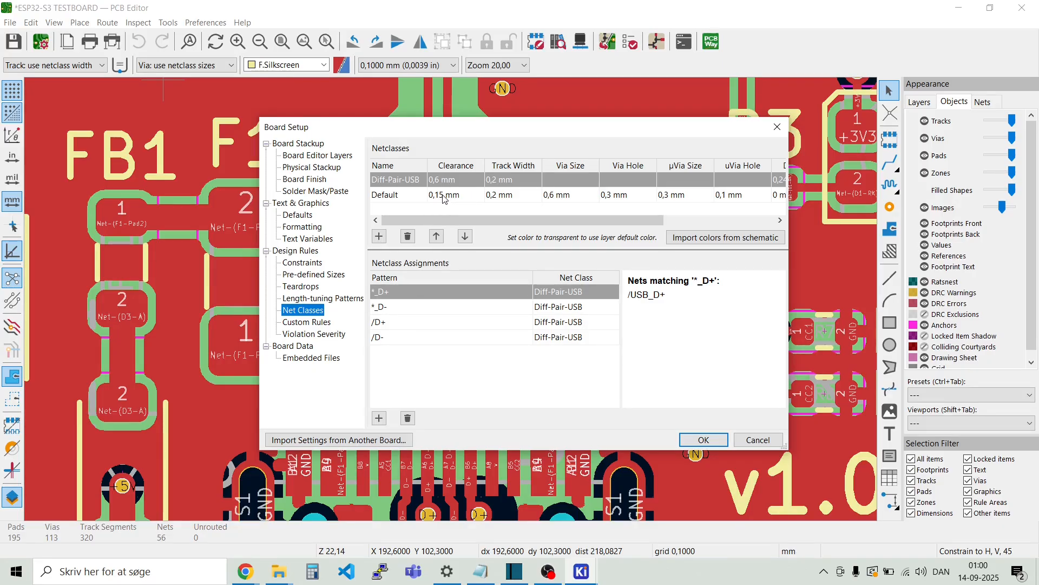
{"action": "mouse_move", "coordinate": [499, 204]}
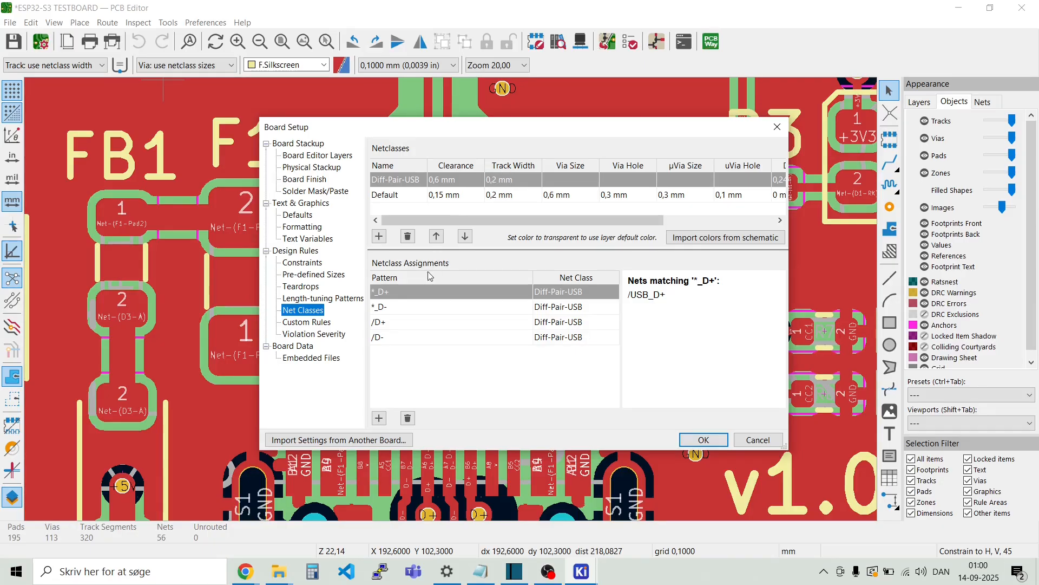
{"action": "mouse_move", "coordinate": [419, 324]}
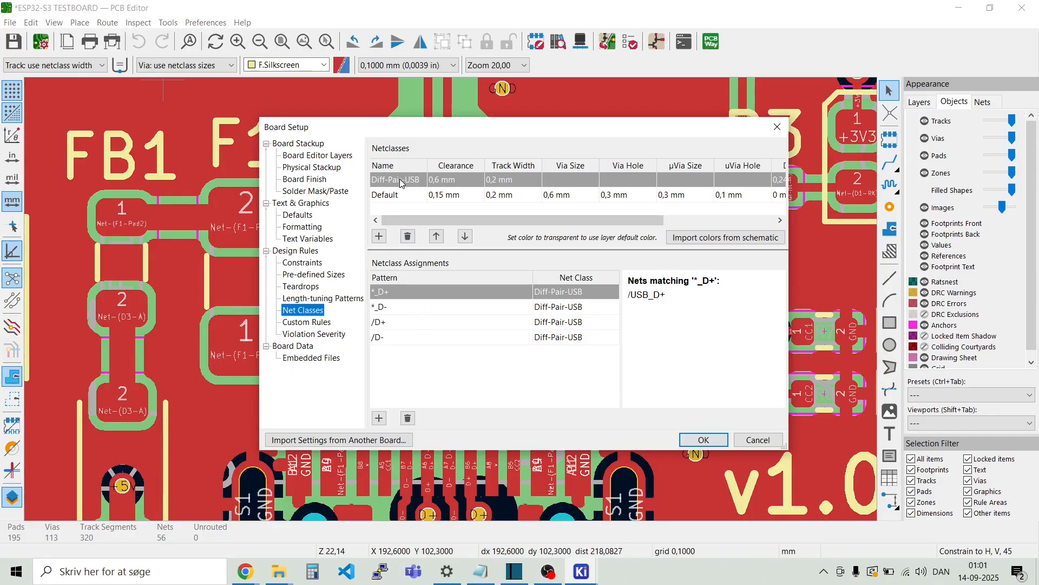
{"action": "mouse_move", "coordinate": [396, 182]}
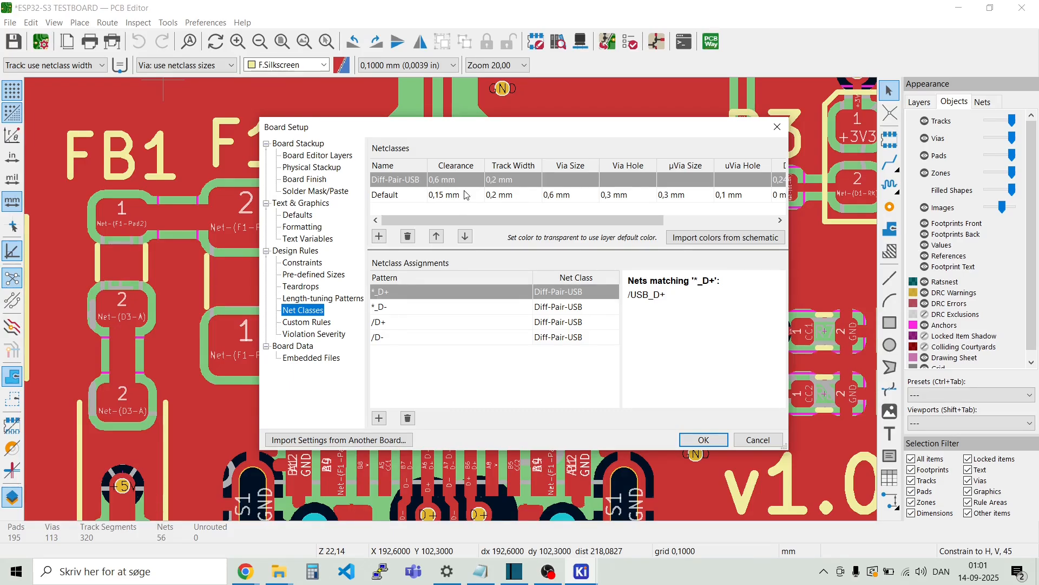
{"action": "left_click", "coordinate": [455, 179]}
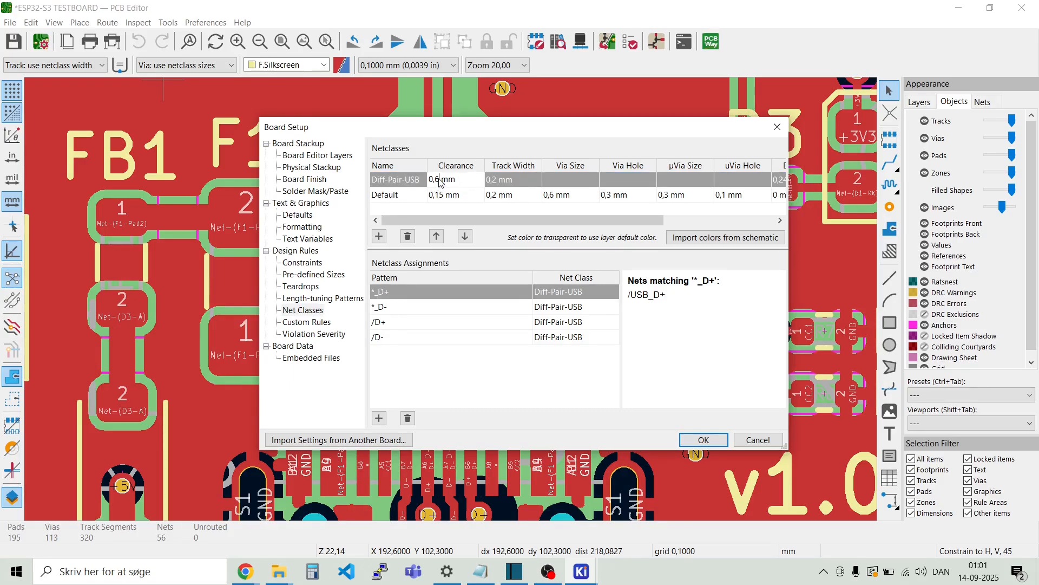
{"action": "type", "text": "0"}
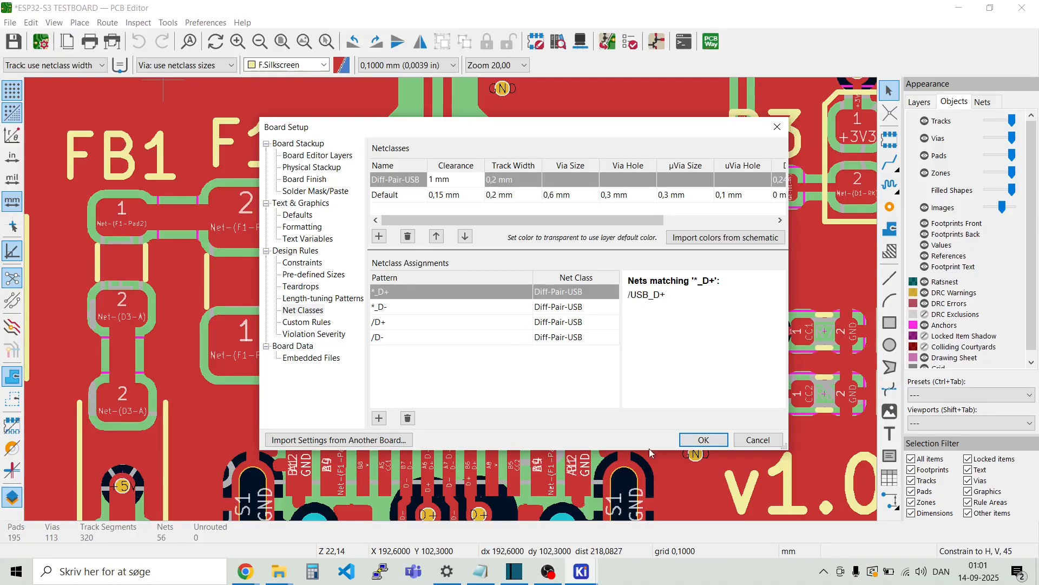
Step: Confirm Board Setup with OK to apply the 1 mm Diff-Pair-USB clearance
{"action": "left_click", "coordinate": [702, 440]}
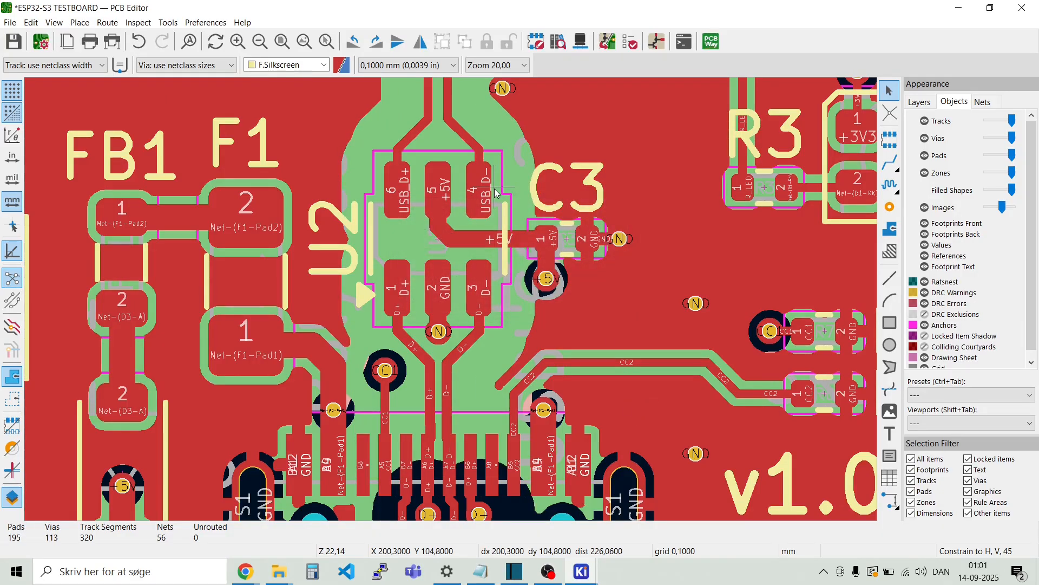
{"action": "mouse_move", "coordinate": [484, 388]}
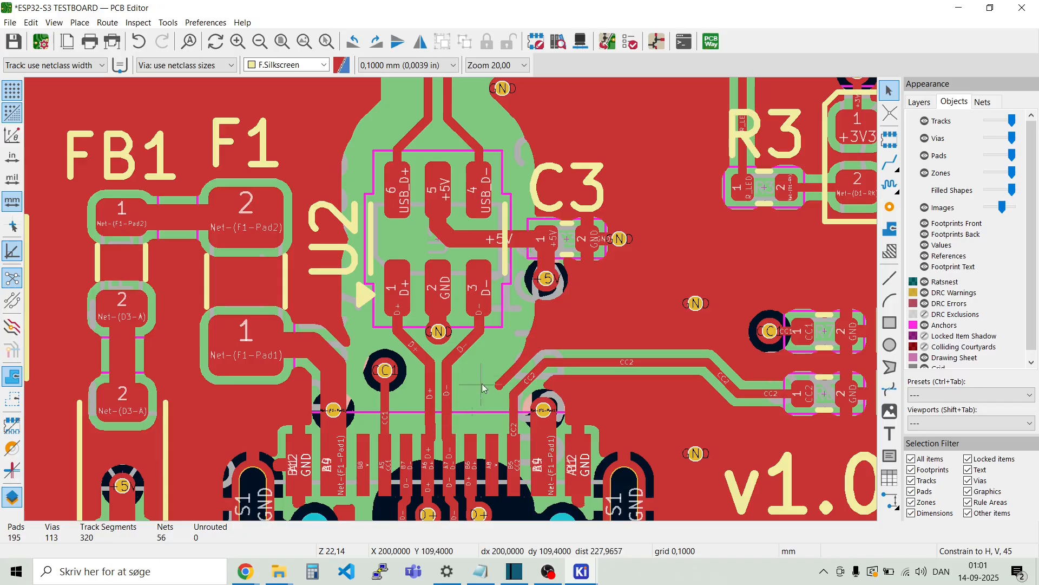
{"action": "mouse_move", "coordinate": [499, 342]}
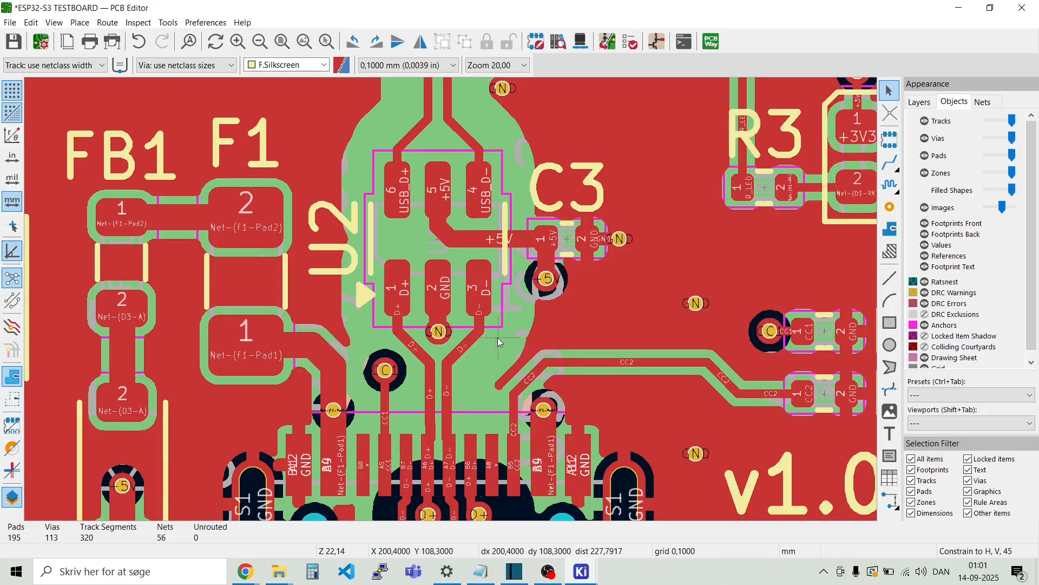
{"action": "mouse_move", "coordinate": [501, 351]}
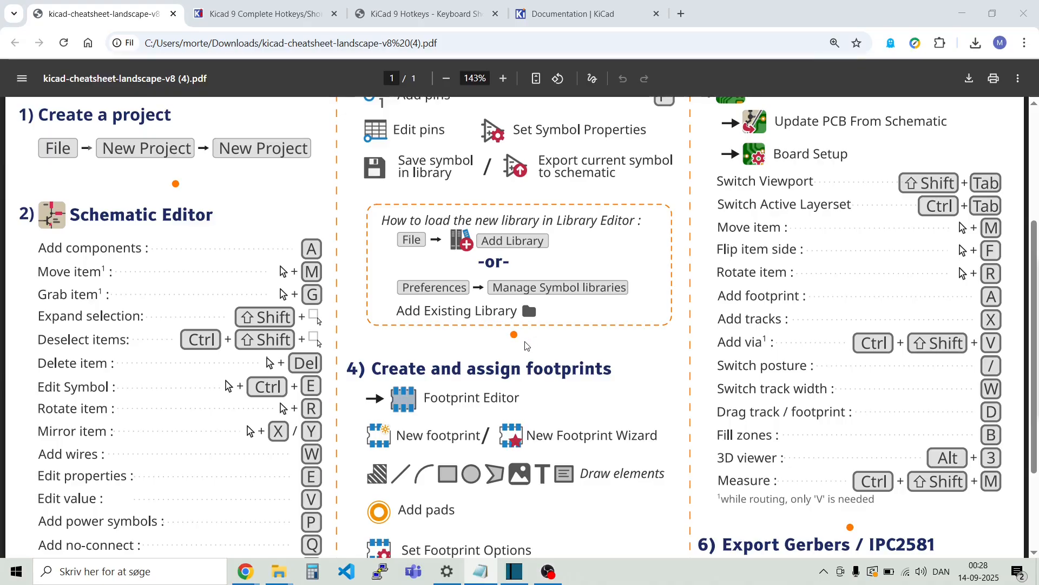
{"action": "mouse_move", "coordinate": [596, 363]}
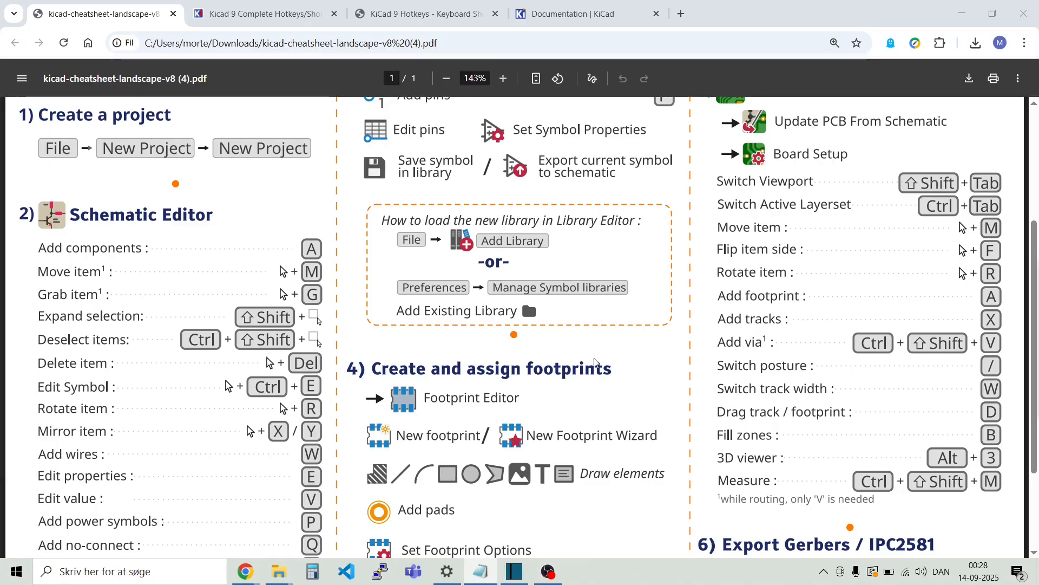
{"action": "mouse_move", "coordinate": [798, 352]}
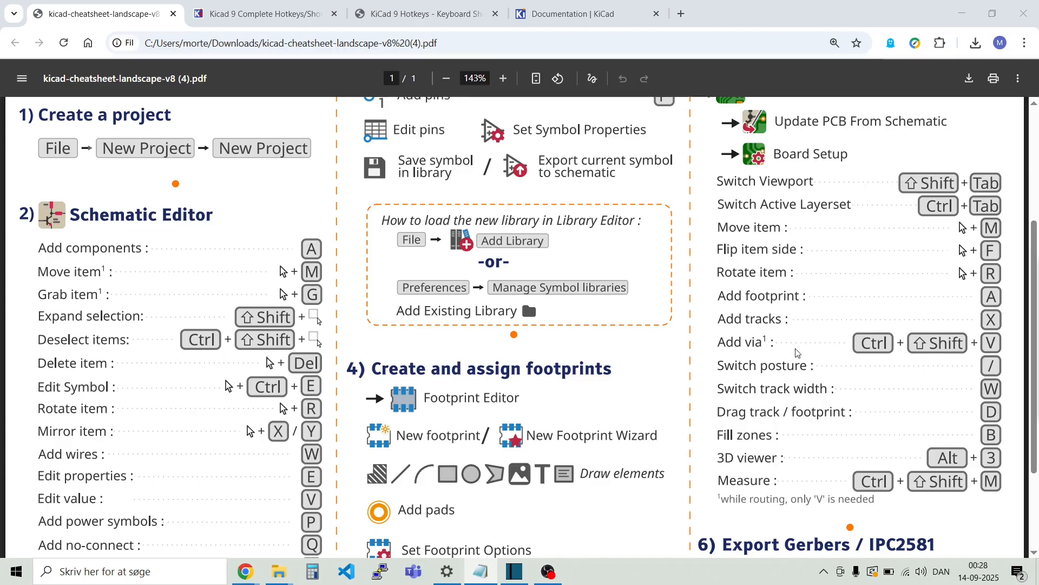
{"action": "mouse_move", "coordinate": [844, 306]}
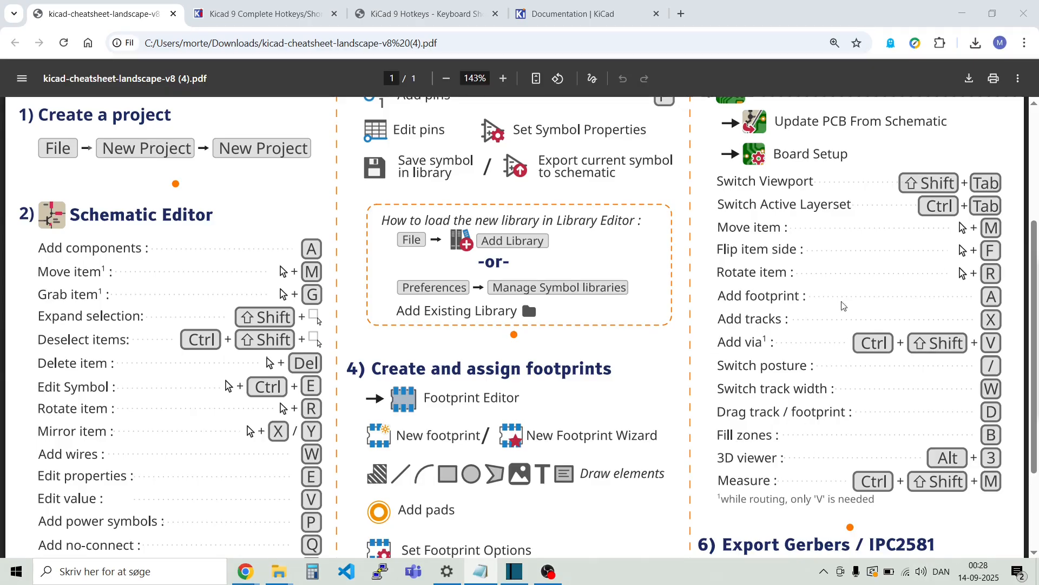
{"action": "mouse_move", "coordinate": [508, 236]}
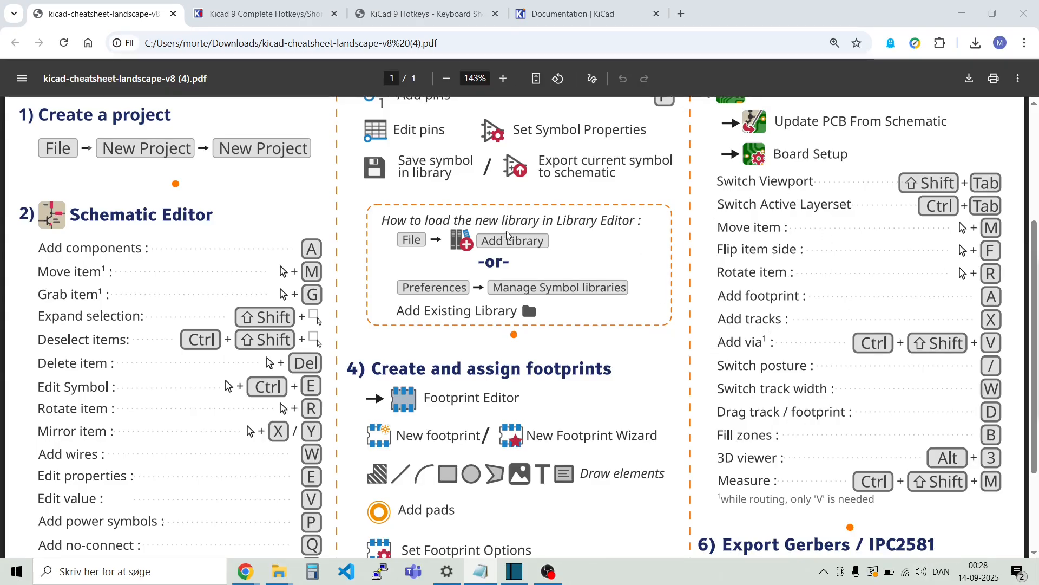
Step: Move from the KiCad v8 cheatsheet PDF to the 'Kicad 9 Complete Hotkeys/Shortcuts' forum thread
{"action": "left_click", "coordinate": [263, 13]}
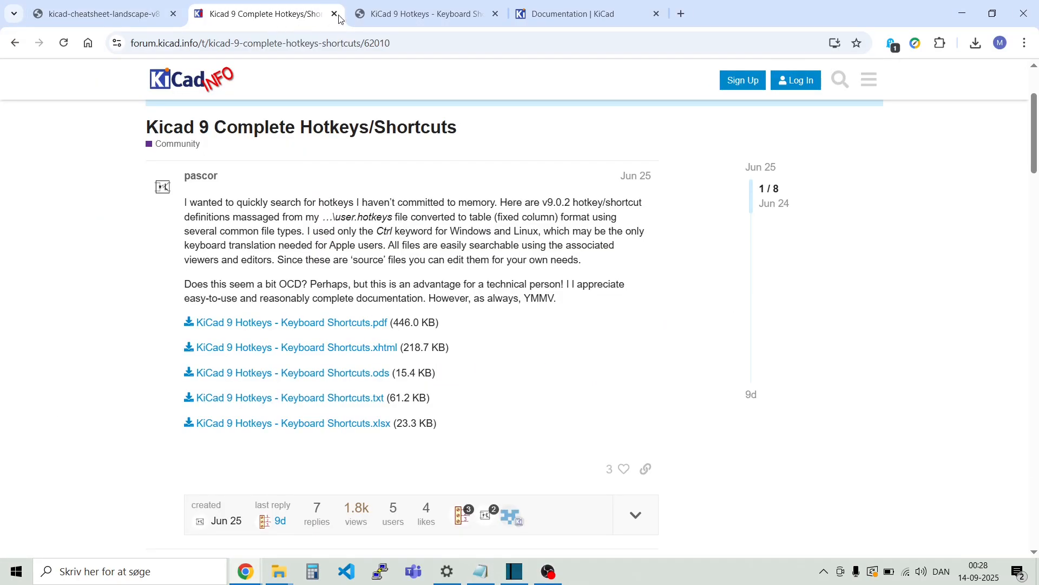
Step: View the KiCad 9 Hotkeys PDF and scroll through its pcbnew shortcut tables
{"action": "left_click", "coordinate": [425, 13]}
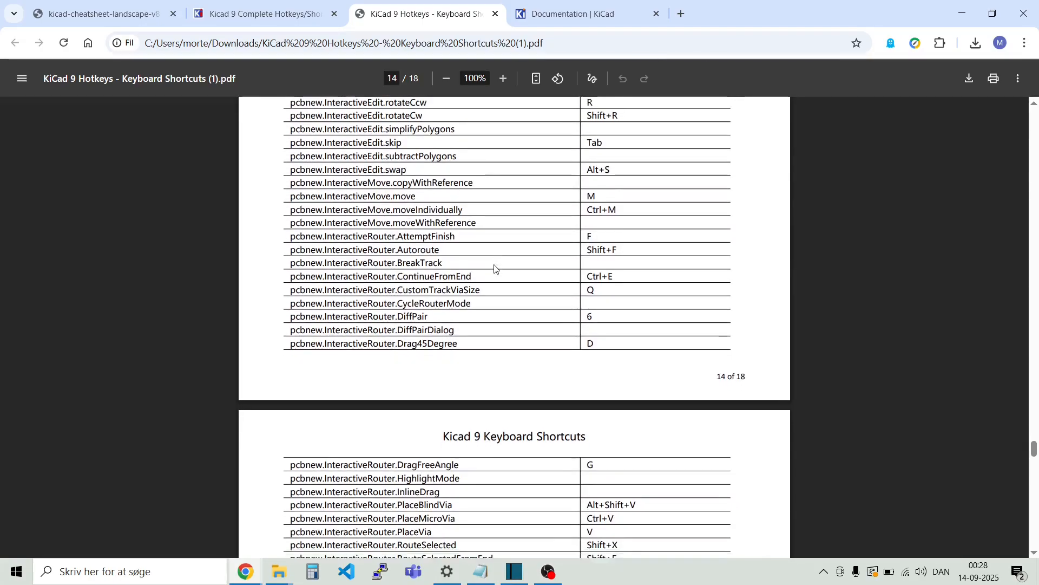
{"action": "scroll", "scroll_direction": "down", "scroll_amount": 3}
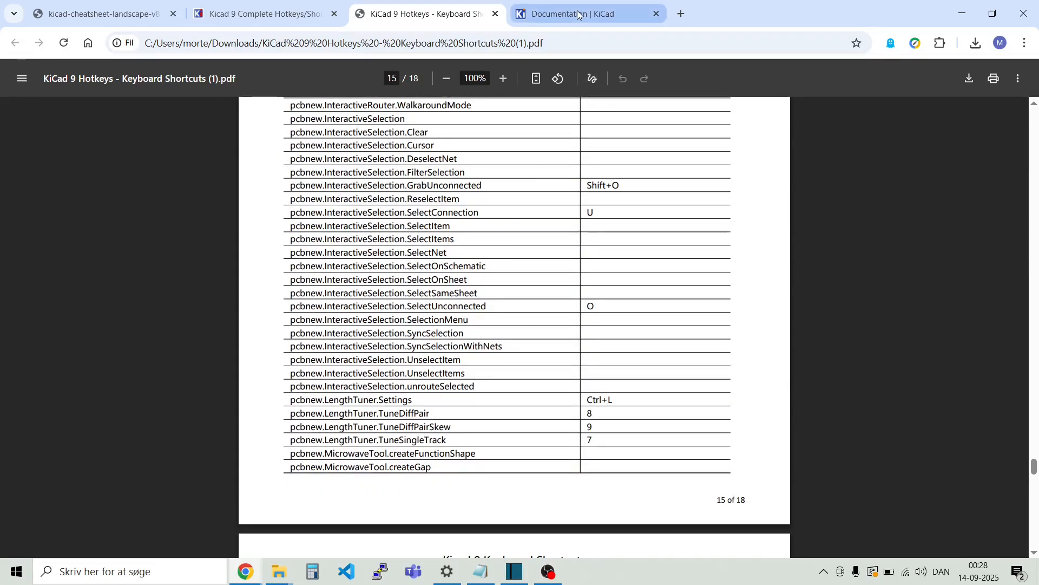
Step: Browse the PCB Editor 9.0 manual on docs.kicad.org, then return to the cheatsheet PDF
{"action": "left_click", "coordinate": [584, 13]}
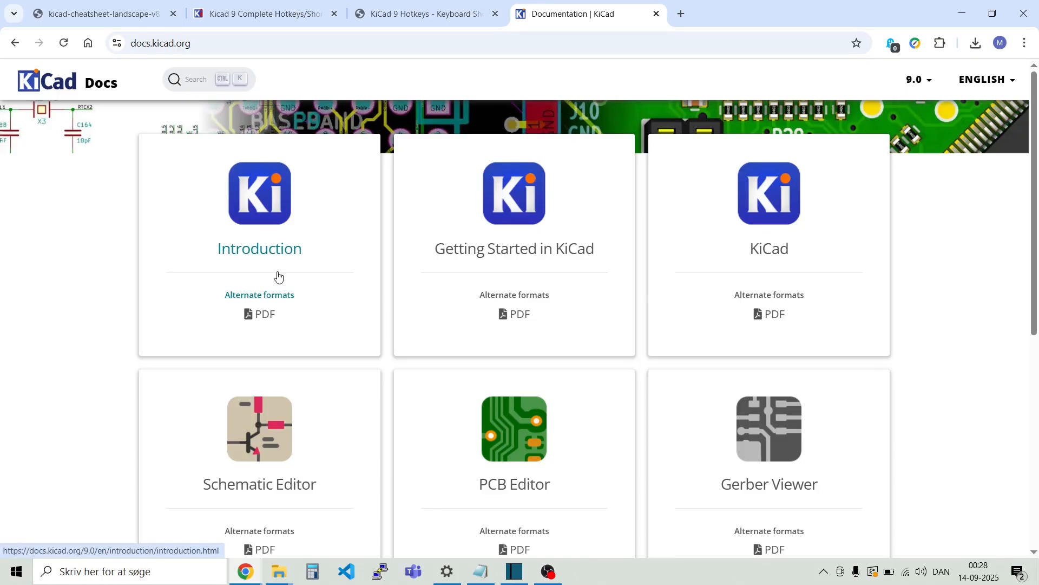
{"action": "mouse_move", "coordinate": [325, 265]}
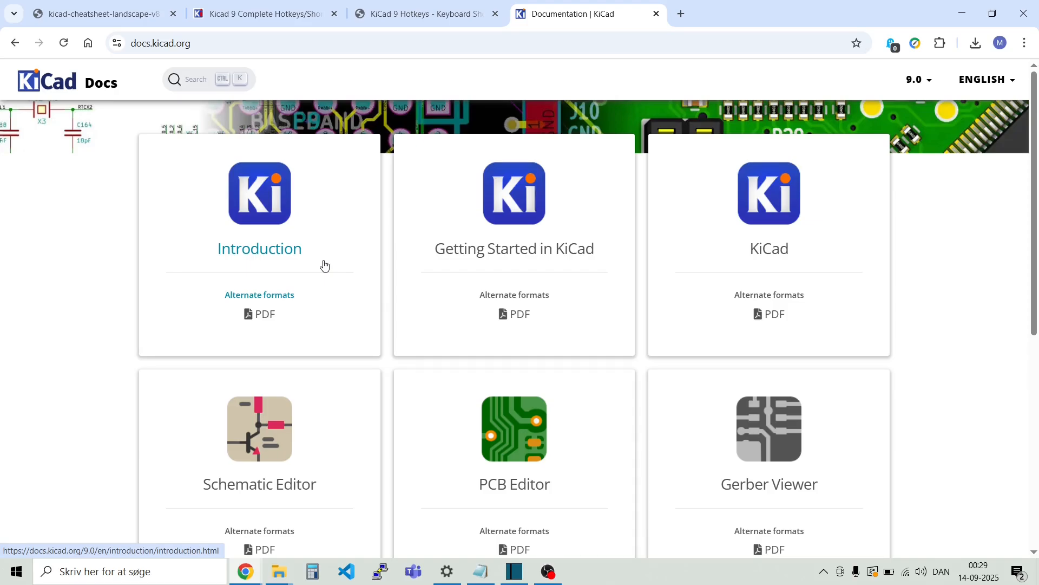
{"action": "left_click", "coordinate": [514, 428]}
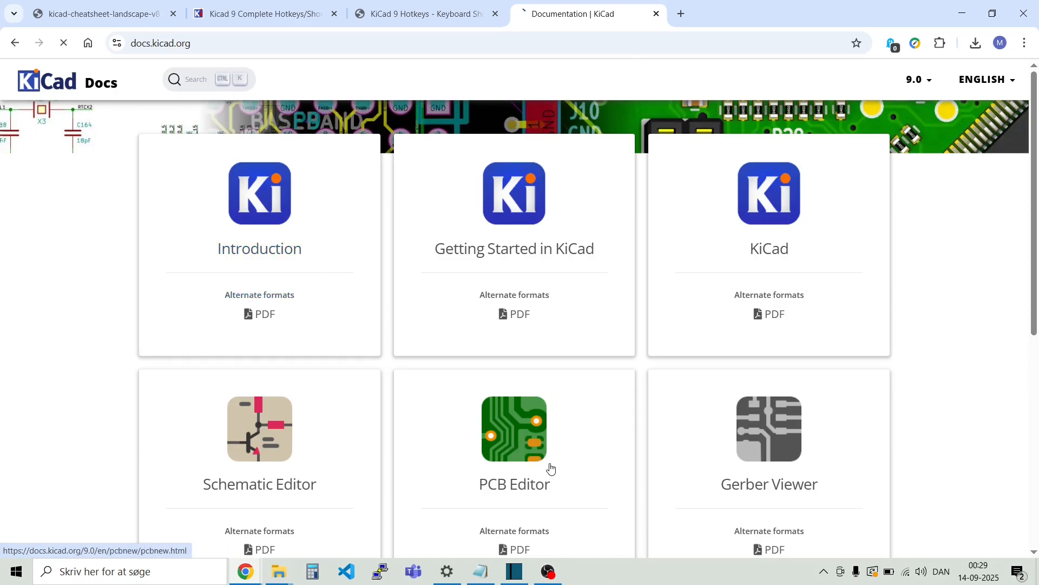
{"action": "left_click", "coordinate": [513, 429]}
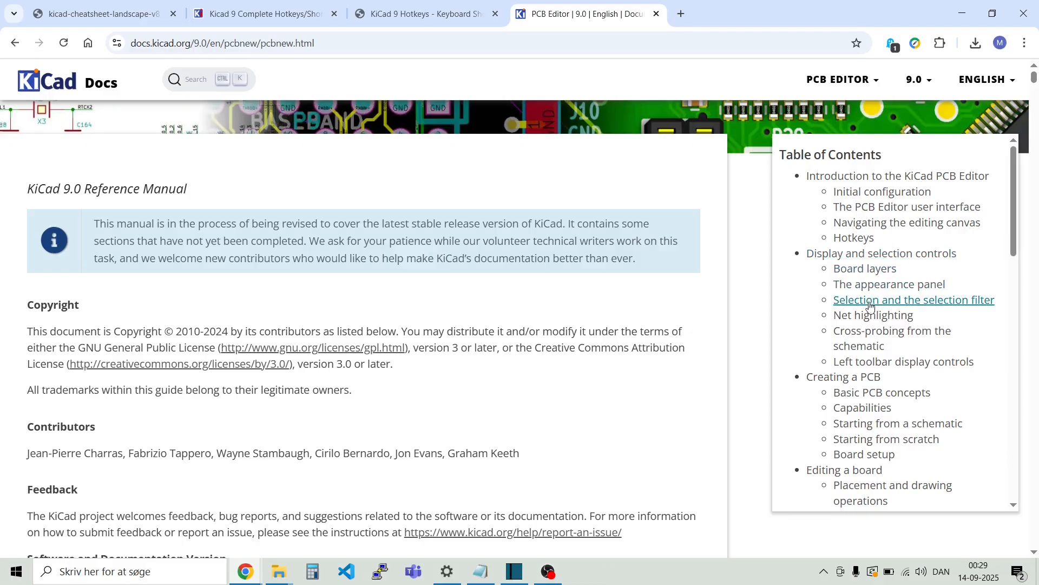
{"action": "mouse_move", "coordinate": [464, 351]}
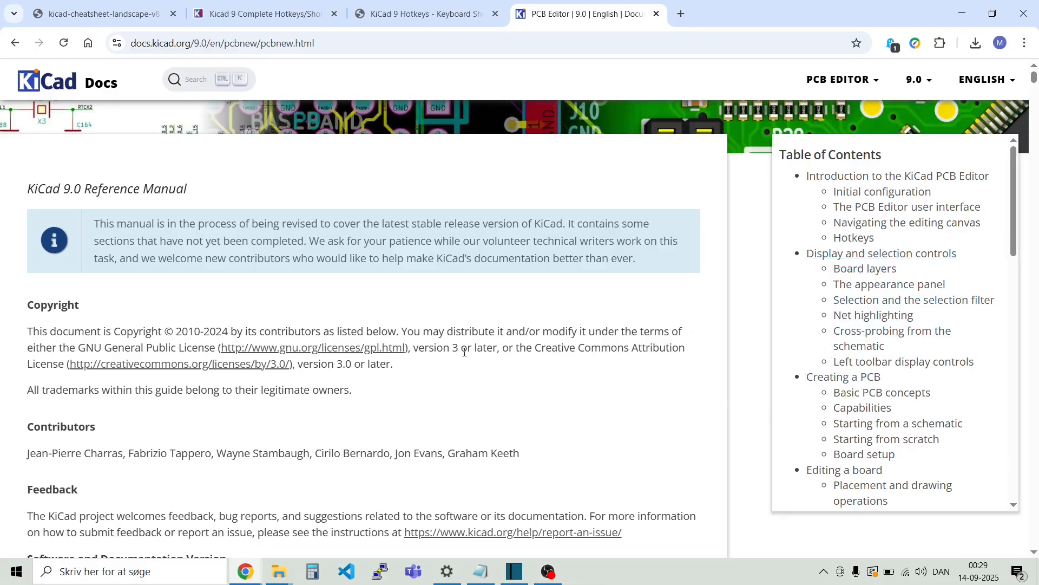
{"action": "scroll", "scroll_direction": "down", "scroll_amount": 3}
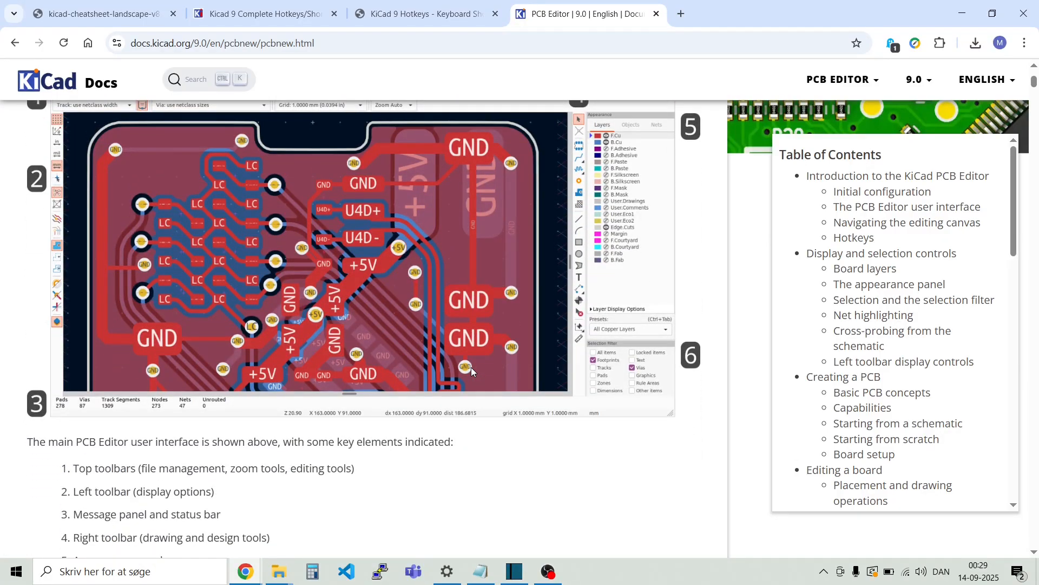
{"action": "left_click", "coordinate": [96, 13]}
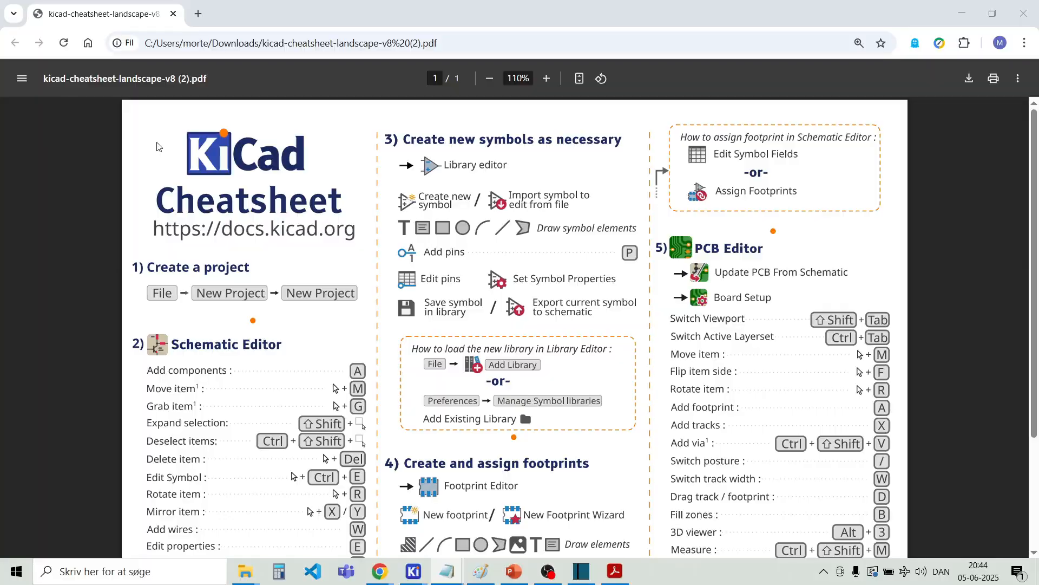